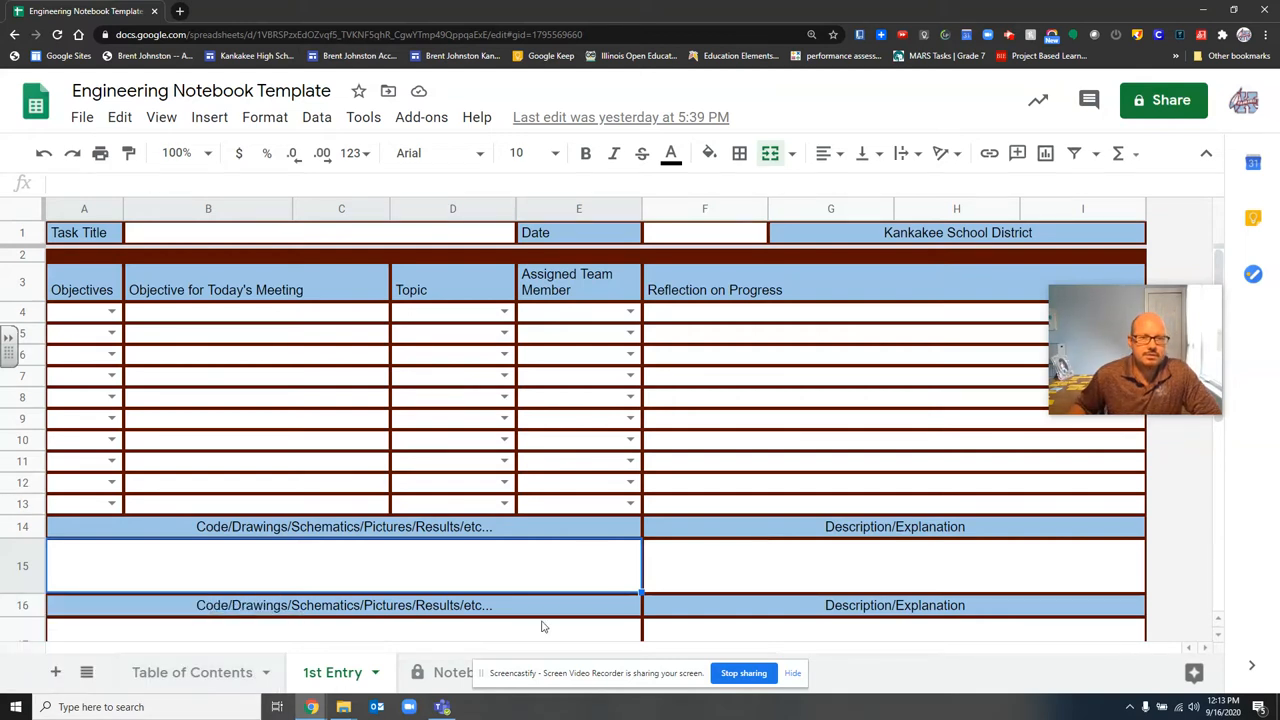
mouse_move(805, 573)
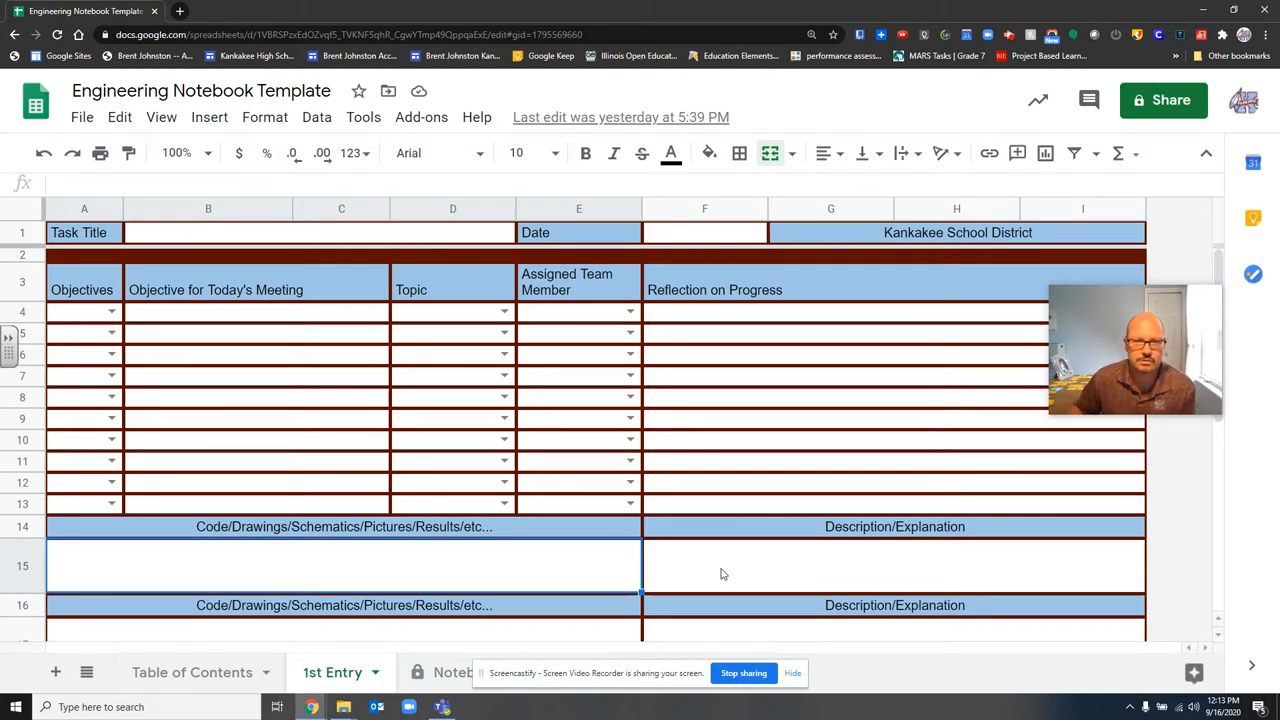
Open the Notebook Template sheet and cancel the protected-range edit warning.
scroll("down", 3)
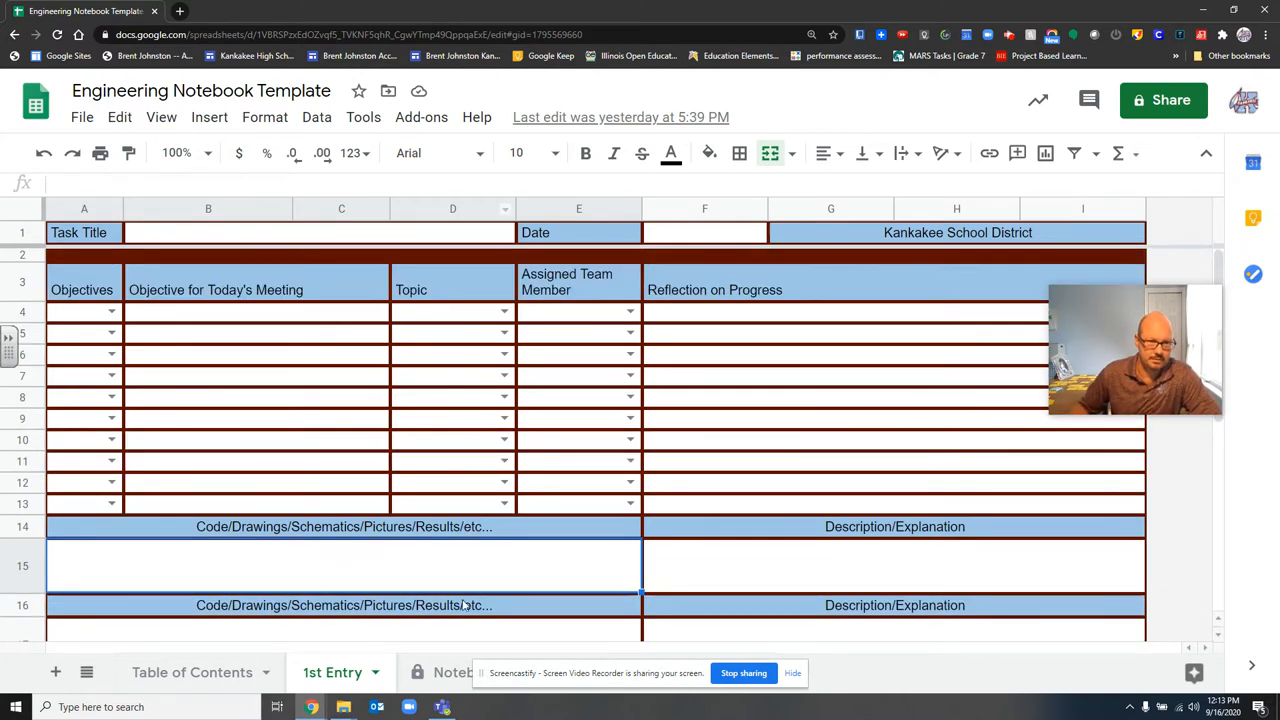
scroll("down", 3)
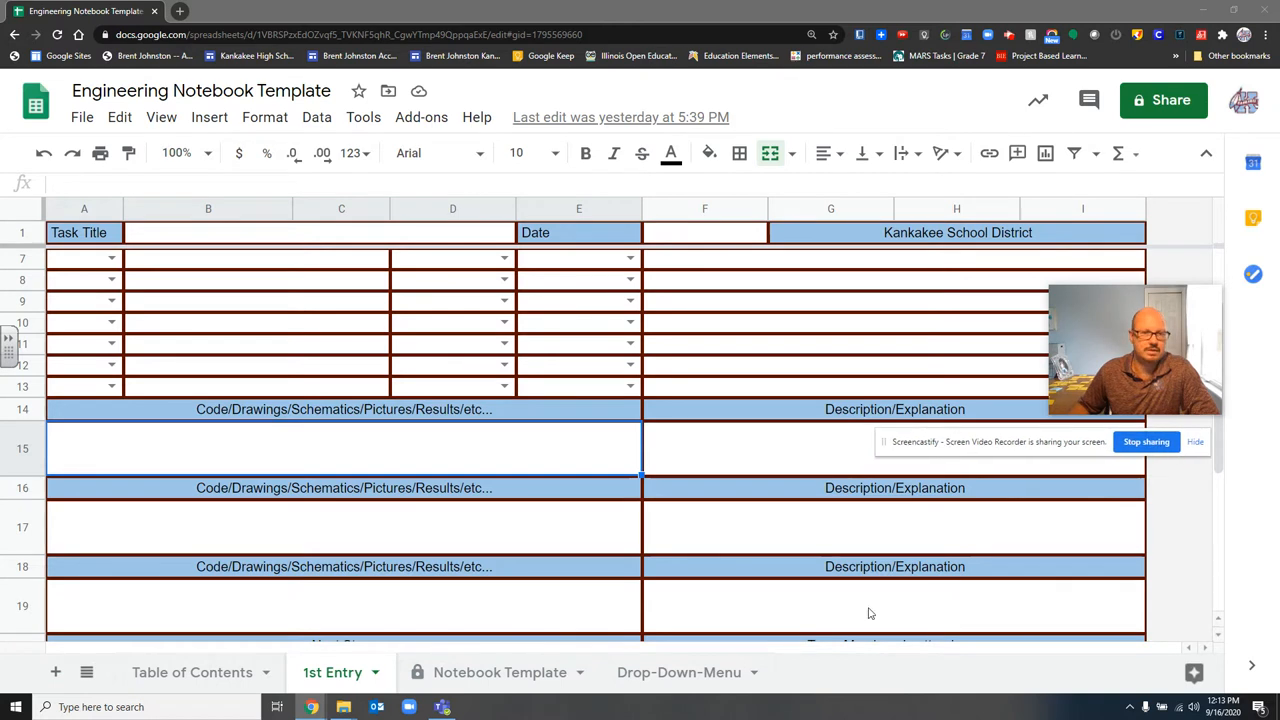
left_click(499, 672)
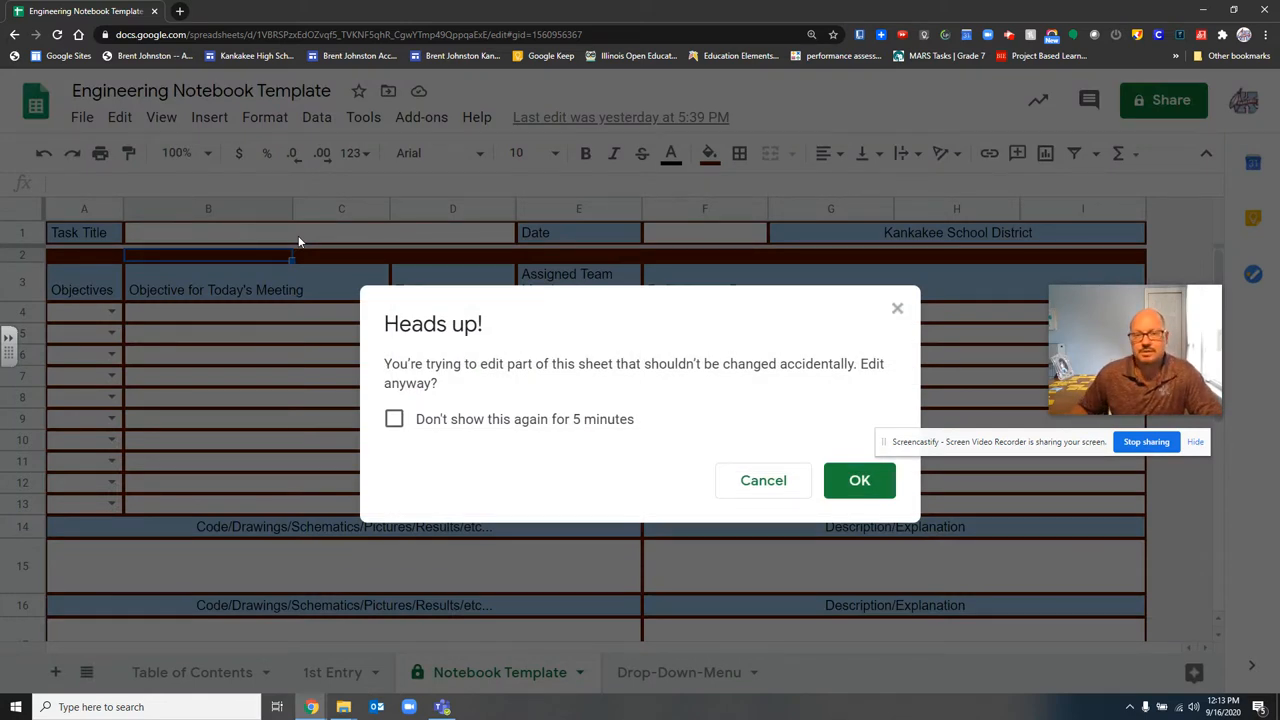
mouse_move(290, 308)
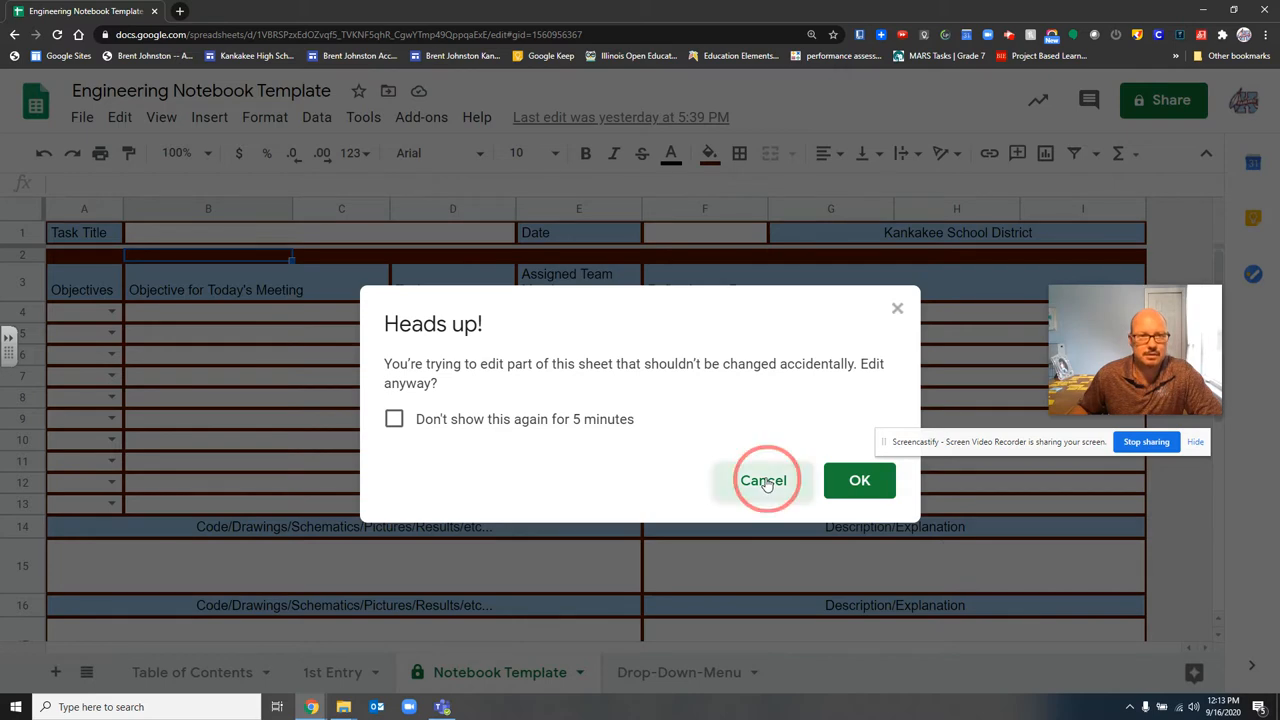
left_click(764, 480)
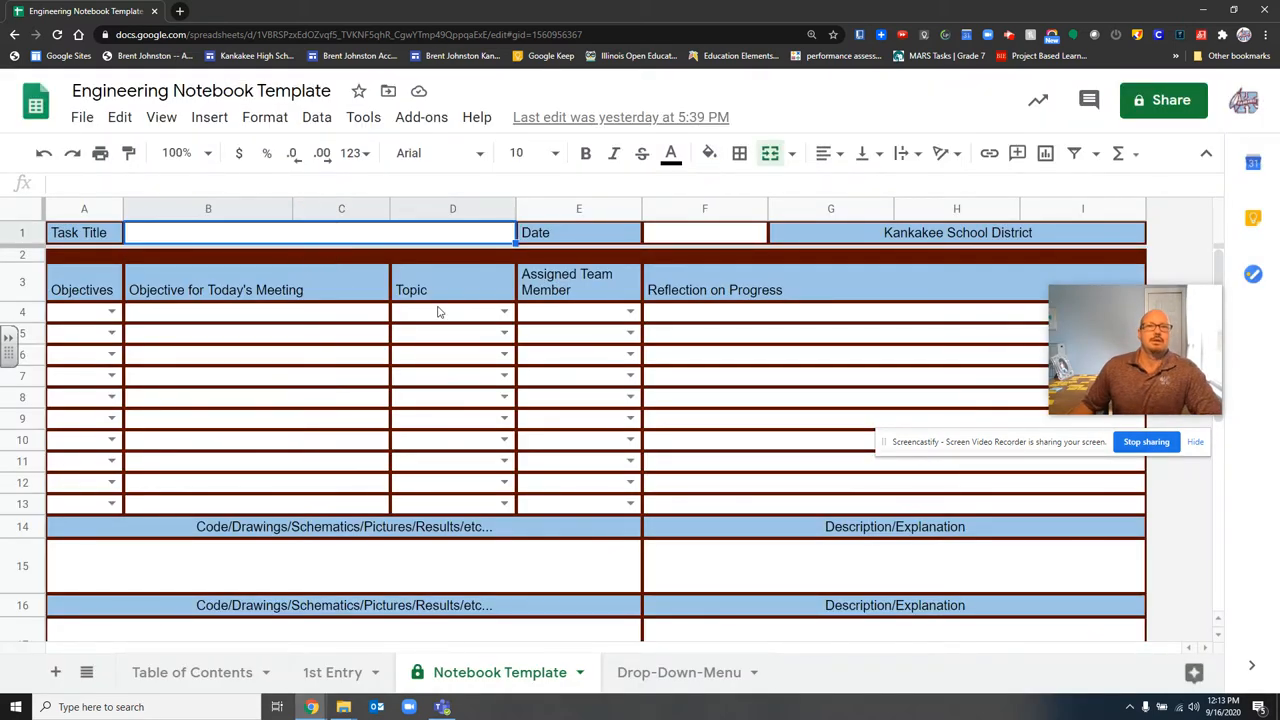
mouse_move(548, 654)
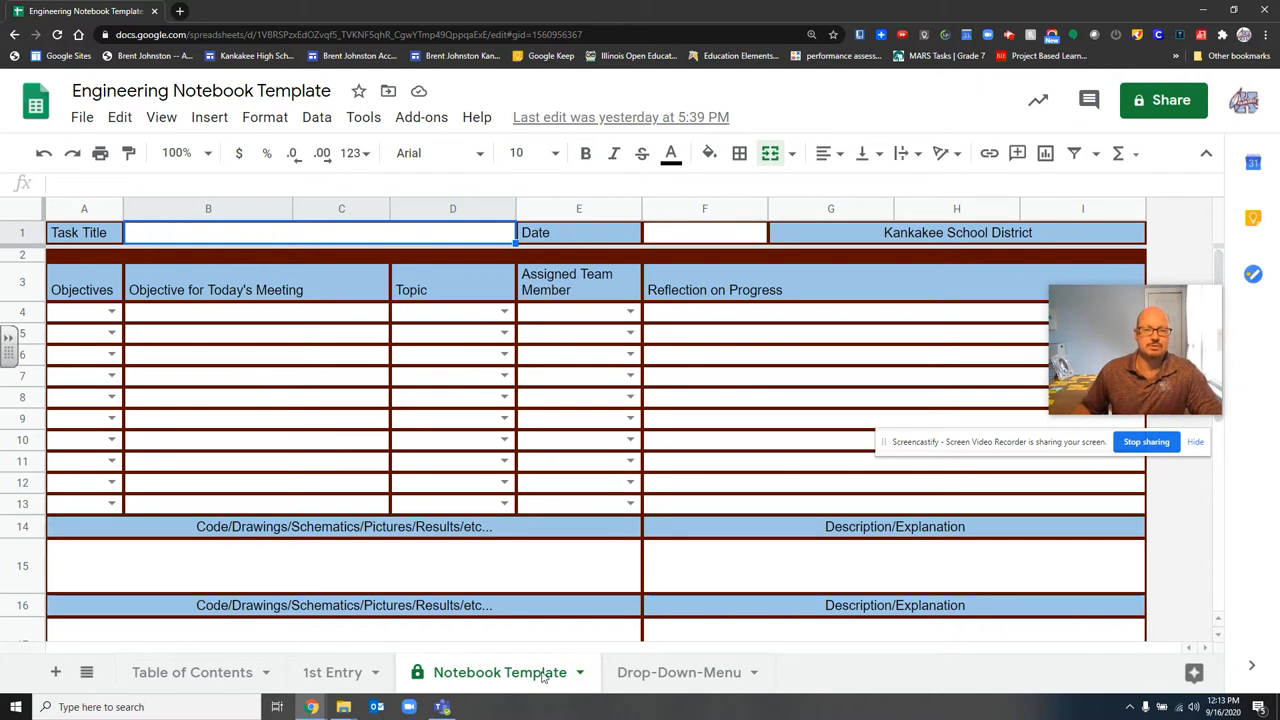
Duplicate the Notebook Template sheet and rename the copy 'entry 2'.
left_click(580, 672)
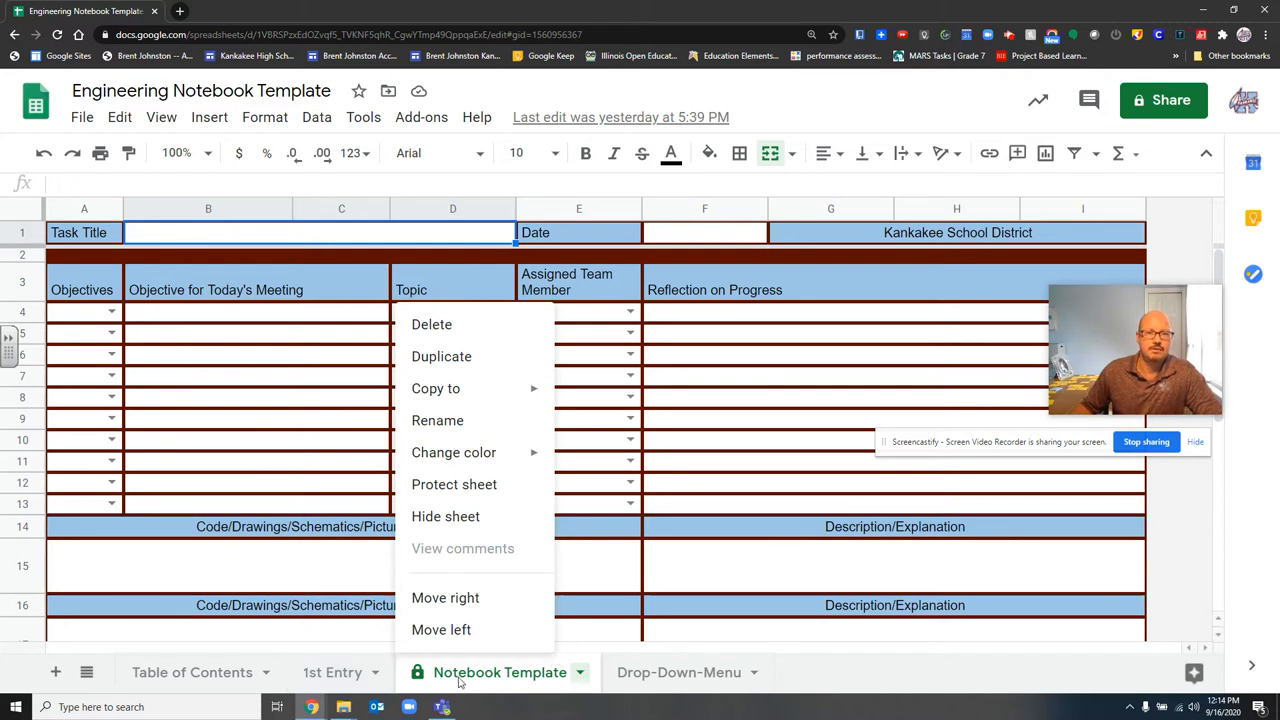
left_click(441, 356)
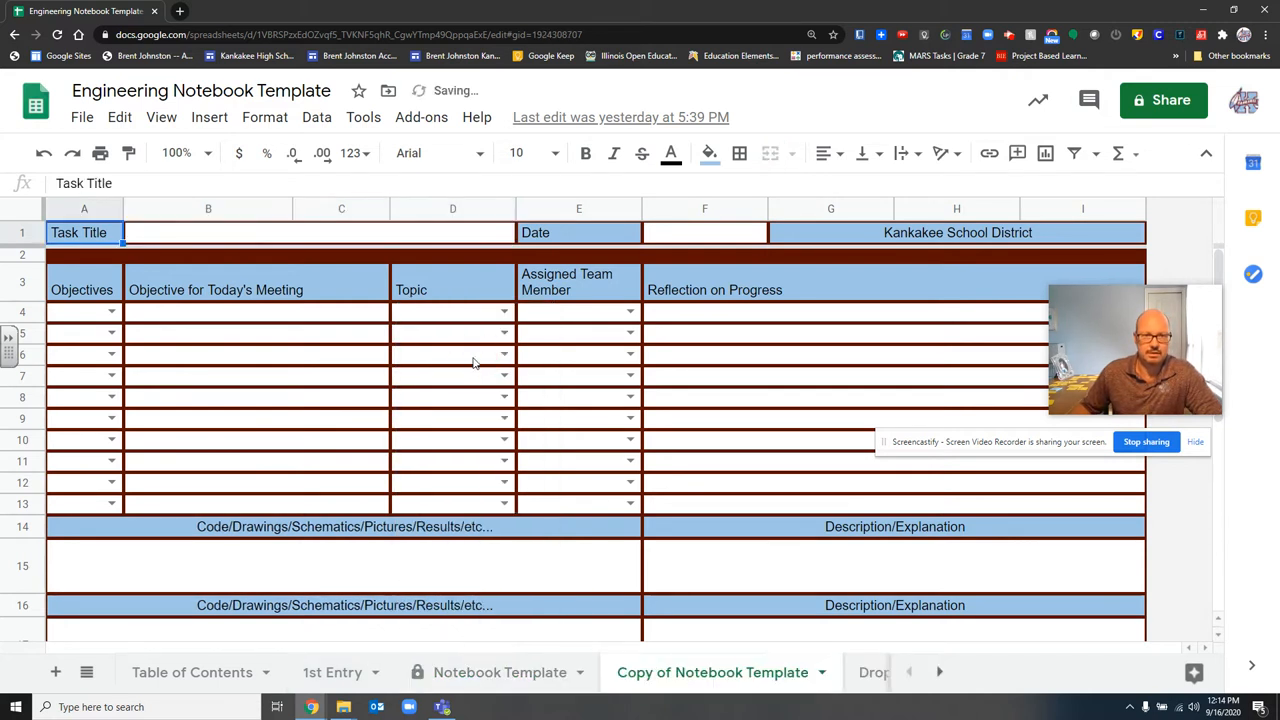
left_click(822, 672)
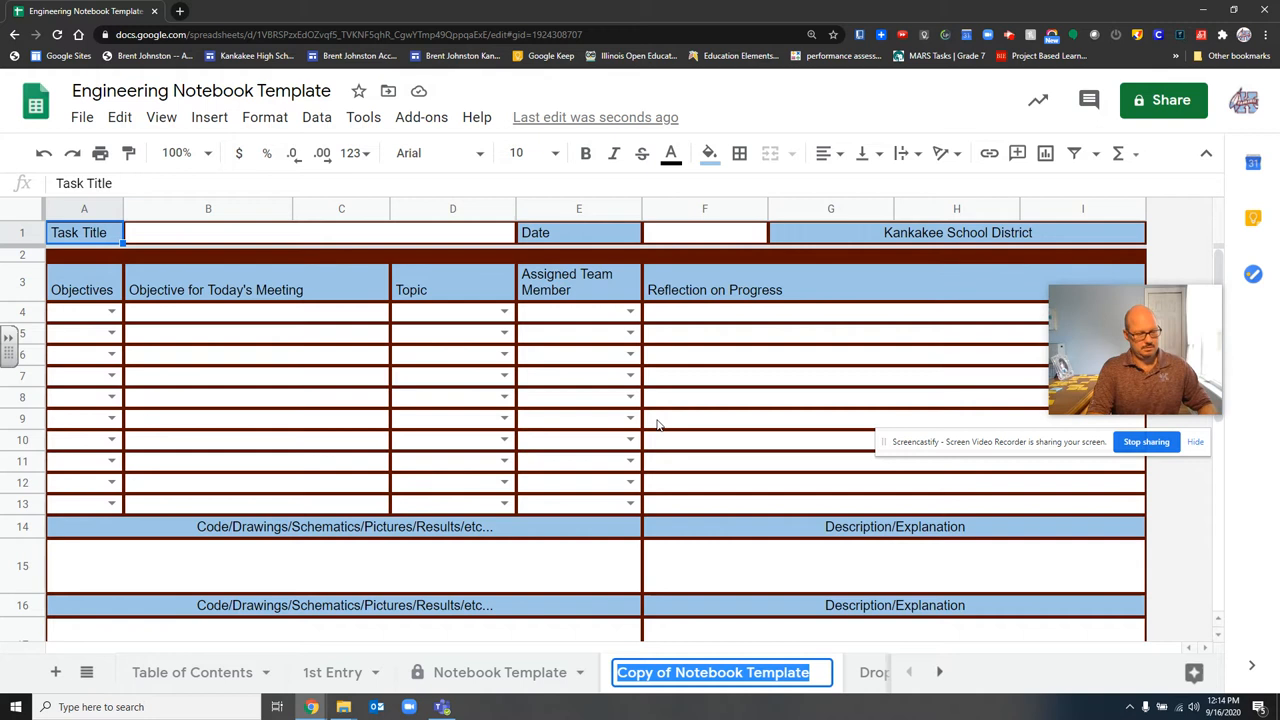
type("2n")
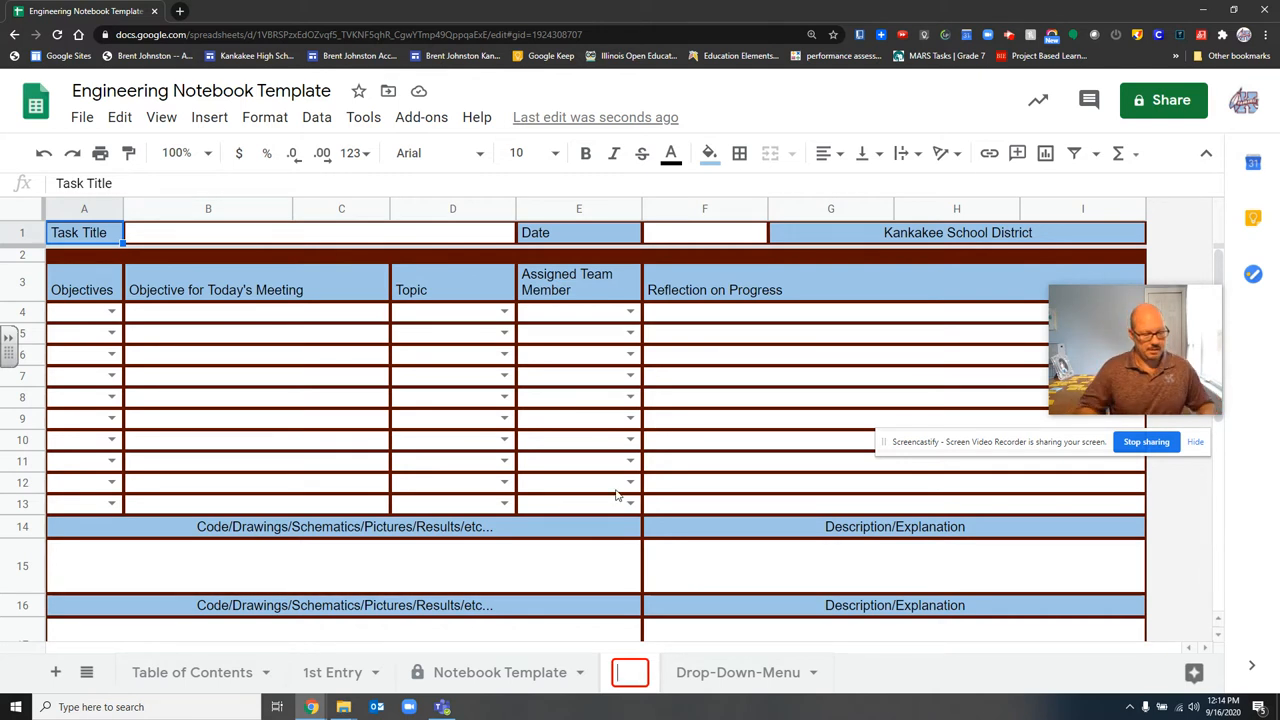
type("entry 2")
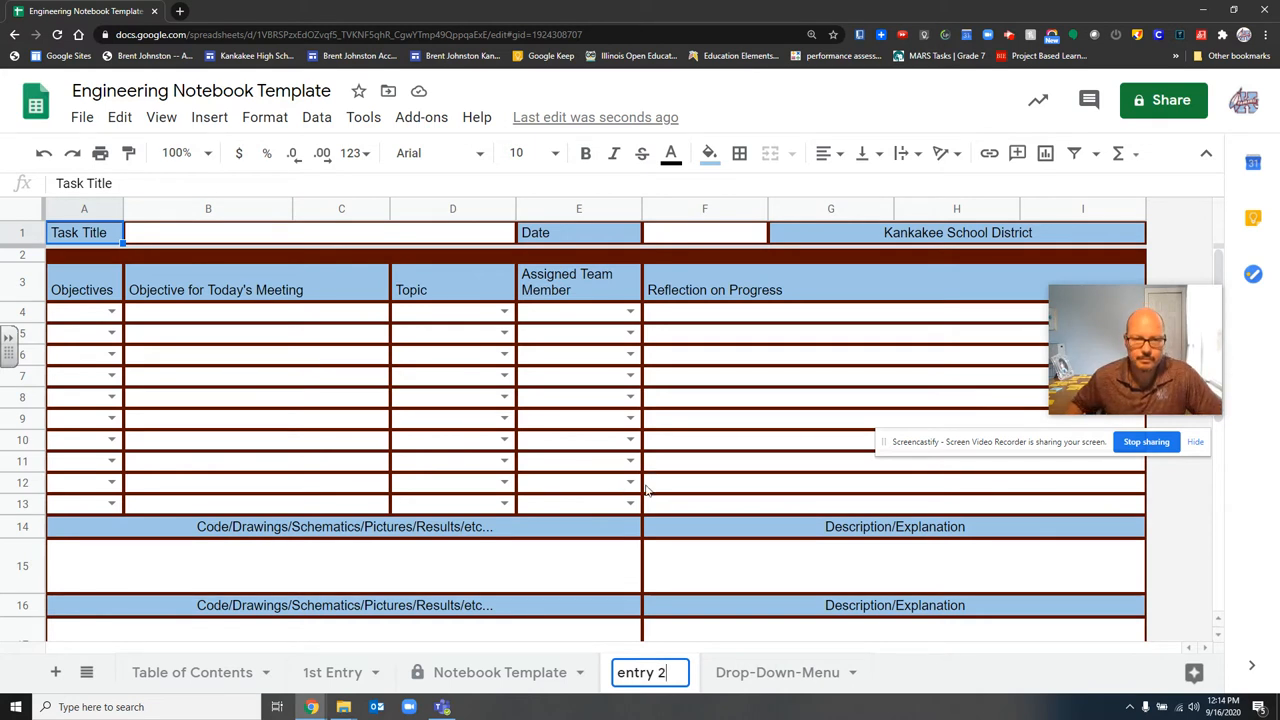
mouse_move(951, 672)
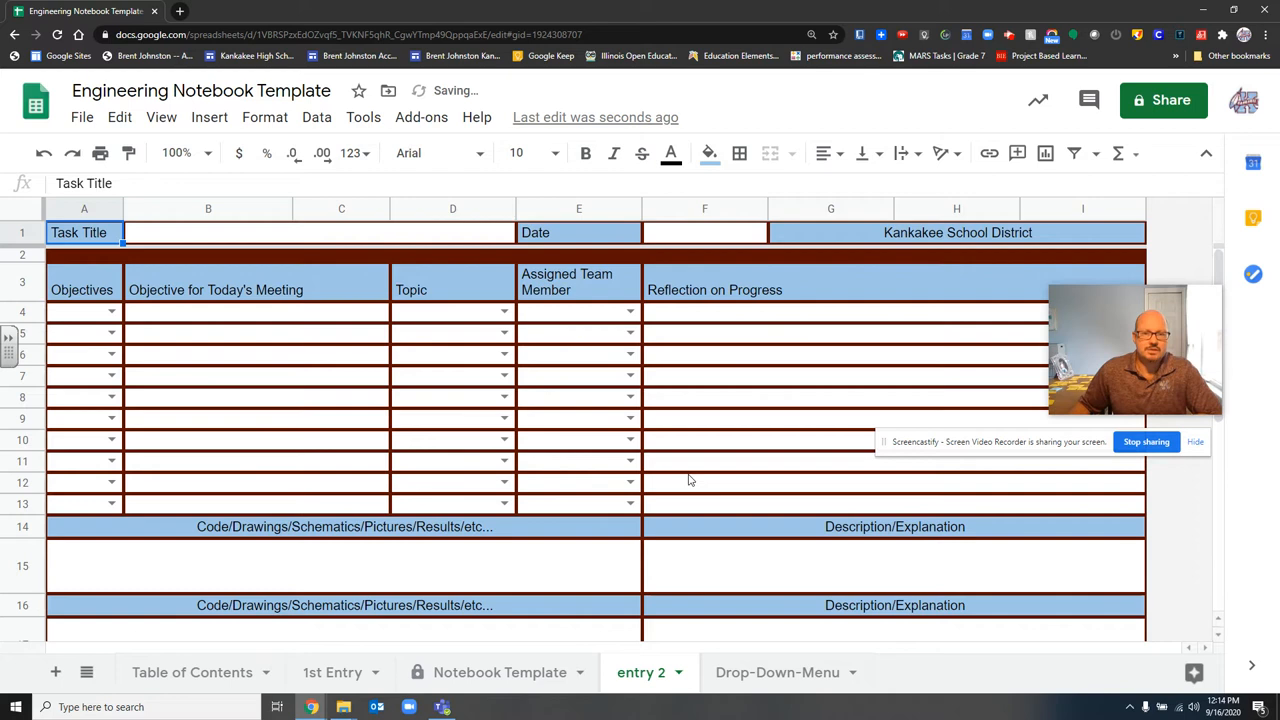
View the Drop-Down-Menu sheet listing Topics, Objectives and Team Members.
left_click(777, 672)
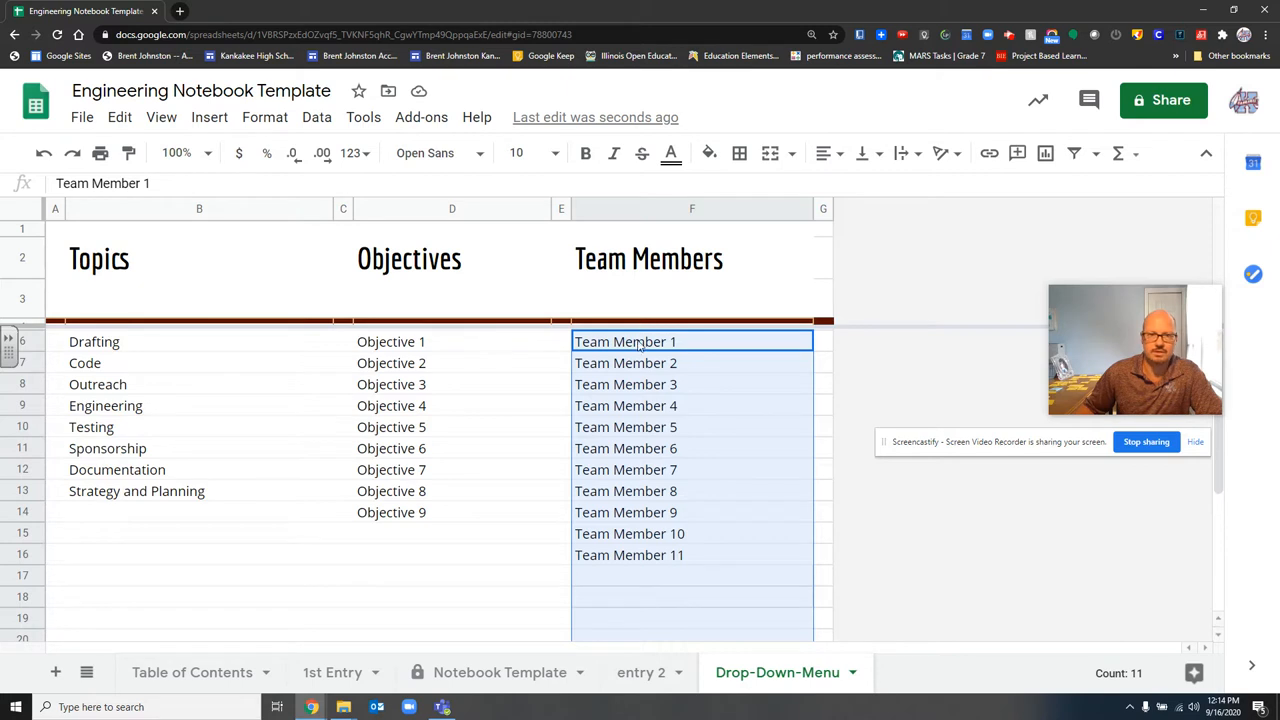
mouse_move(645, 575)
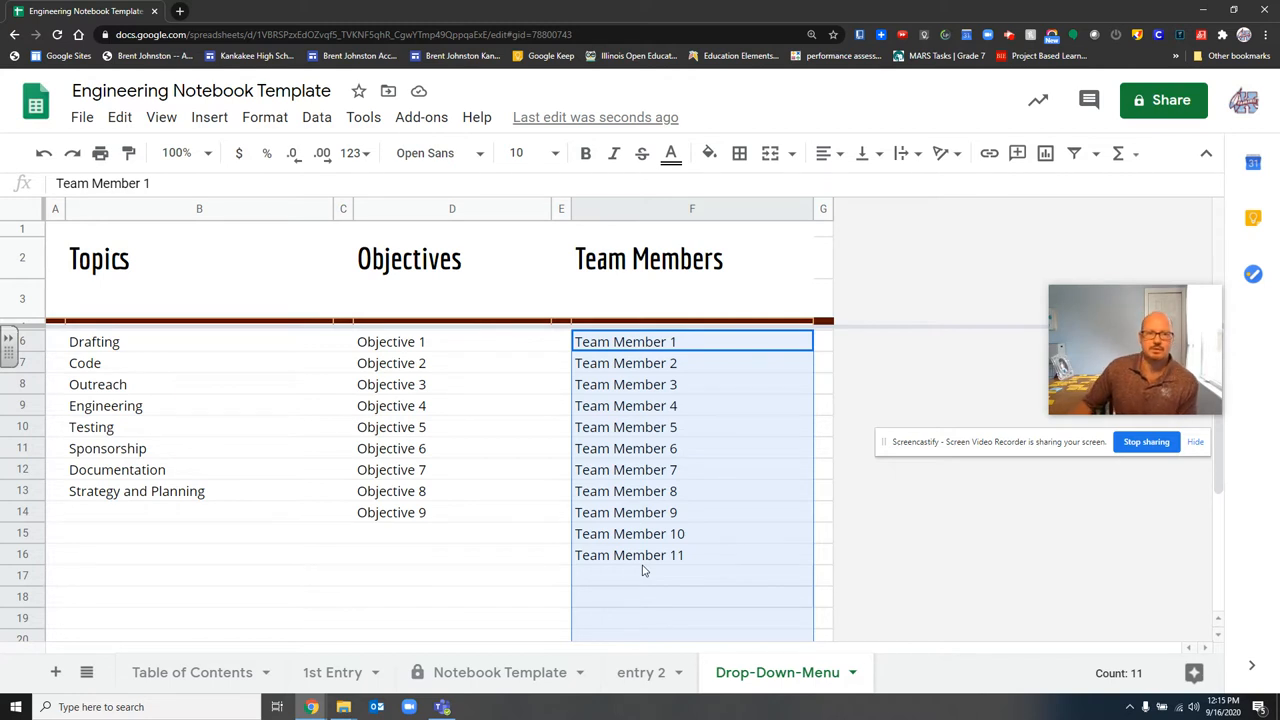
mouse_move(391, 348)
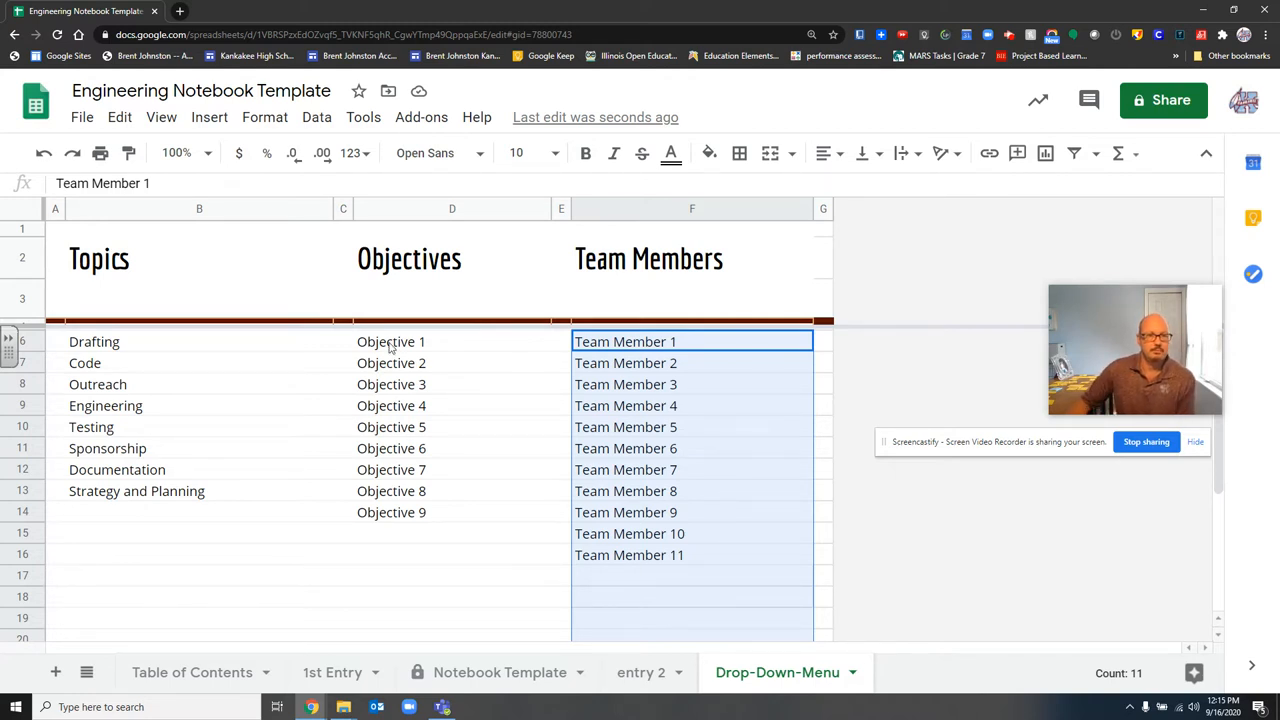
mouse_move(367, 527)
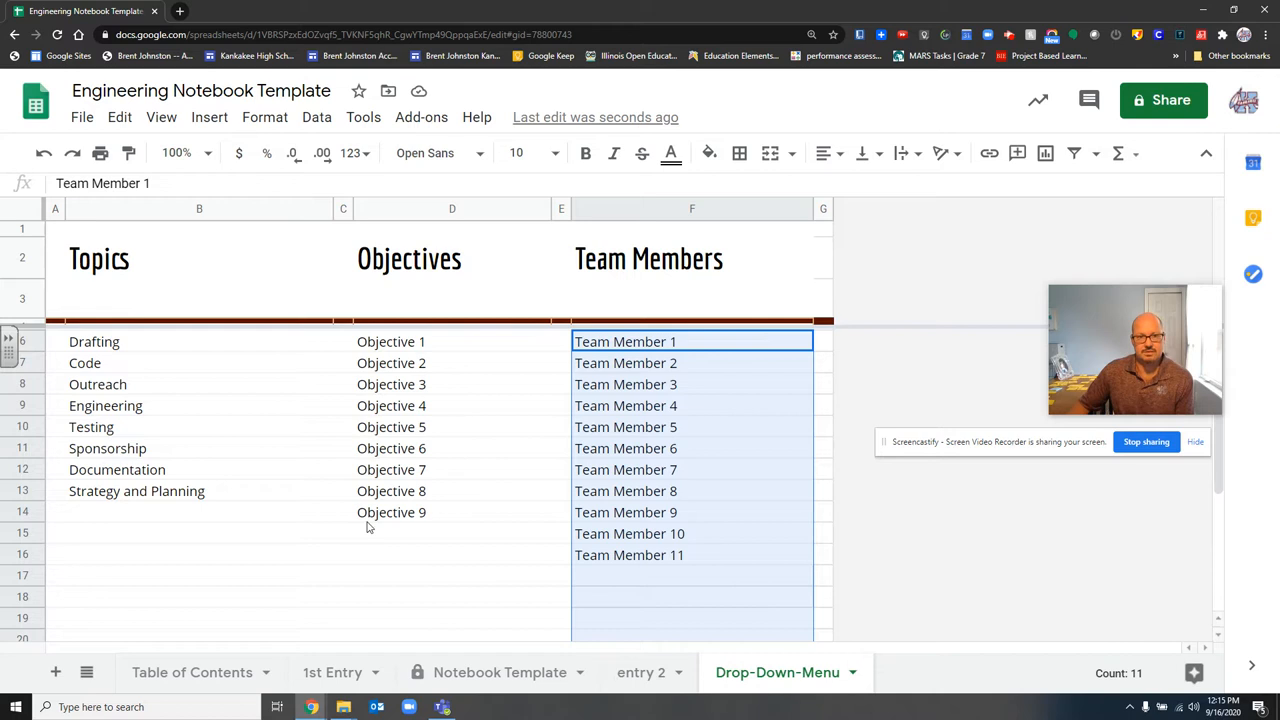
mouse_move(420, 350)
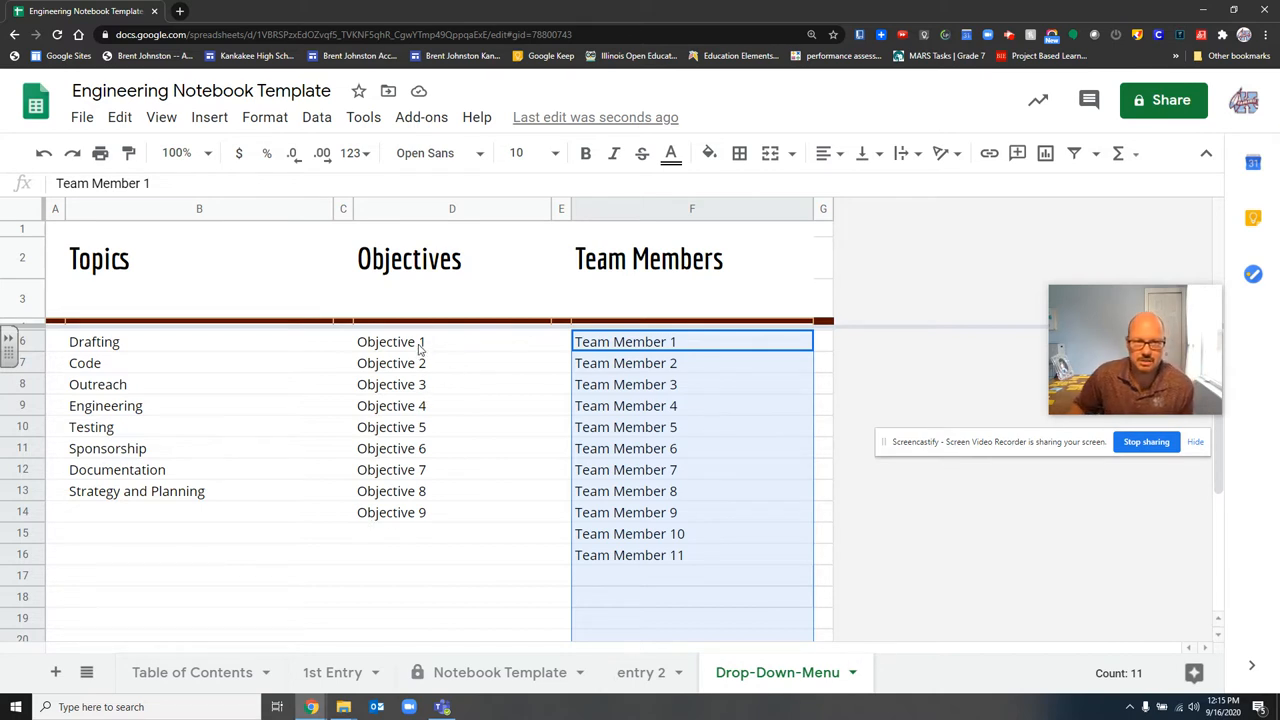
mouse_move(405, 348)
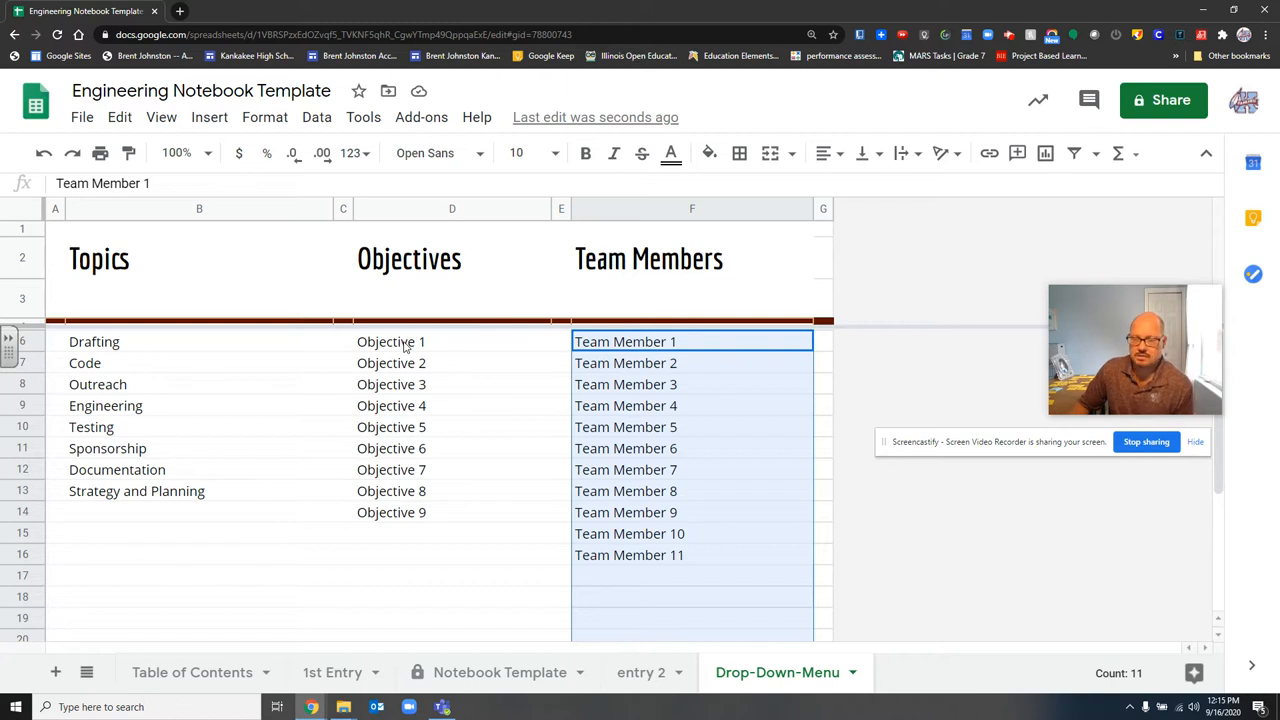
mouse_move(305, 340)
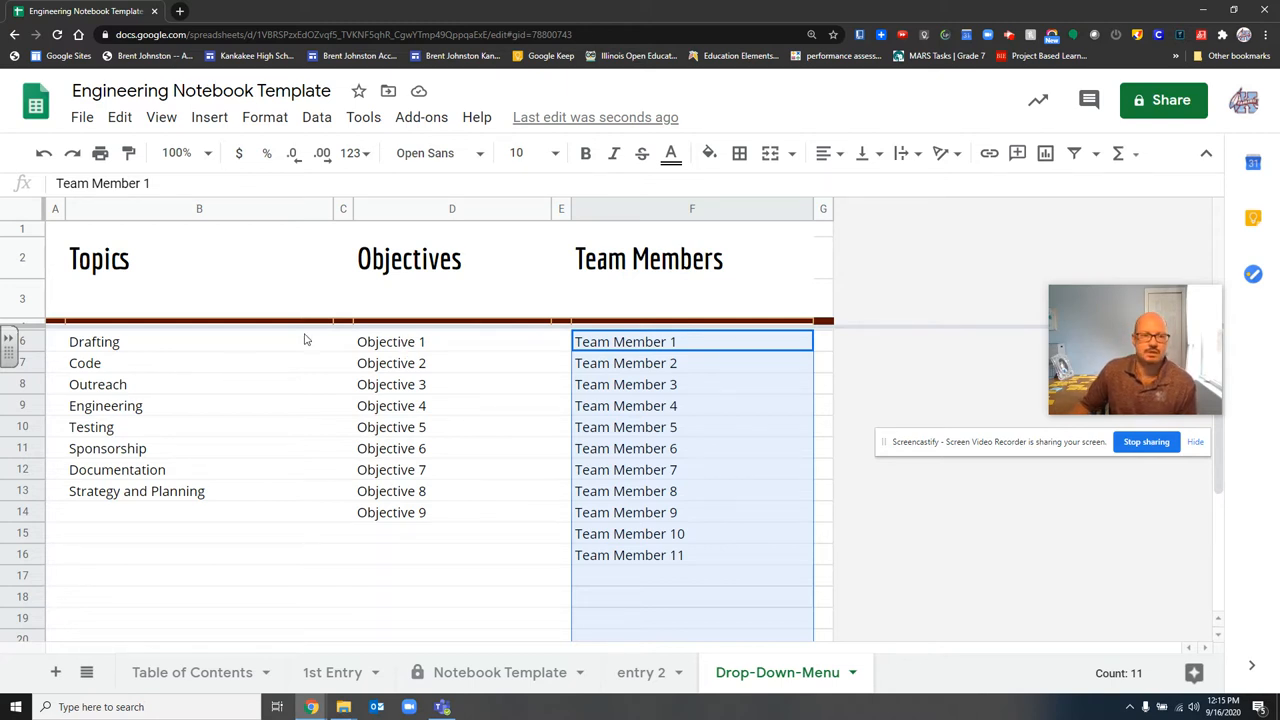
mouse_move(82, 335)
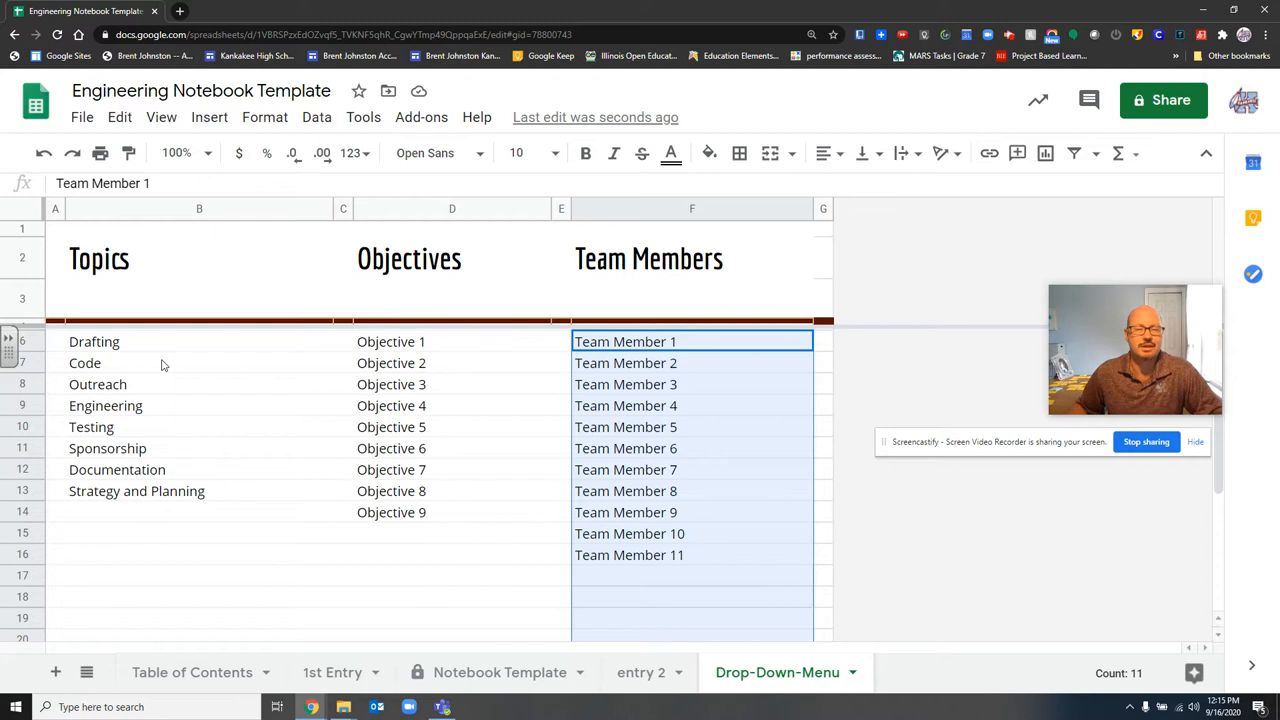
mouse_move(127, 391)
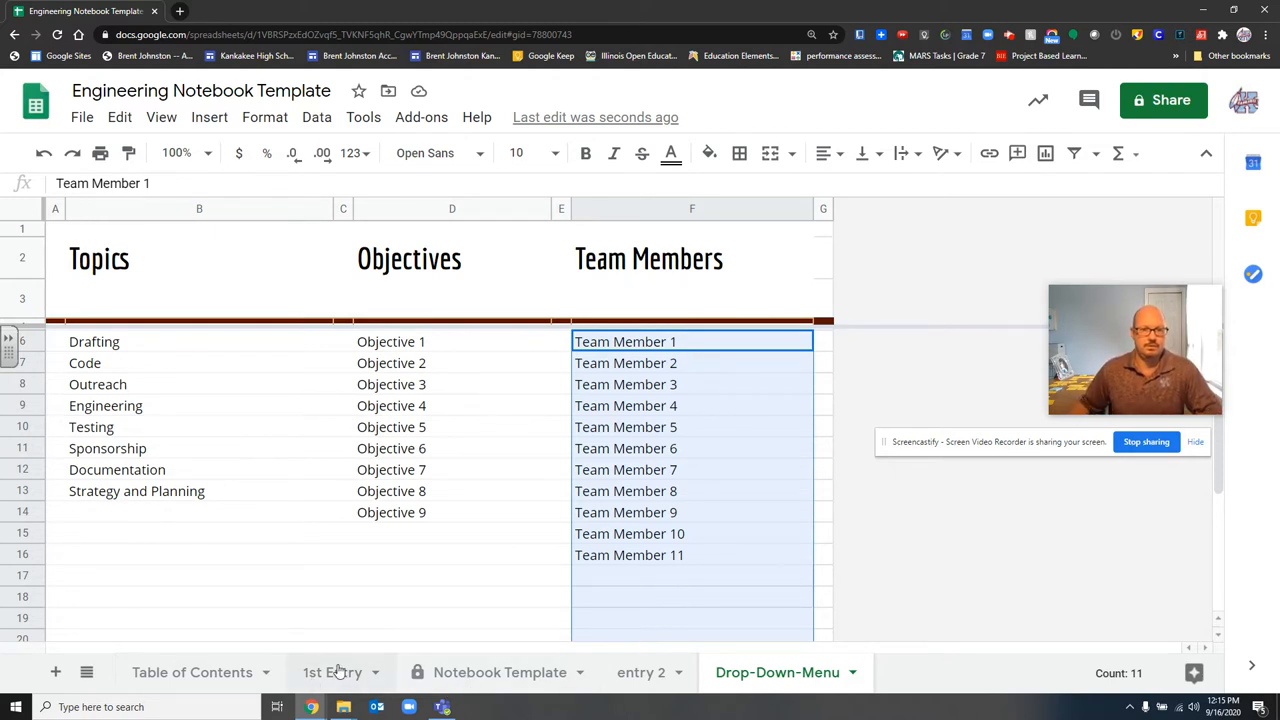
On 1st Entry, pick Objective 1 and topics Drafting and Outreach for two rows.
left_click(332, 672)
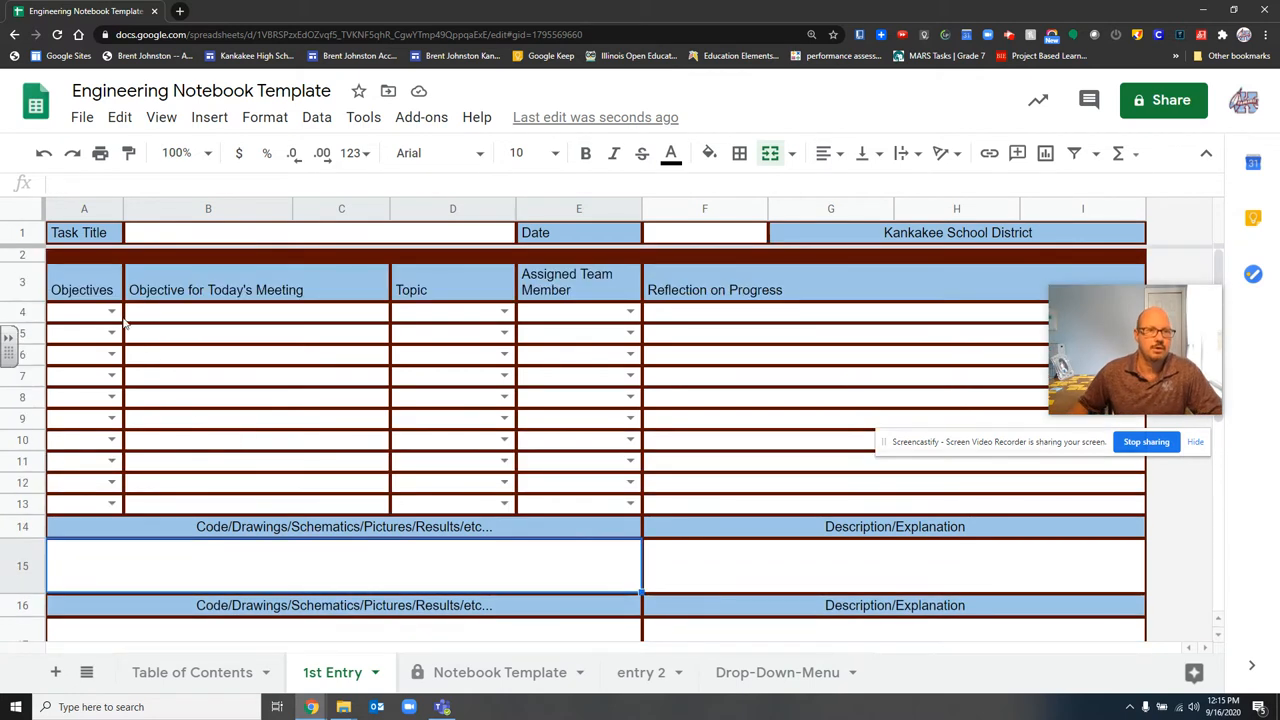
left_click(110, 311)
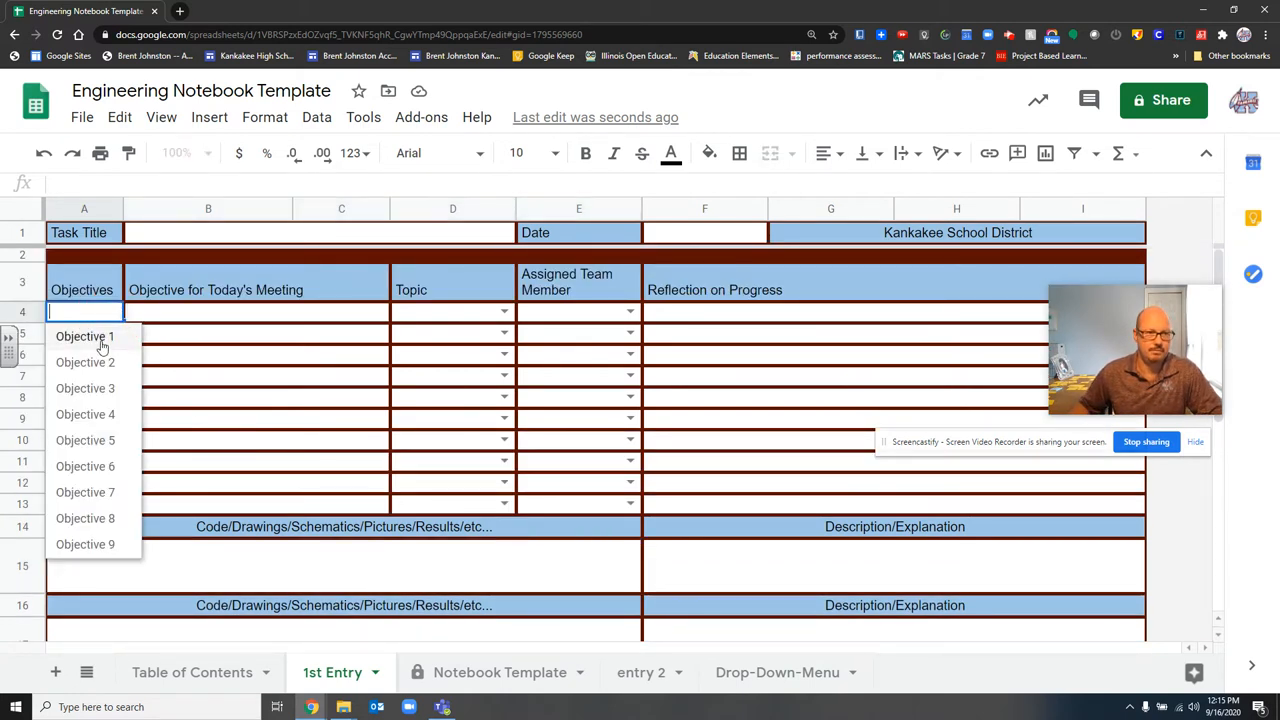
left_click(85, 336)
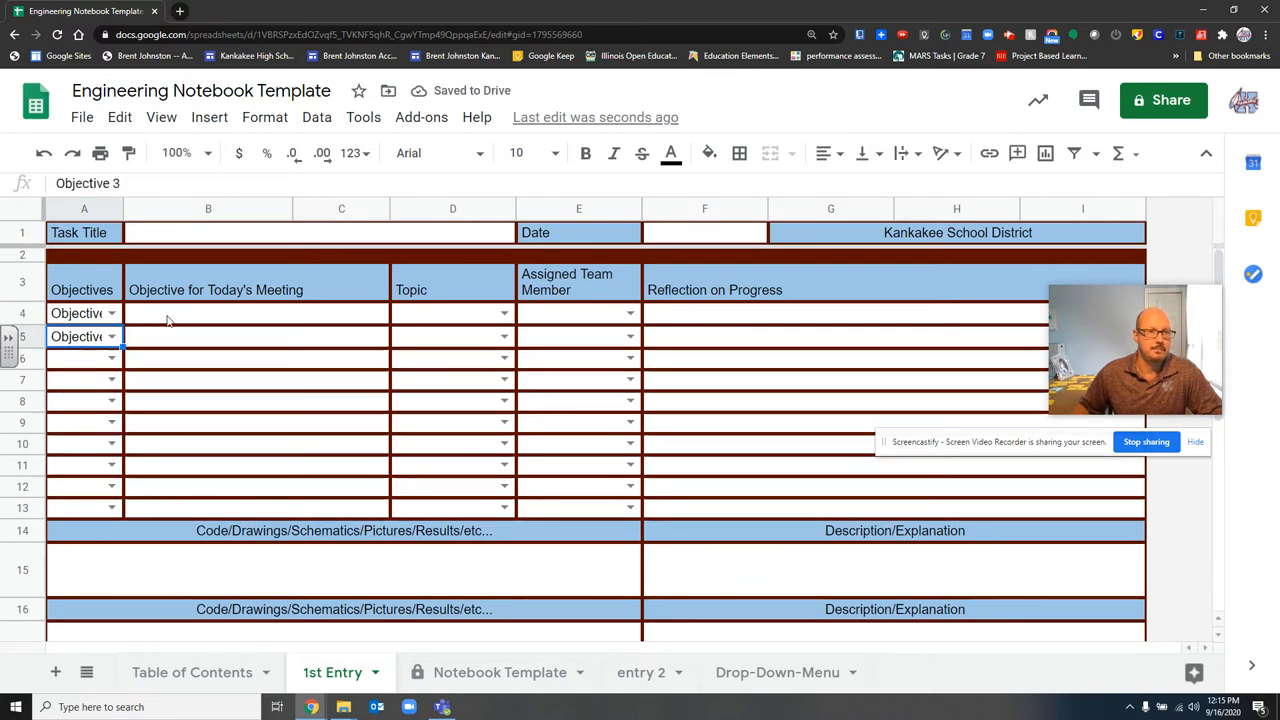
left_click(255, 313)
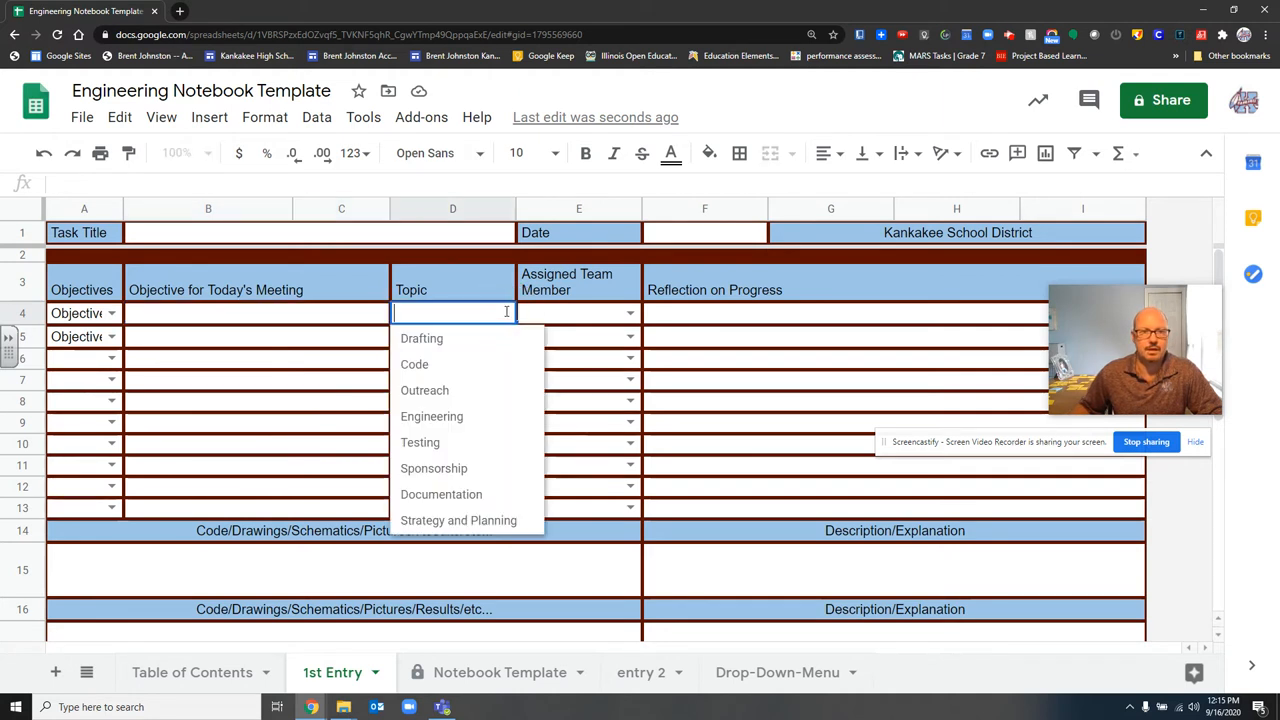
left_click(421, 338)
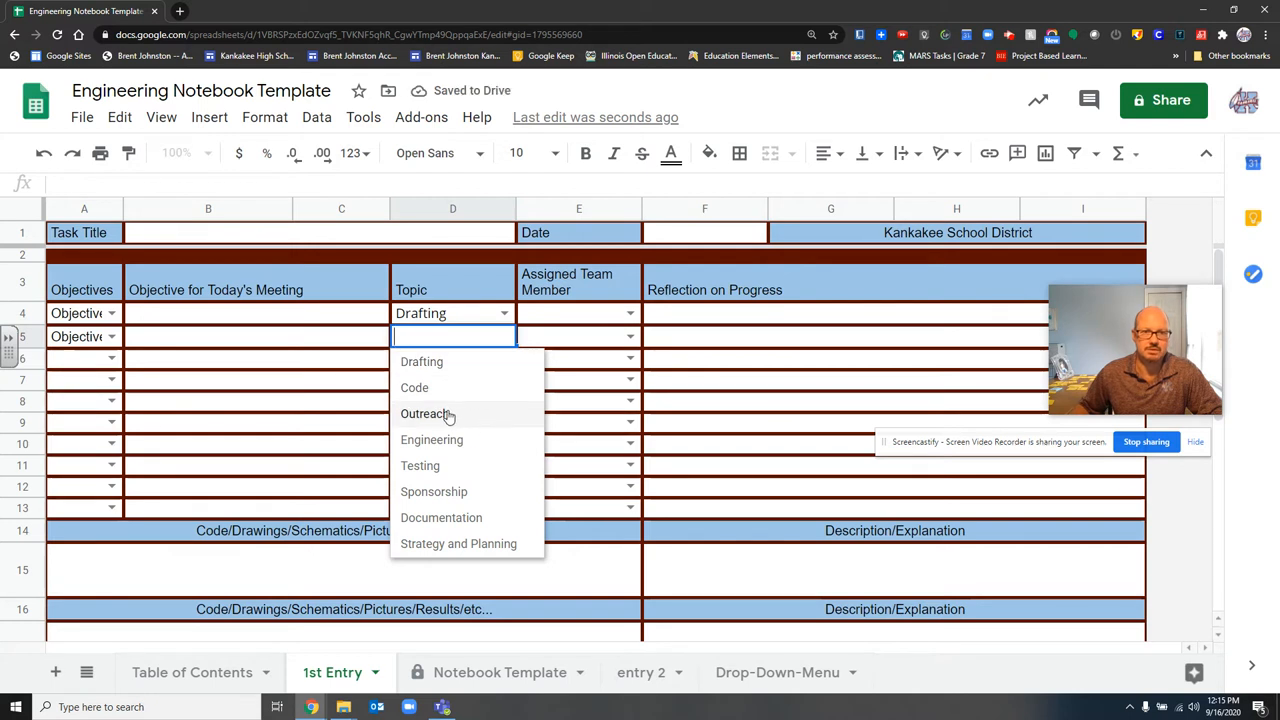
left_click(424, 413)
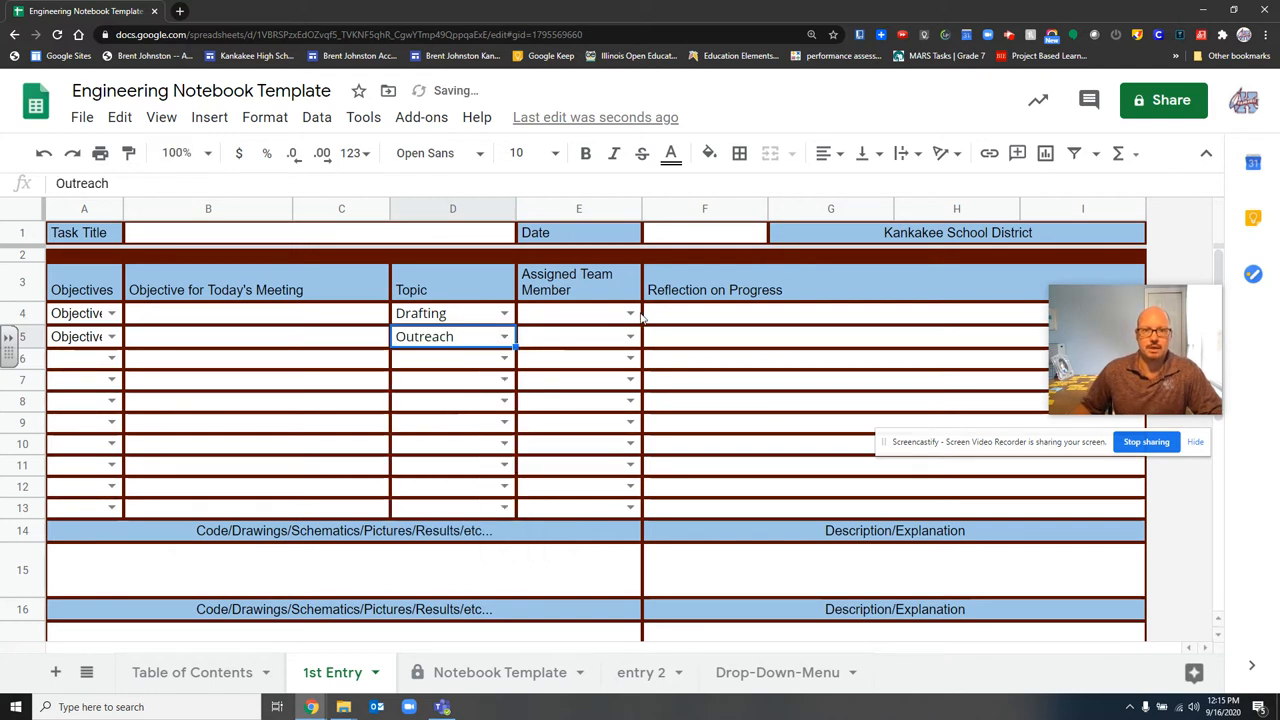
Assign Team Member 1 and Team Member 3 to the two objectives.
left_click(578, 313)
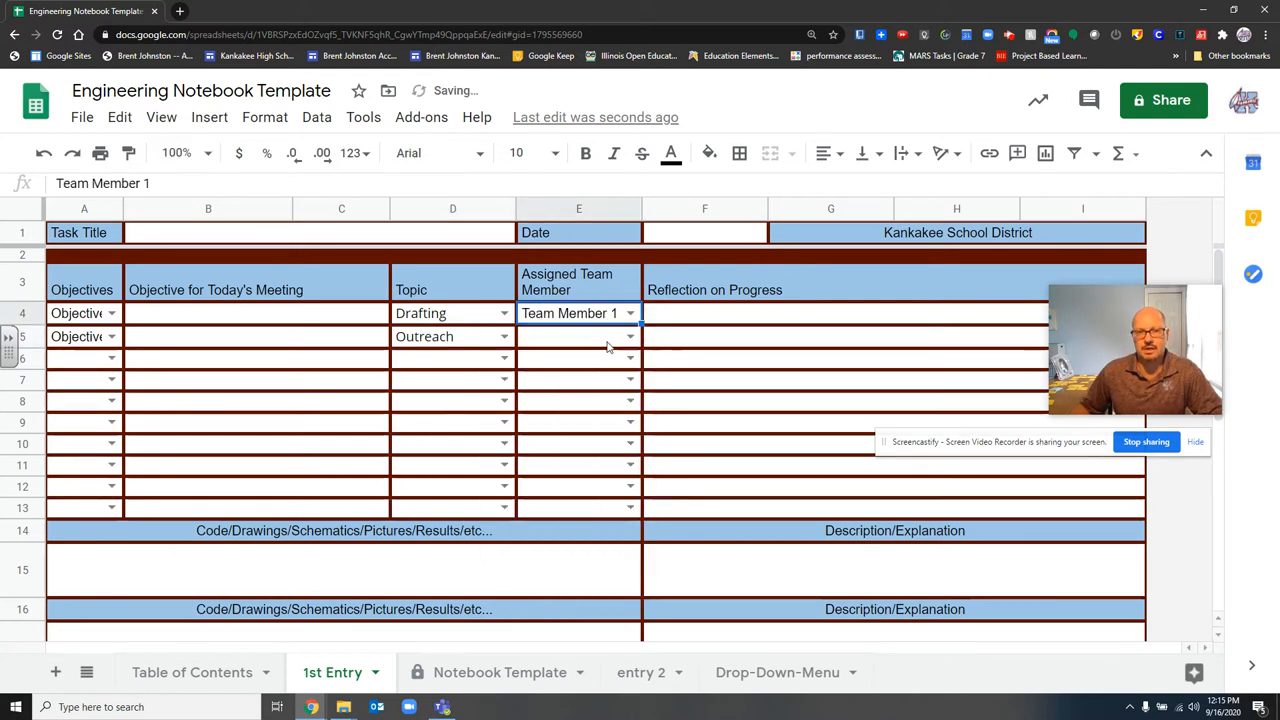
left_click(570, 336)
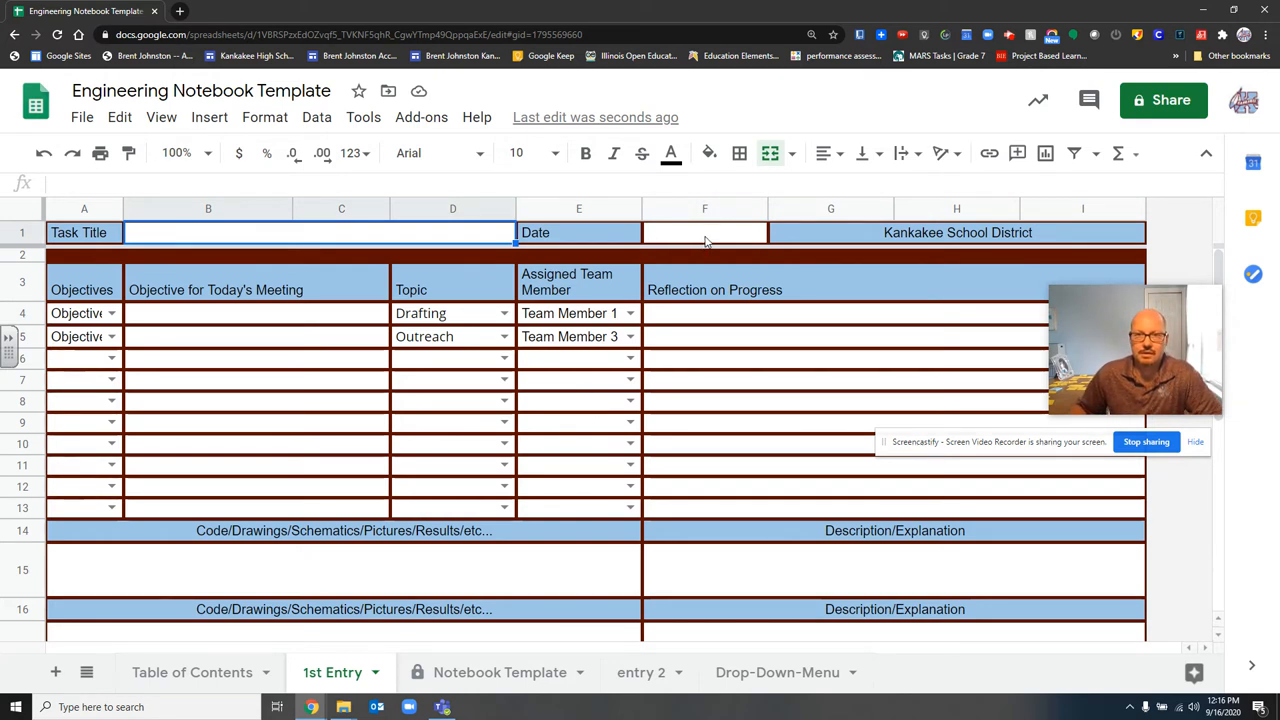
left_click(168, 232)
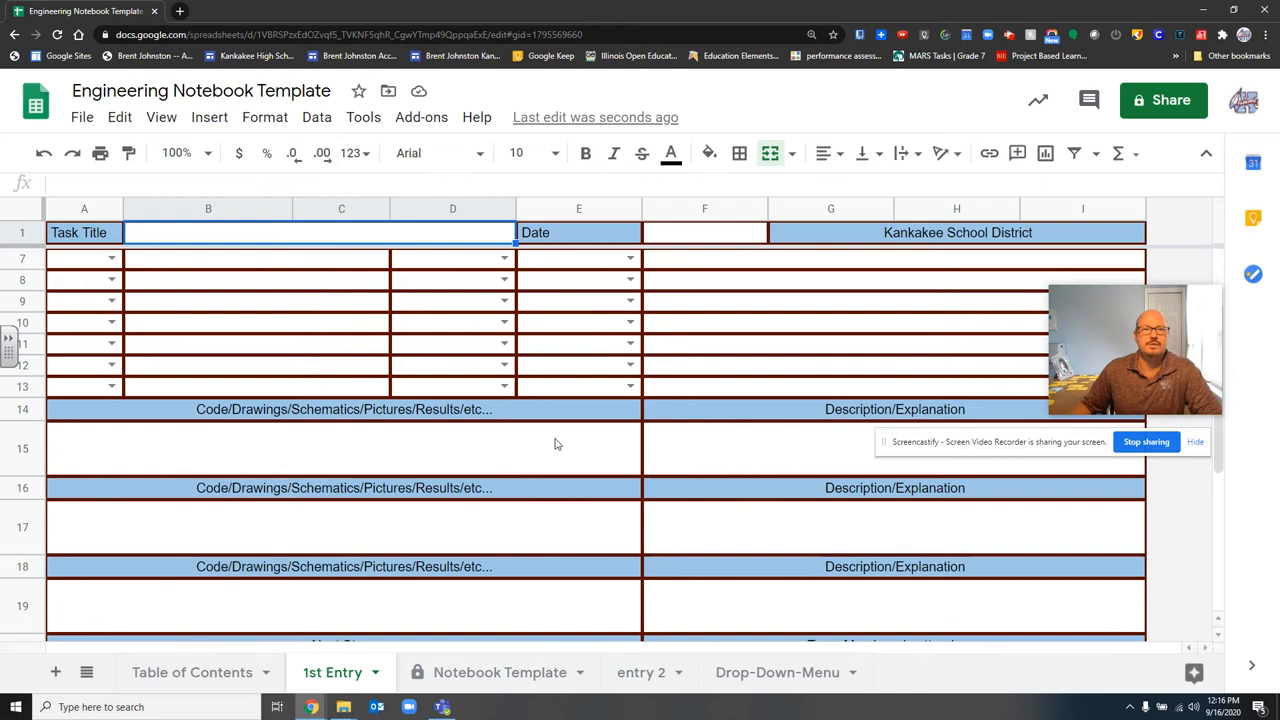
mouse_move(332, 450)
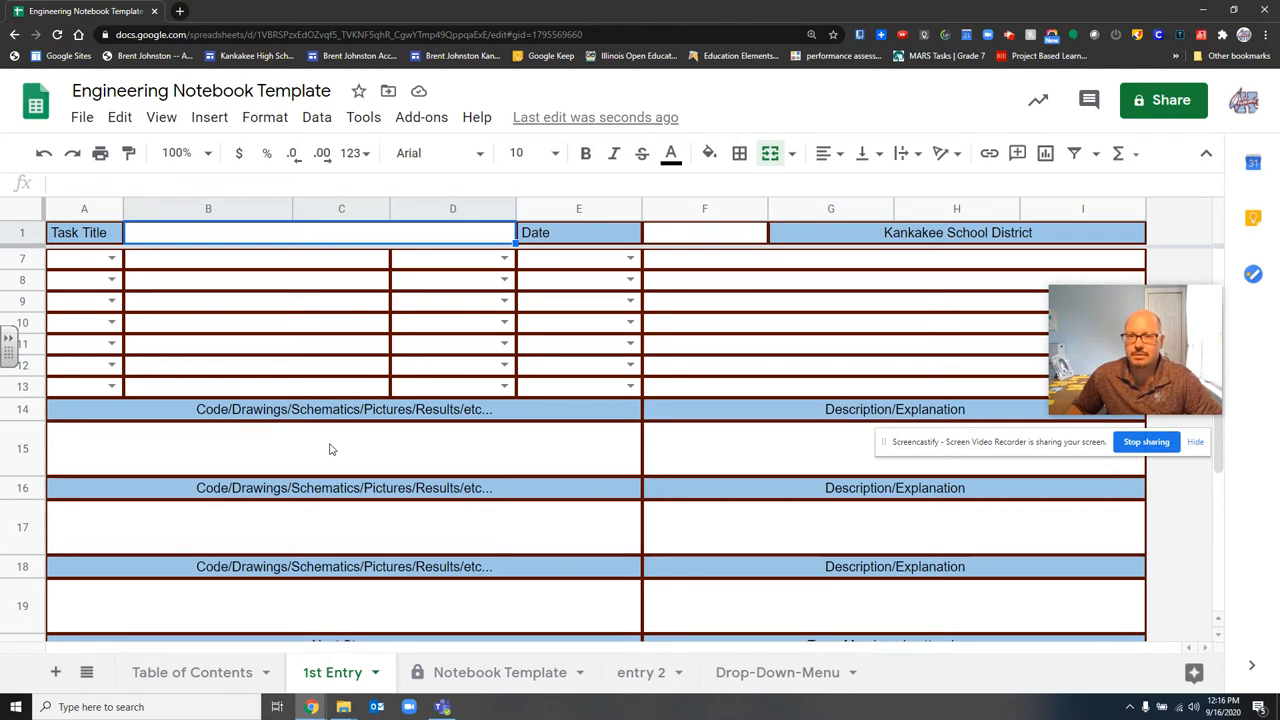
mouse_move(500, 444)
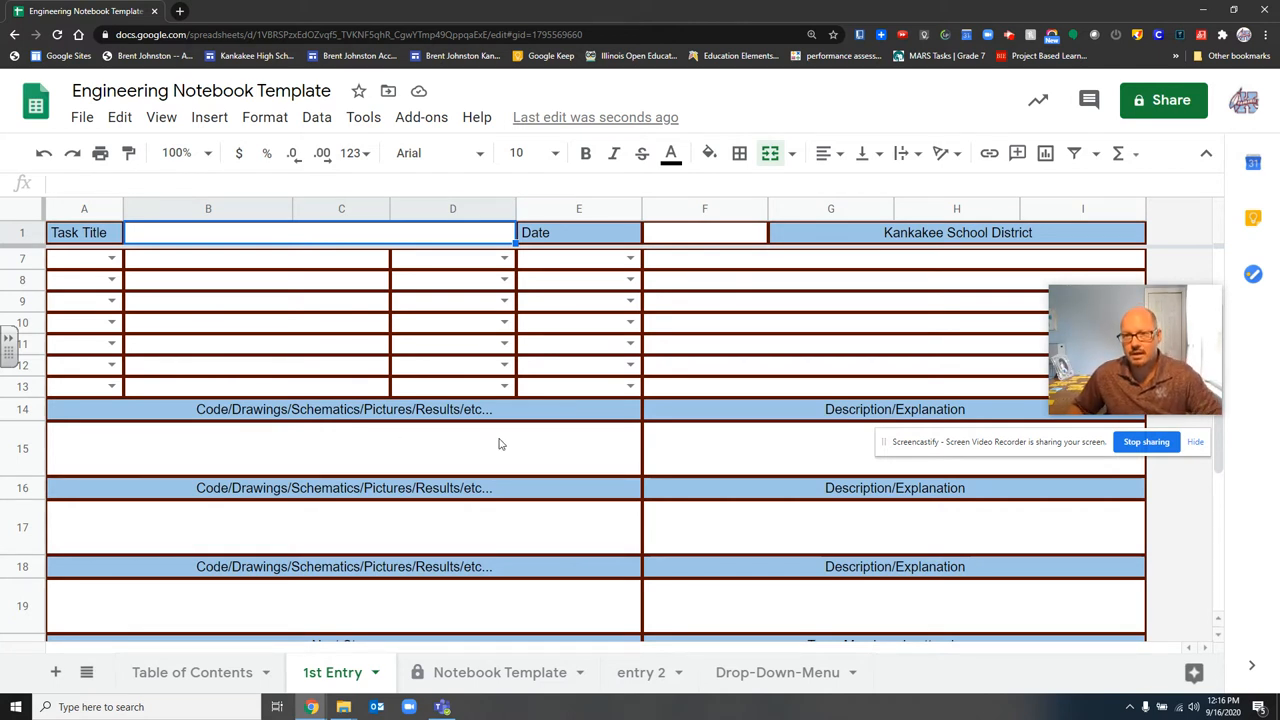
mouse_move(451, 455)
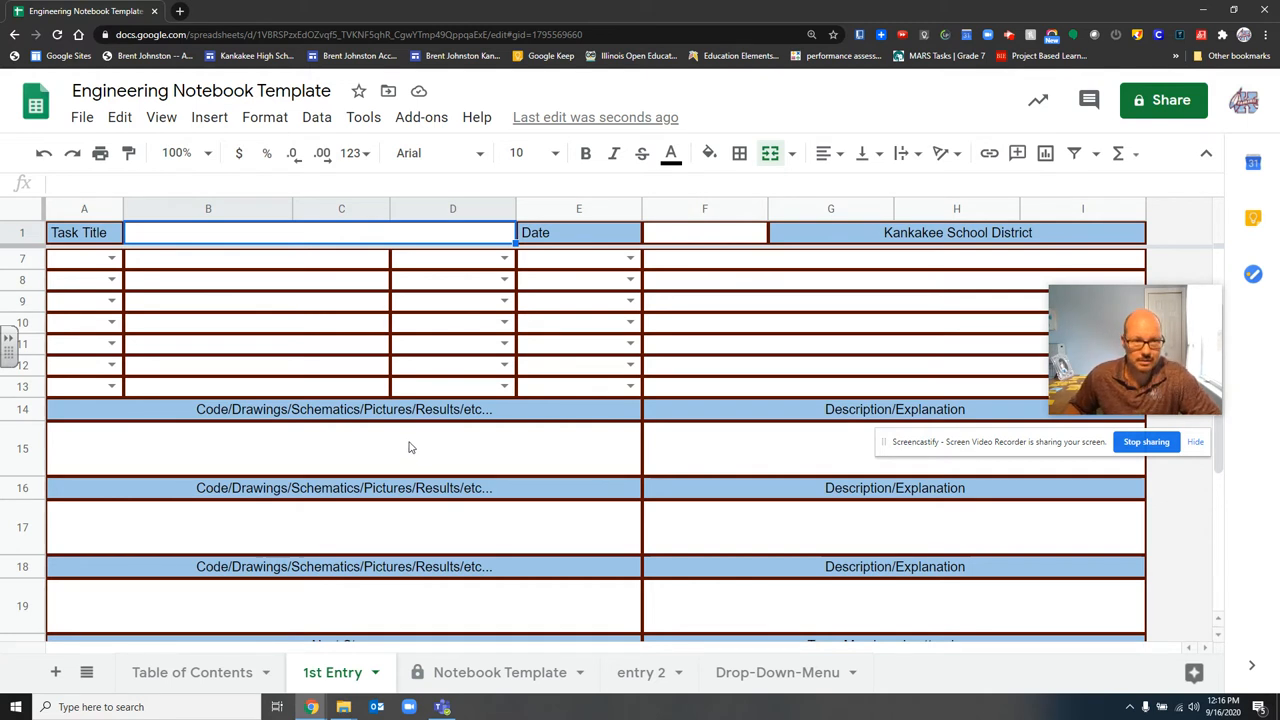
mouse_move(364, 451)
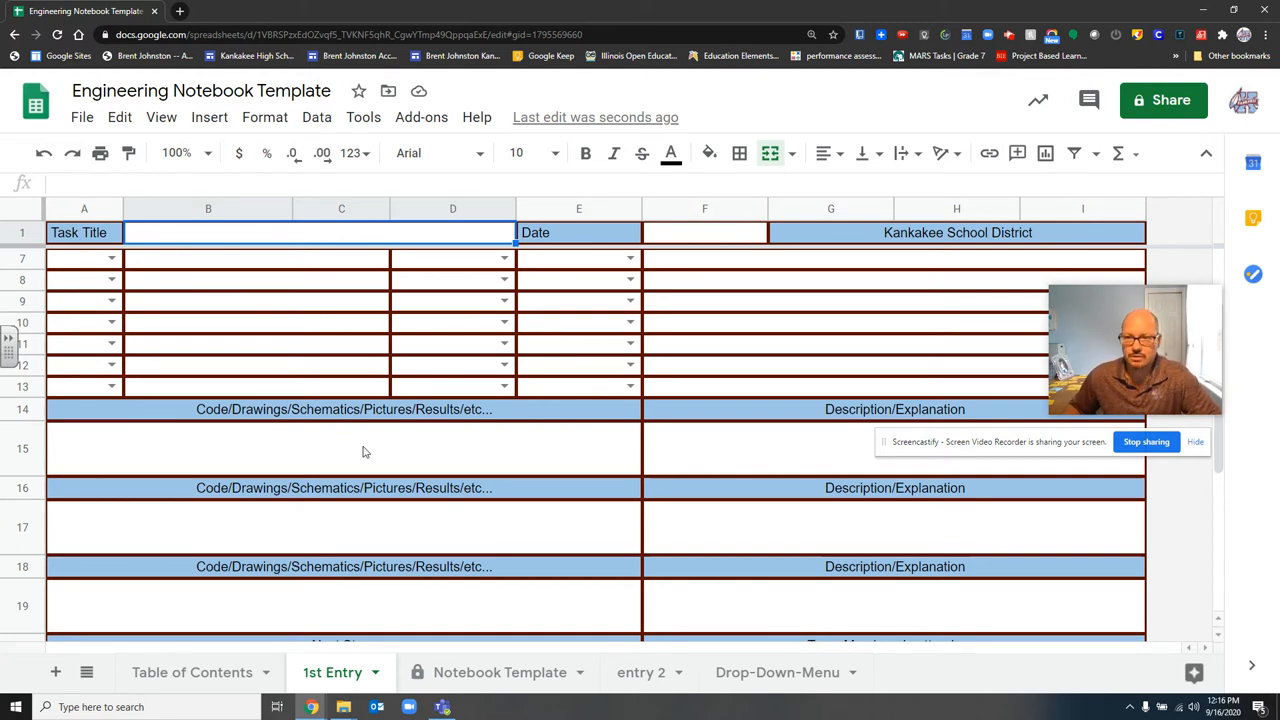
mouse_move(447, 450)
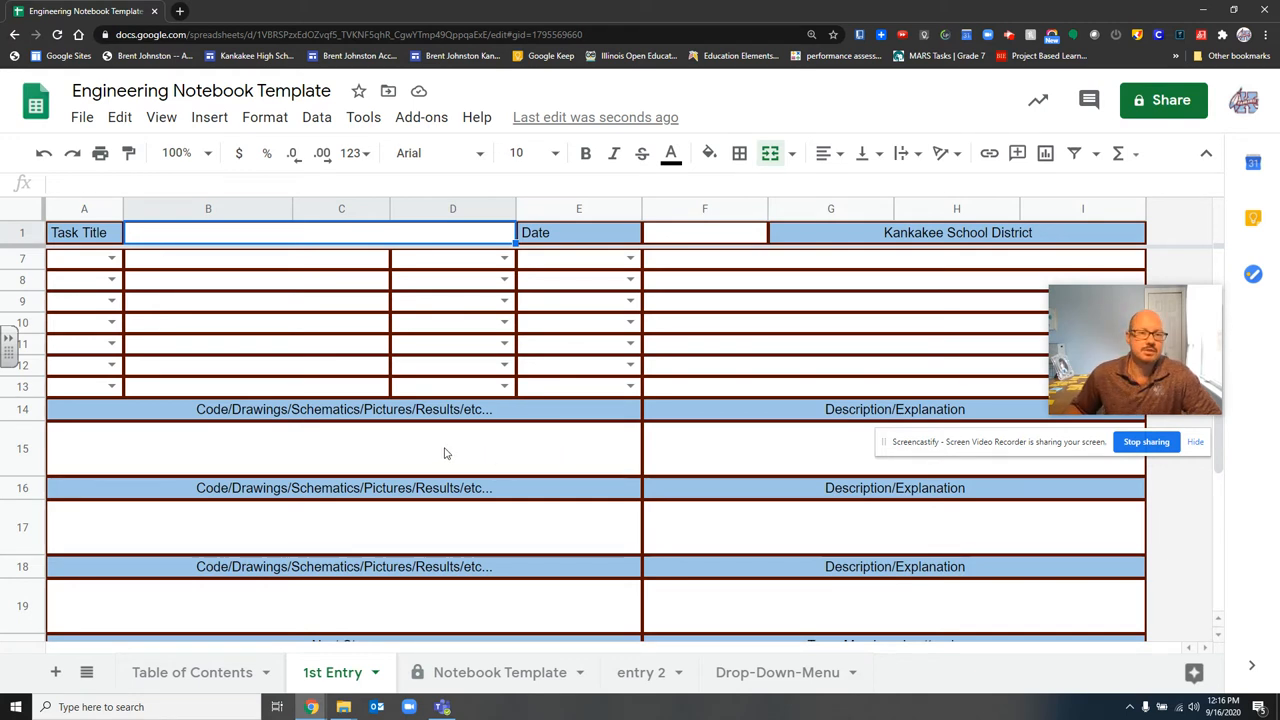
mouse_move(433, 449)
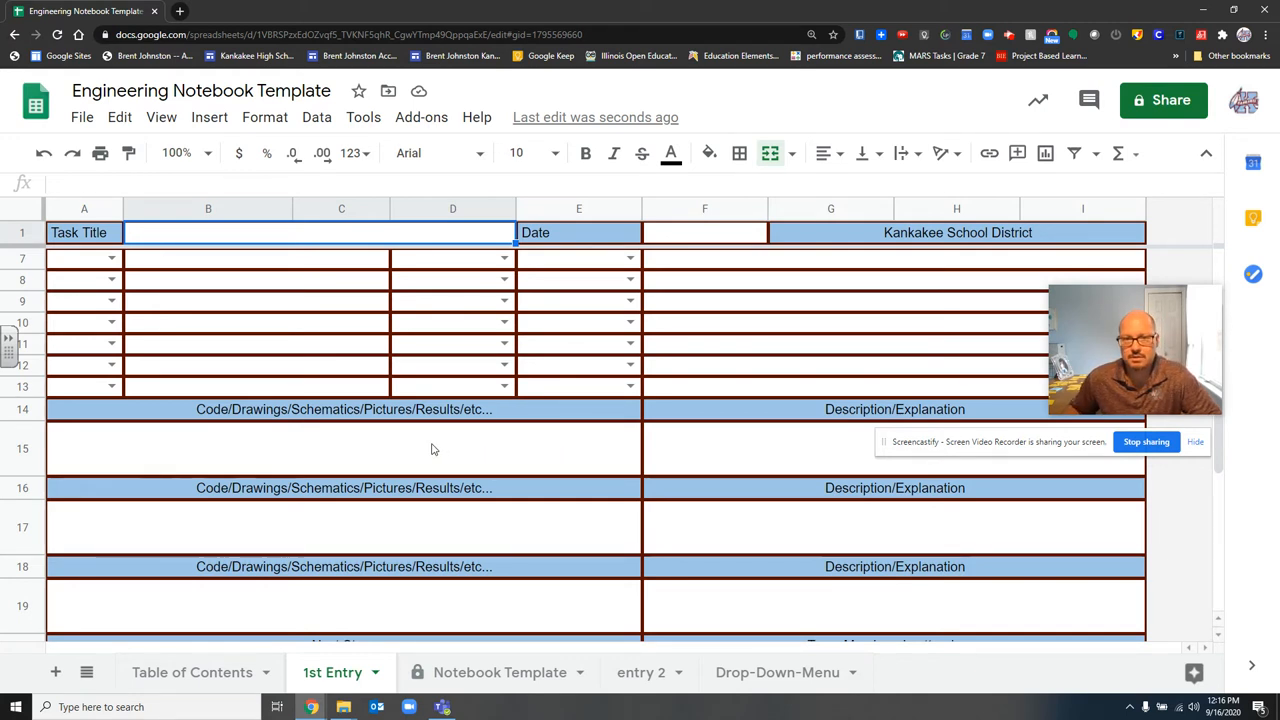
mouse_move(885, 459)
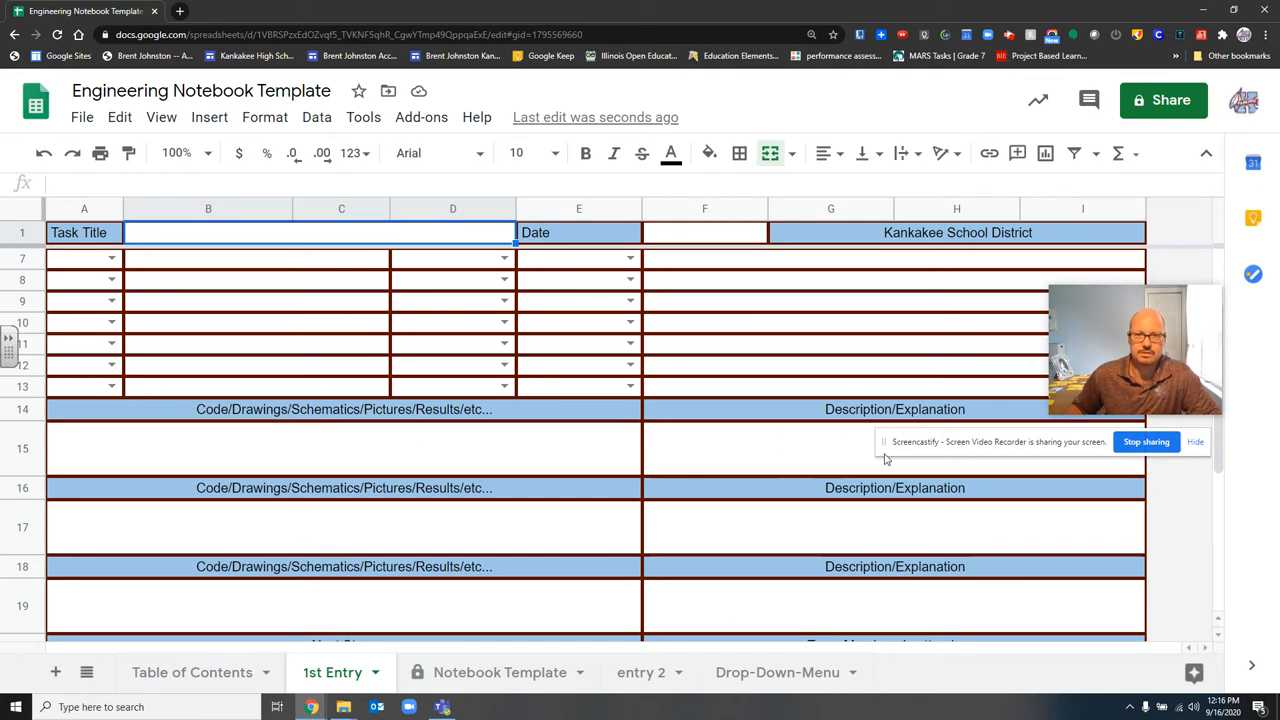
mouse_move(790, 466)
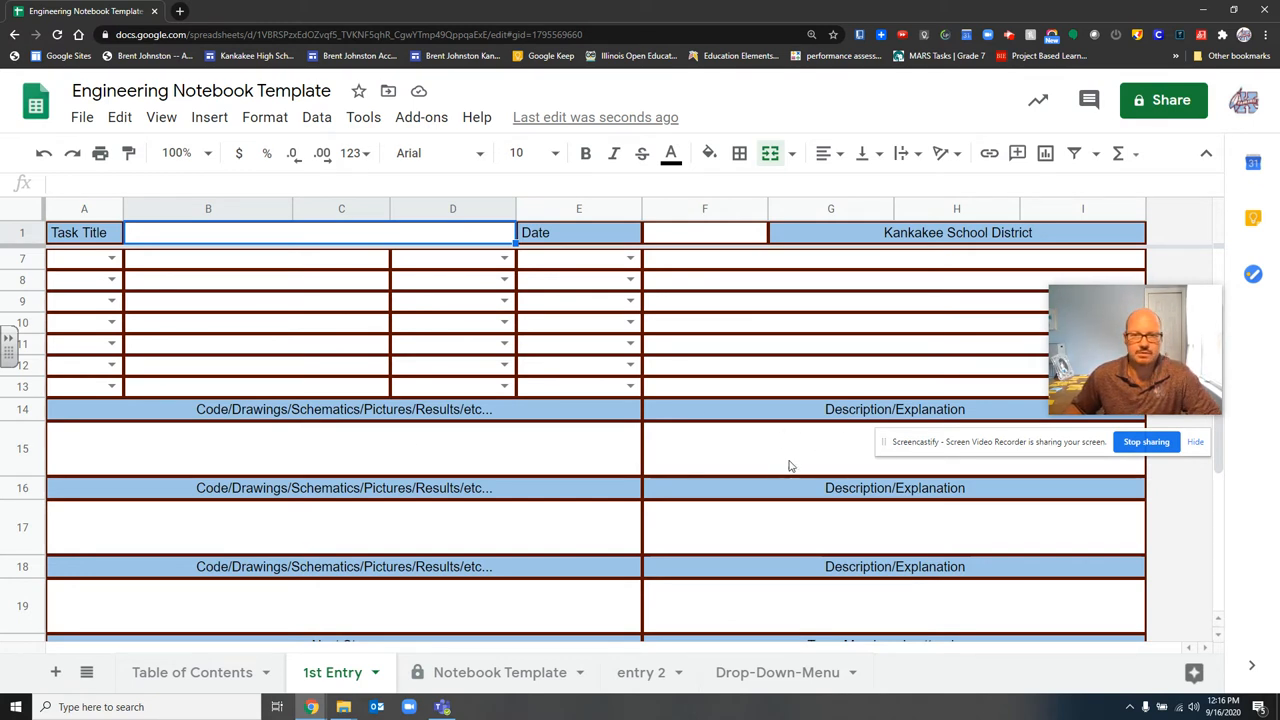
mouse_move(805, 451)
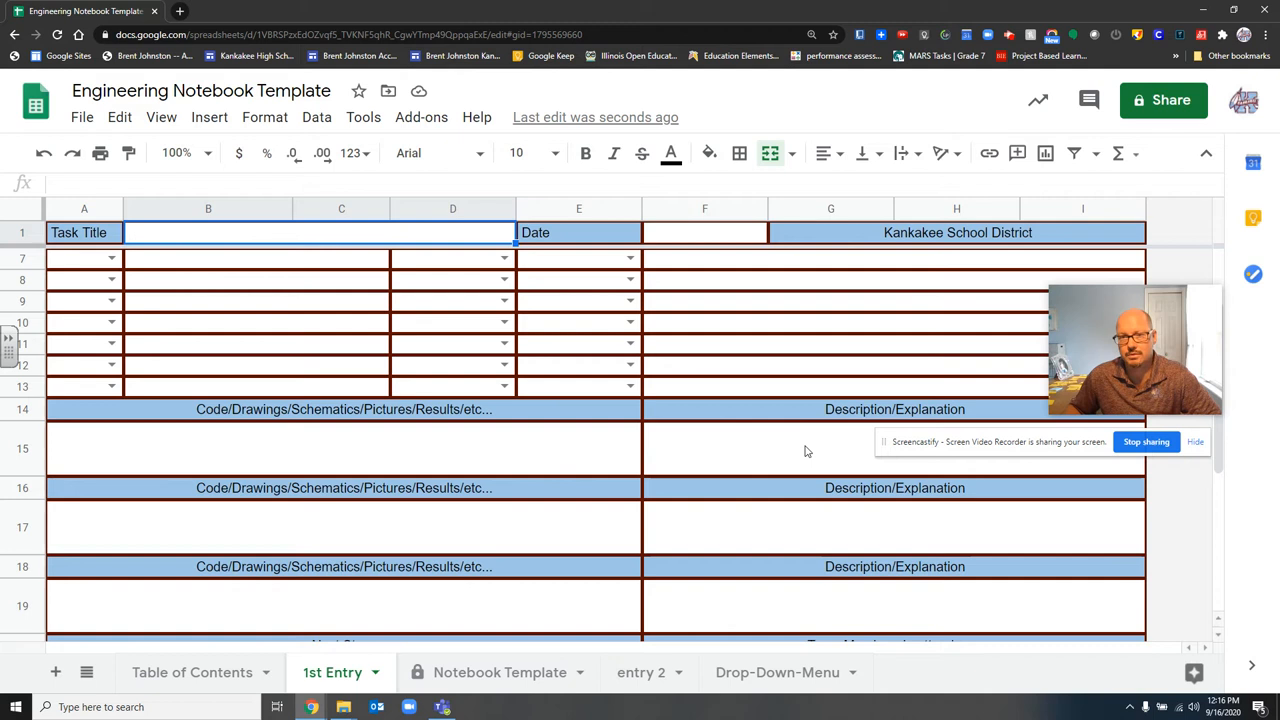
mouse_move(813, 453)
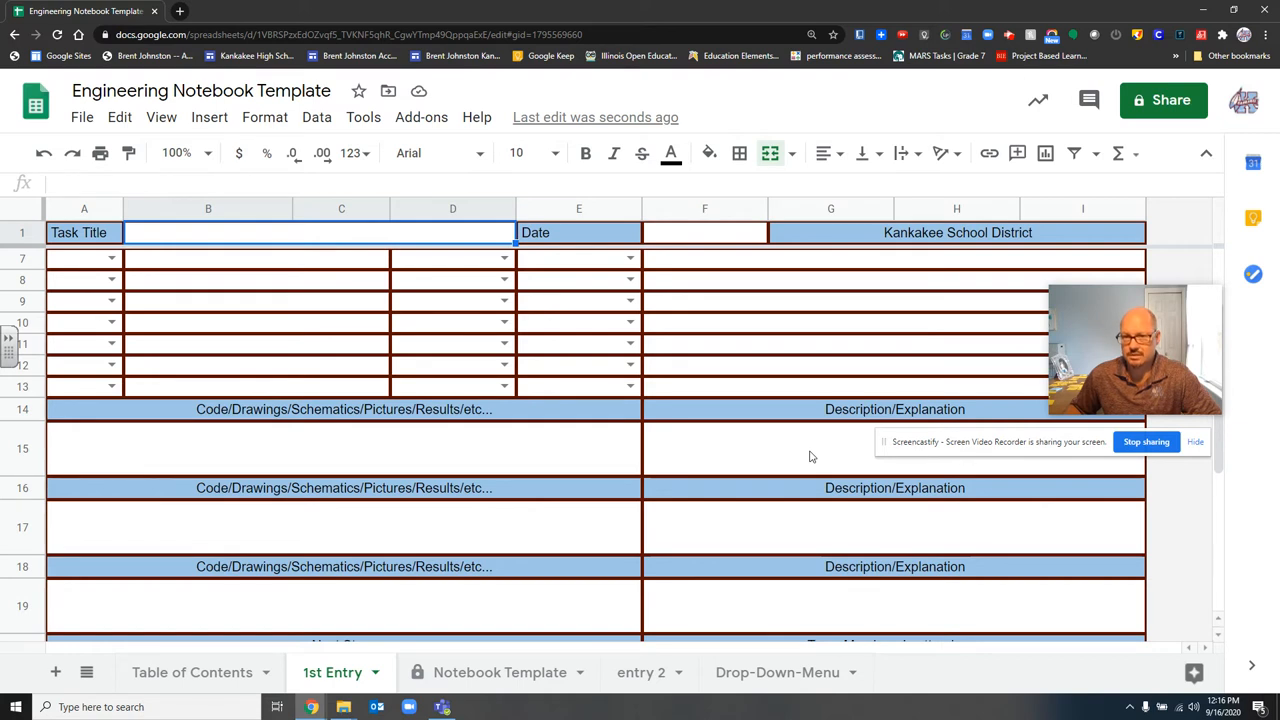
mouse_move(833, 451)
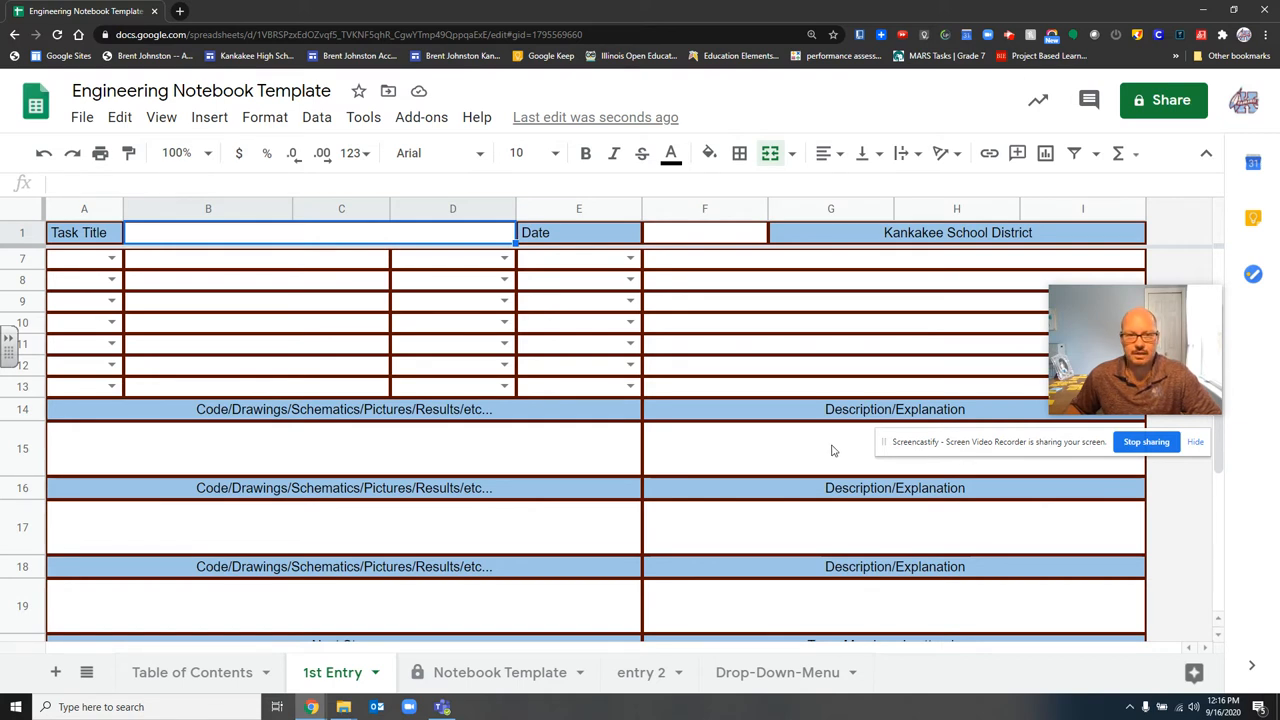
scroll("down", 3)
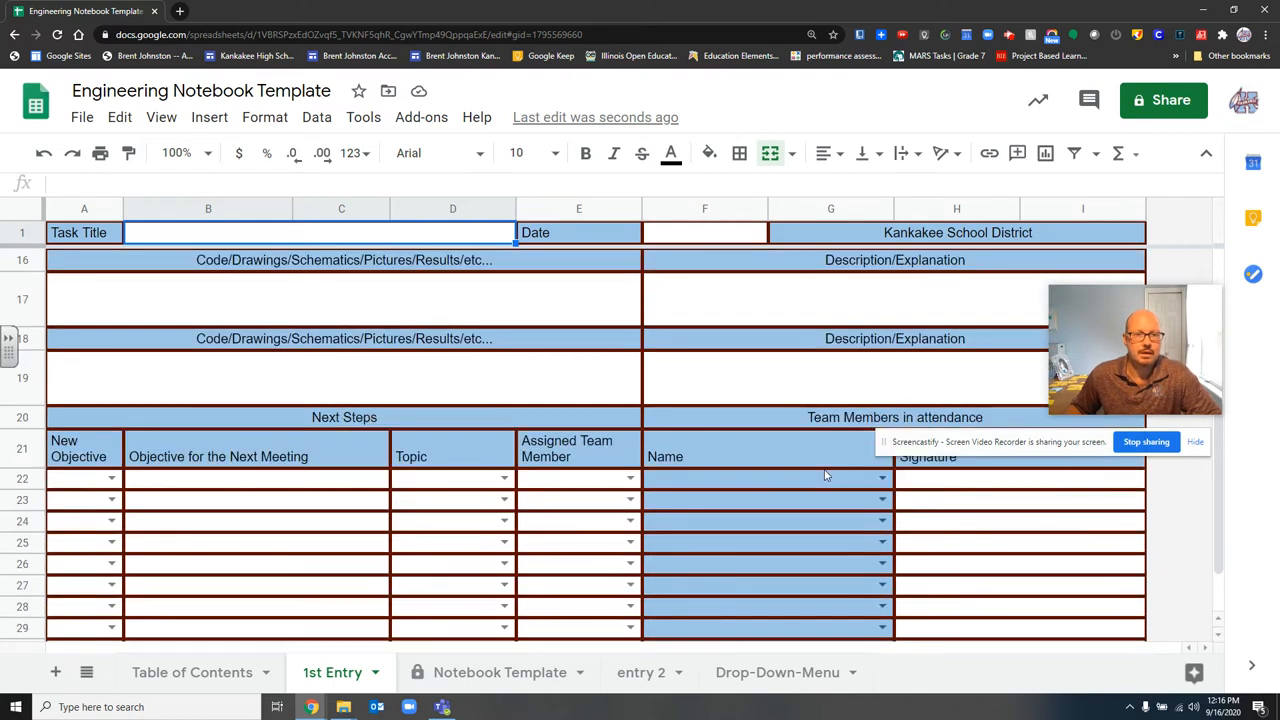
In Next Steps row 22, choose Objective 1, Team Member 1 and topic Engineering.
scroll("down", 3)
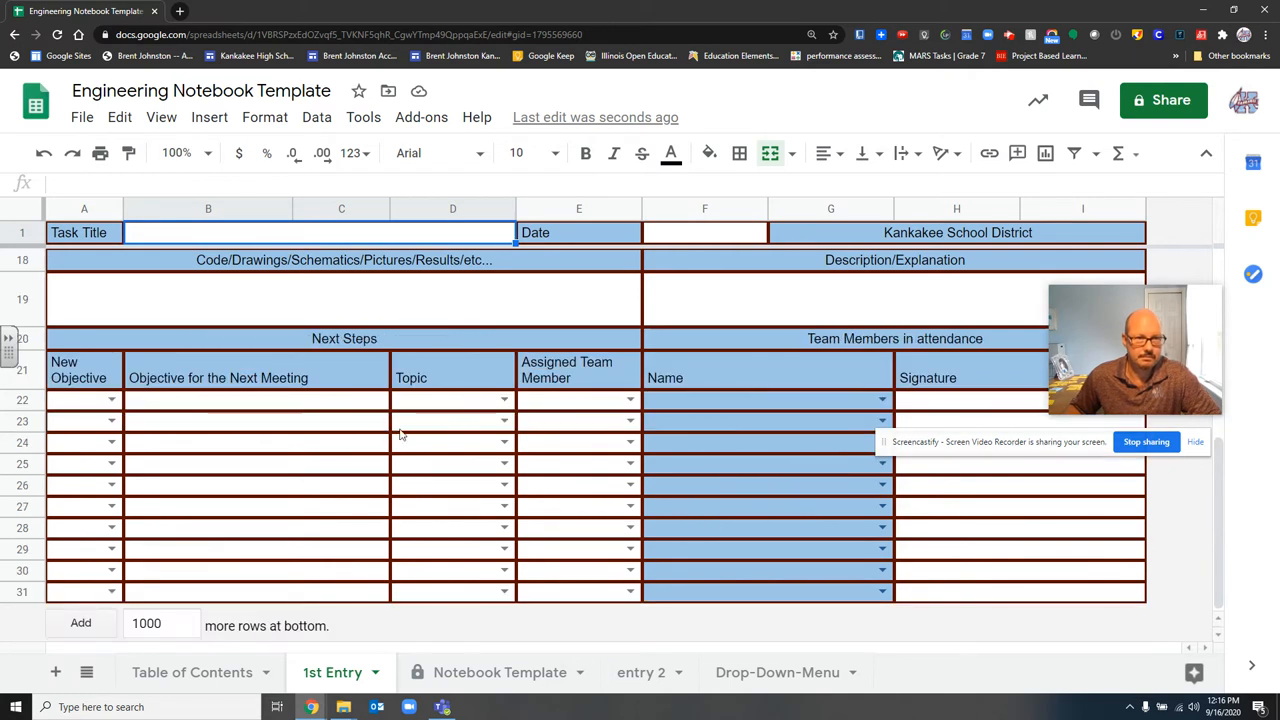
scroll("down", 3)
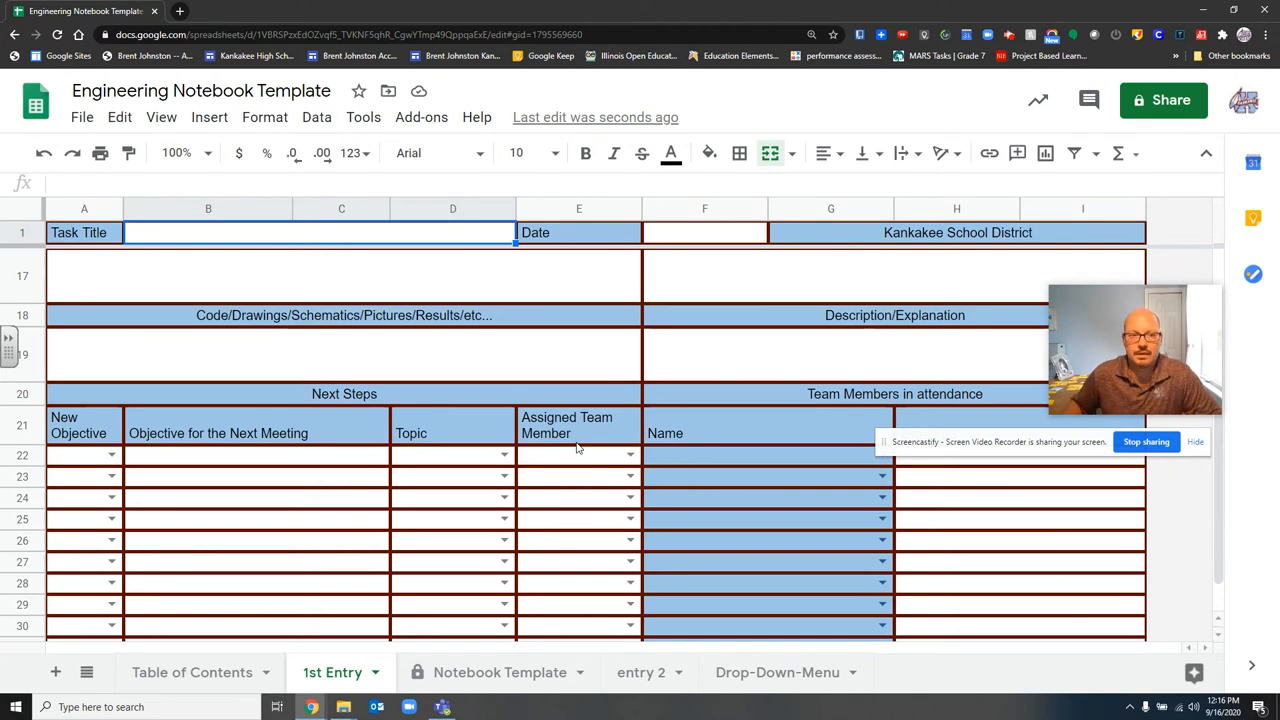
left_click(111, 455)
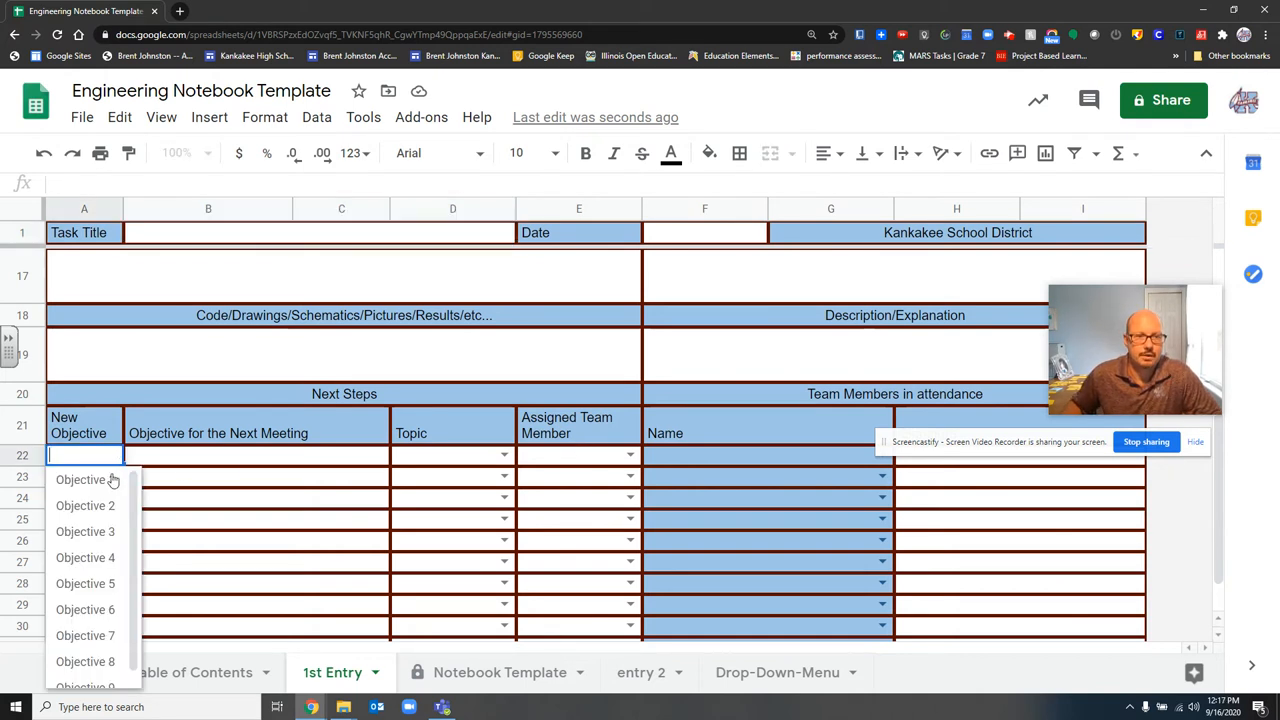
left_click(80, 479)
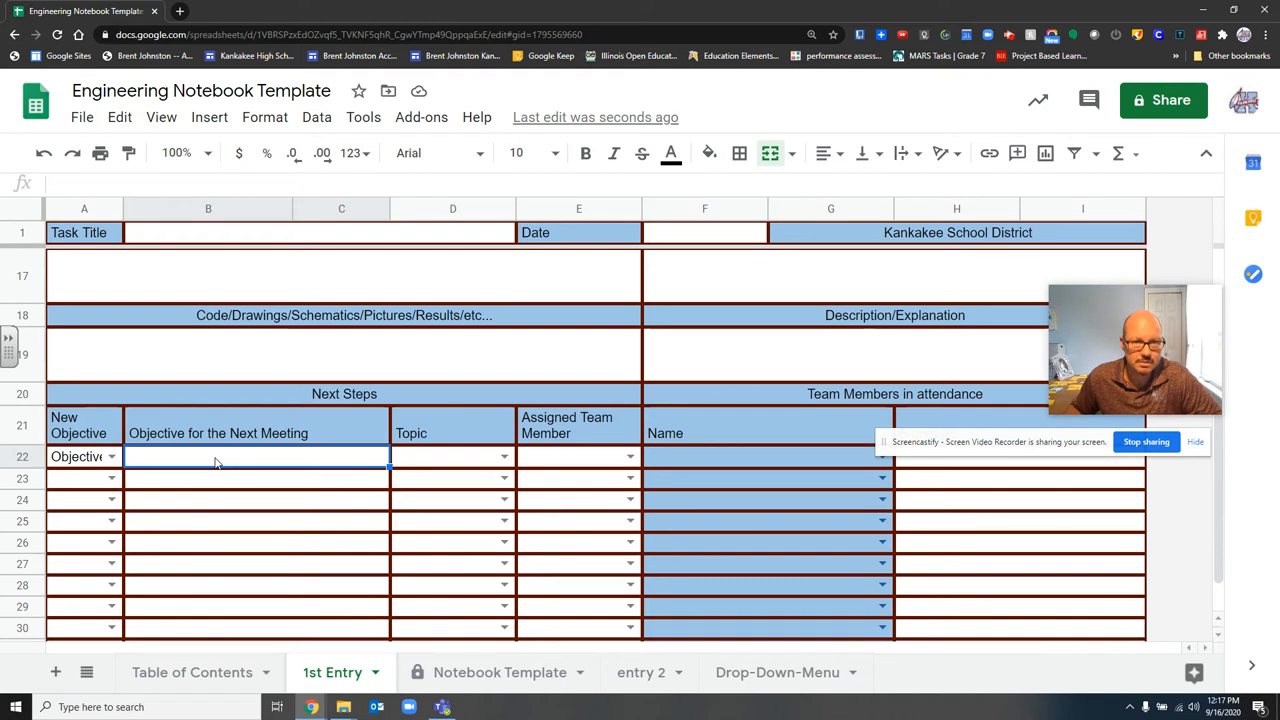
mouse_move(448, 474)
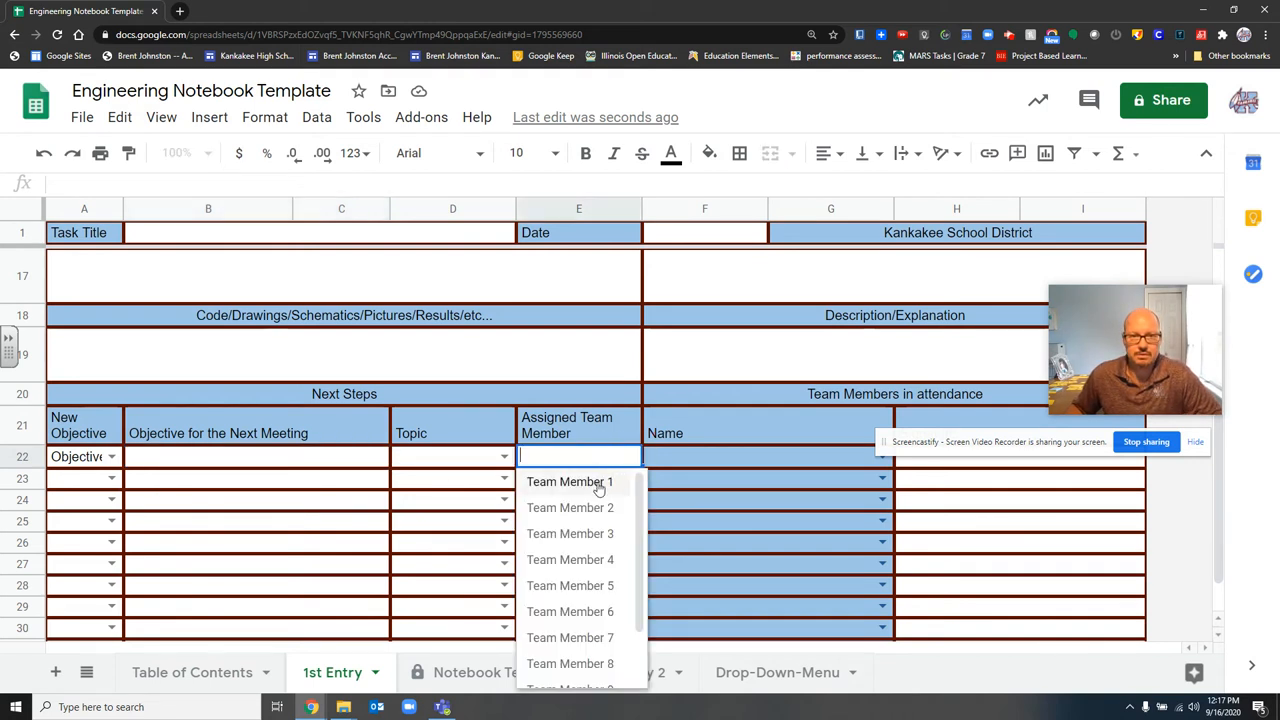
left_click(570, 481)
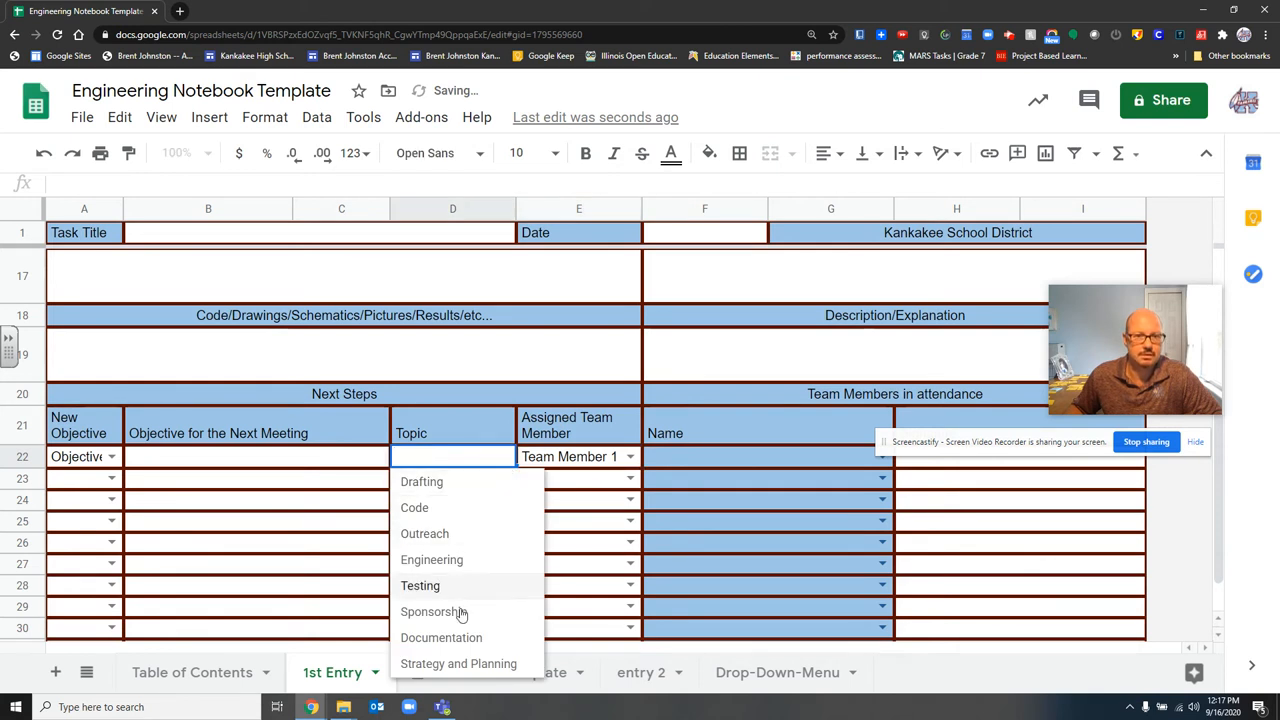
mouse_move(431, 559)
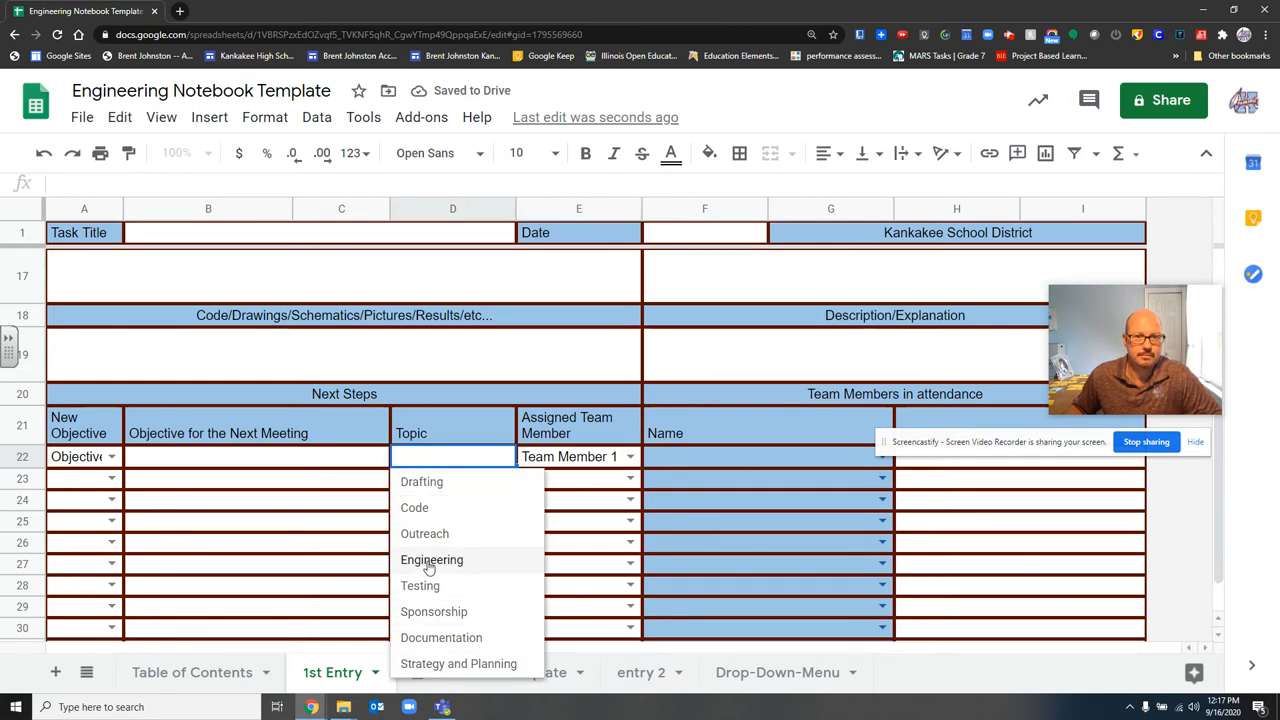
left_click(431, 559)
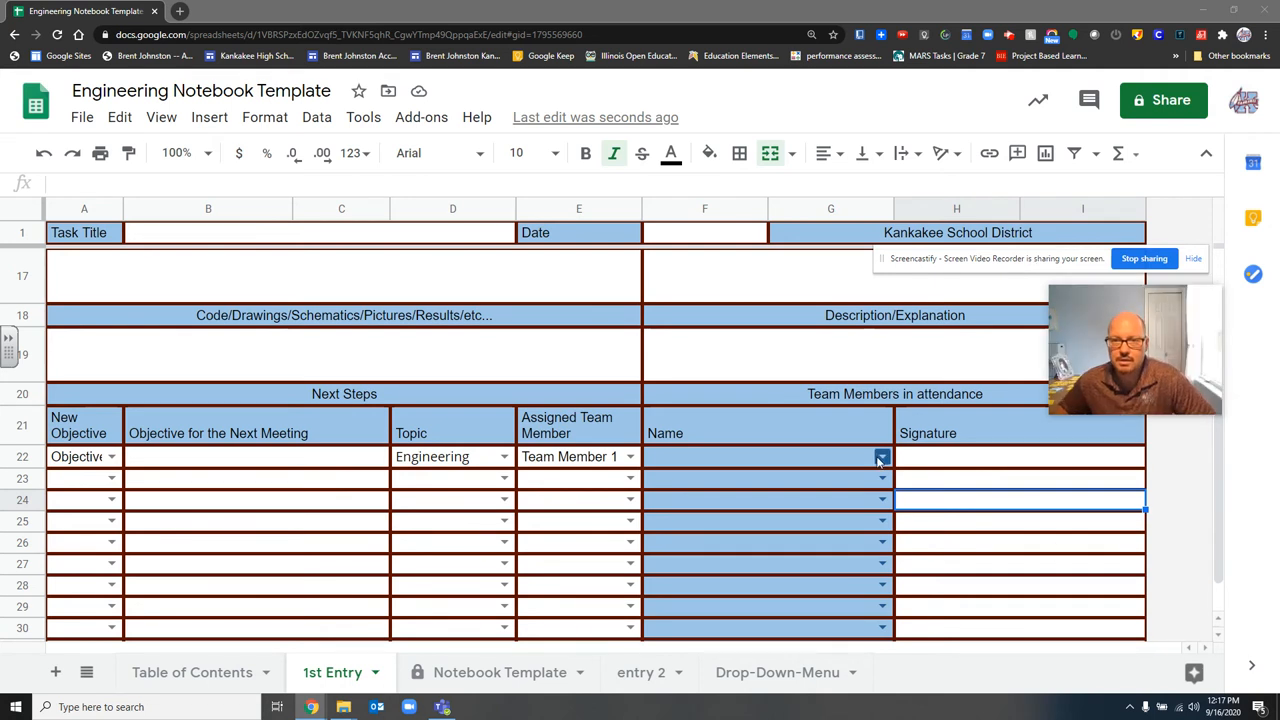
Choose Team Member 1 in the F22 Name drop-down.
left_click(881, 457)
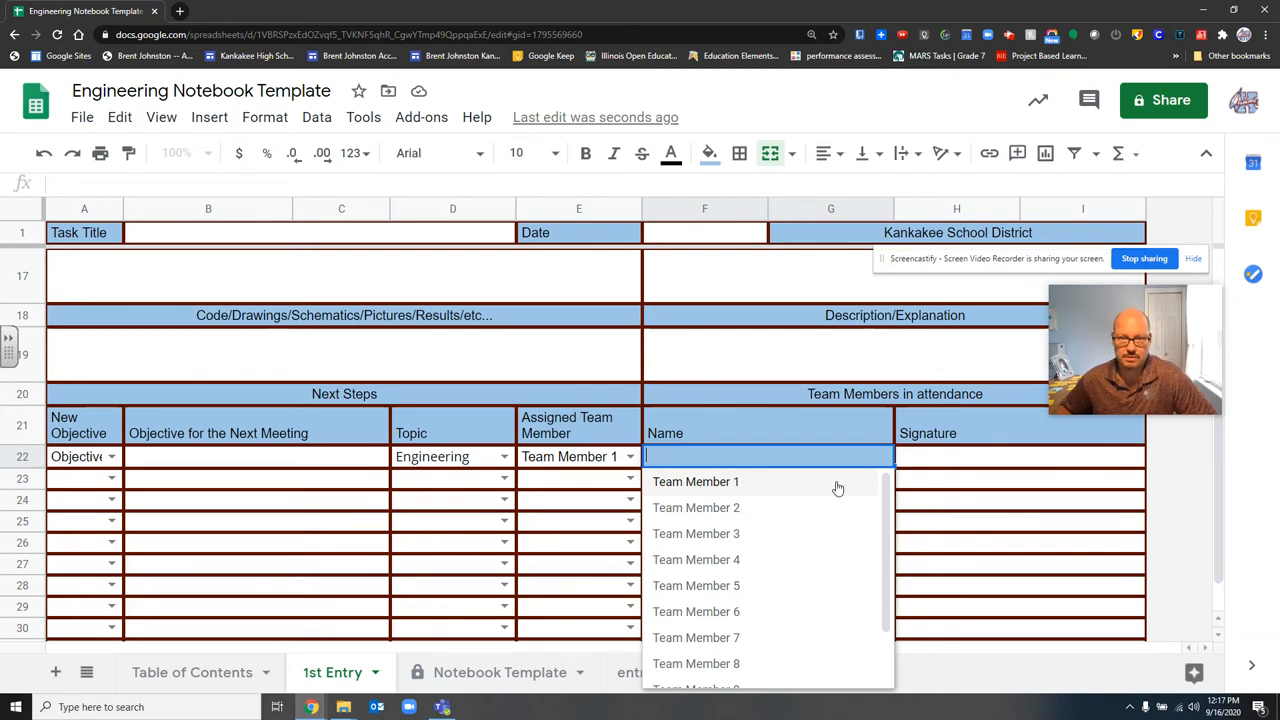
left_click(695, 481)
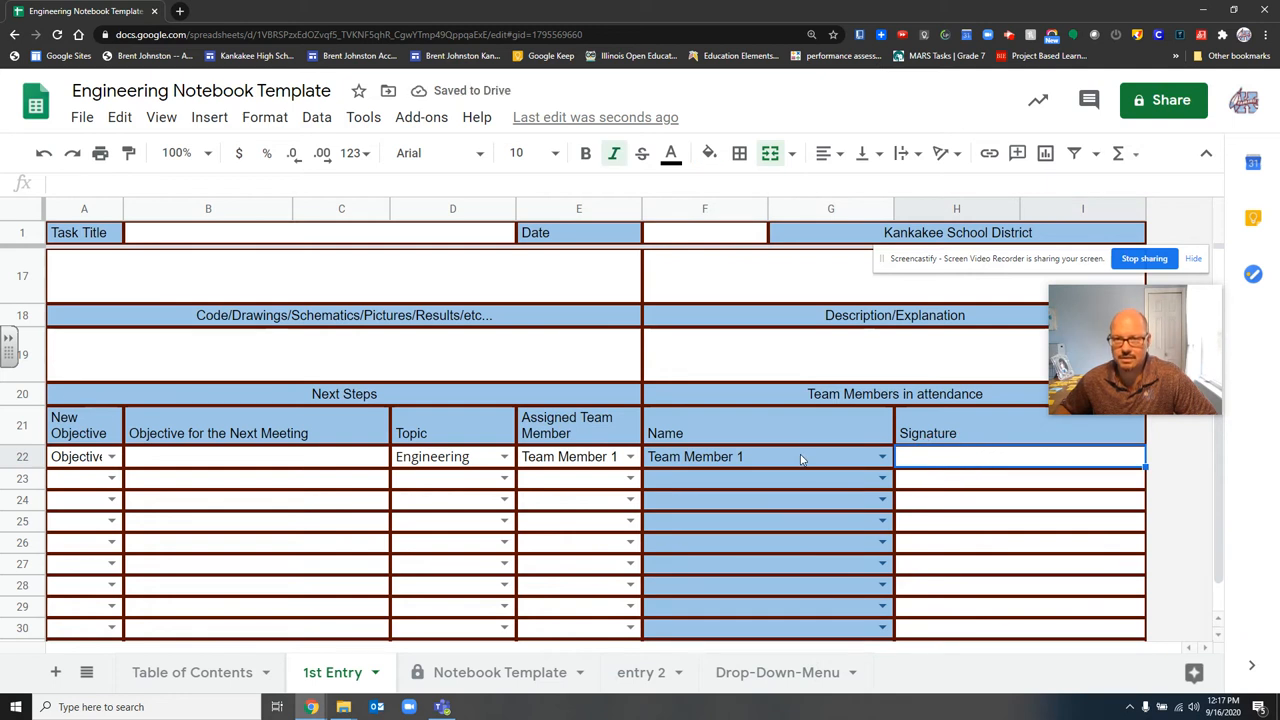
mouse_move(951, 466)
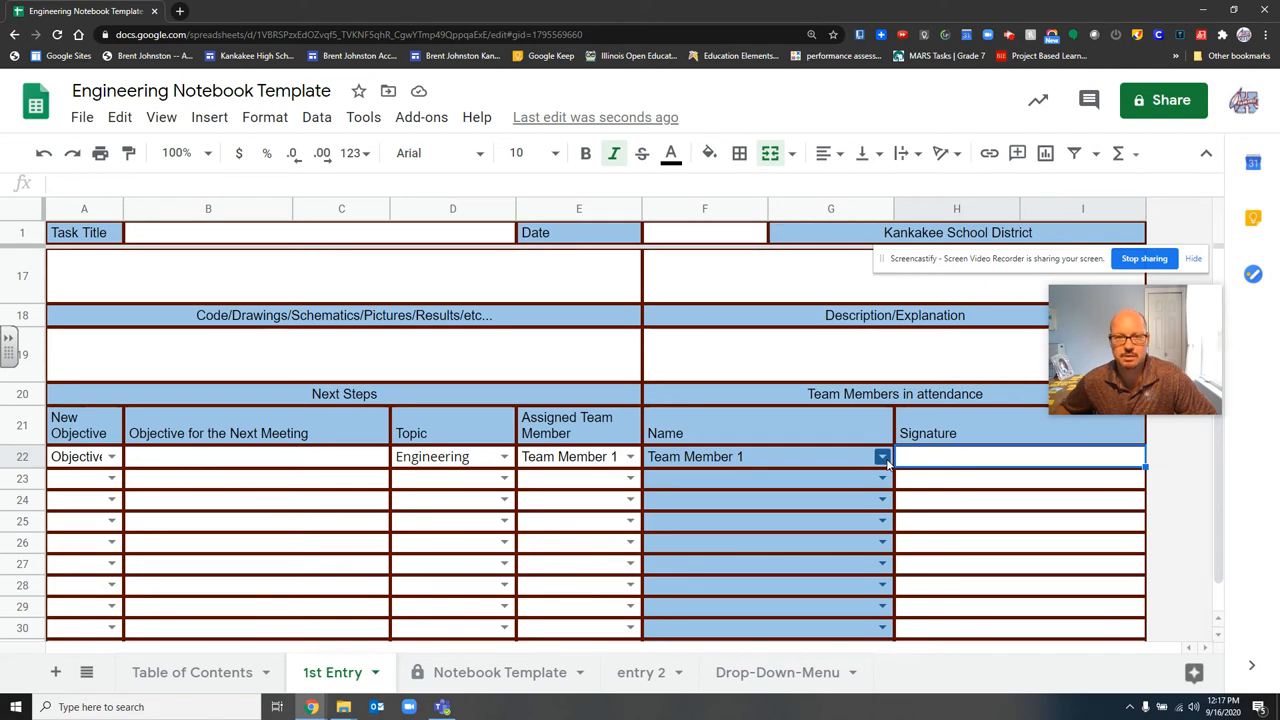
left_click(881, 456)
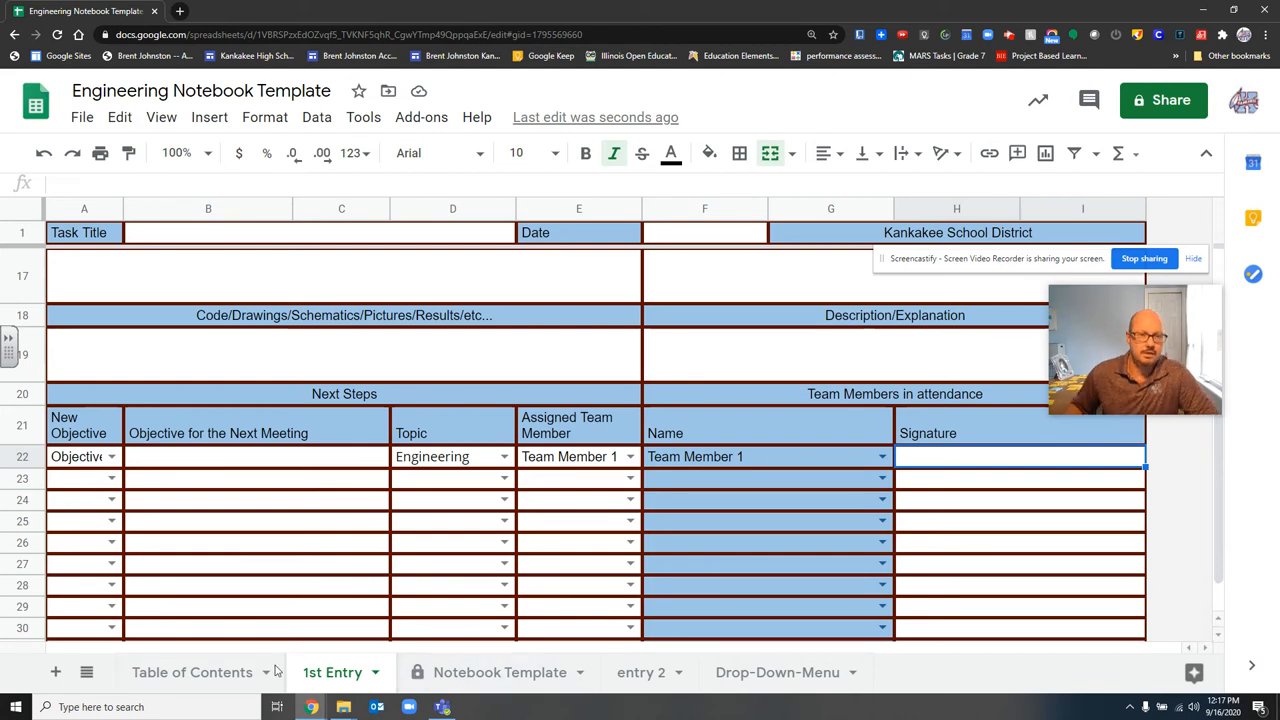
On Table of Contents, set topic Strategy and Planning and type 'date and genera title for 1st entry'.
left_click(192, 672)
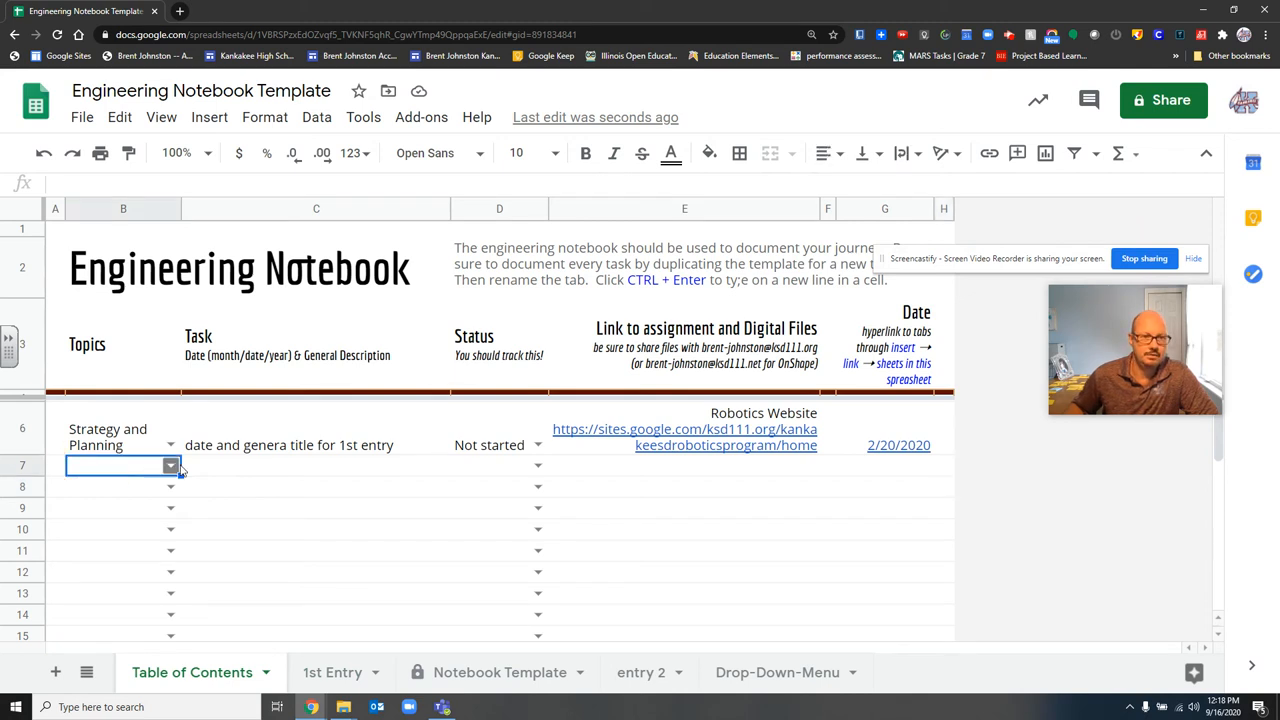
left_click(170, 465)
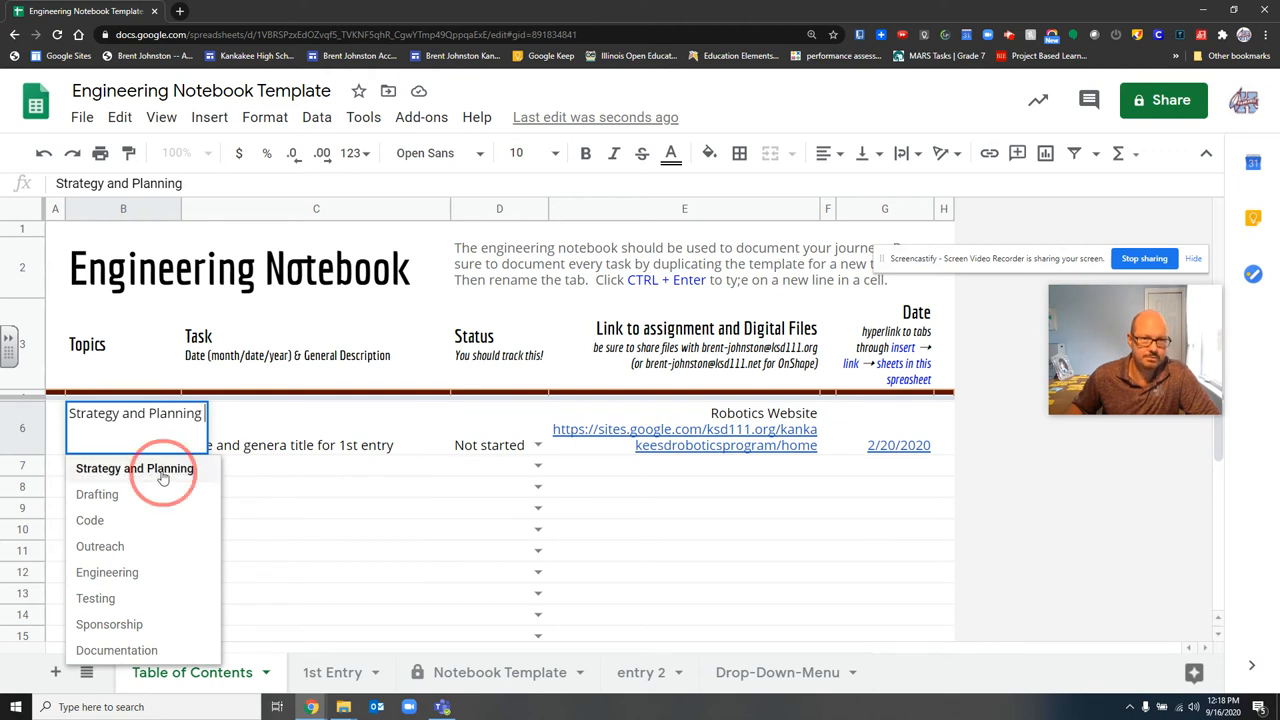
left_click(135, 468)
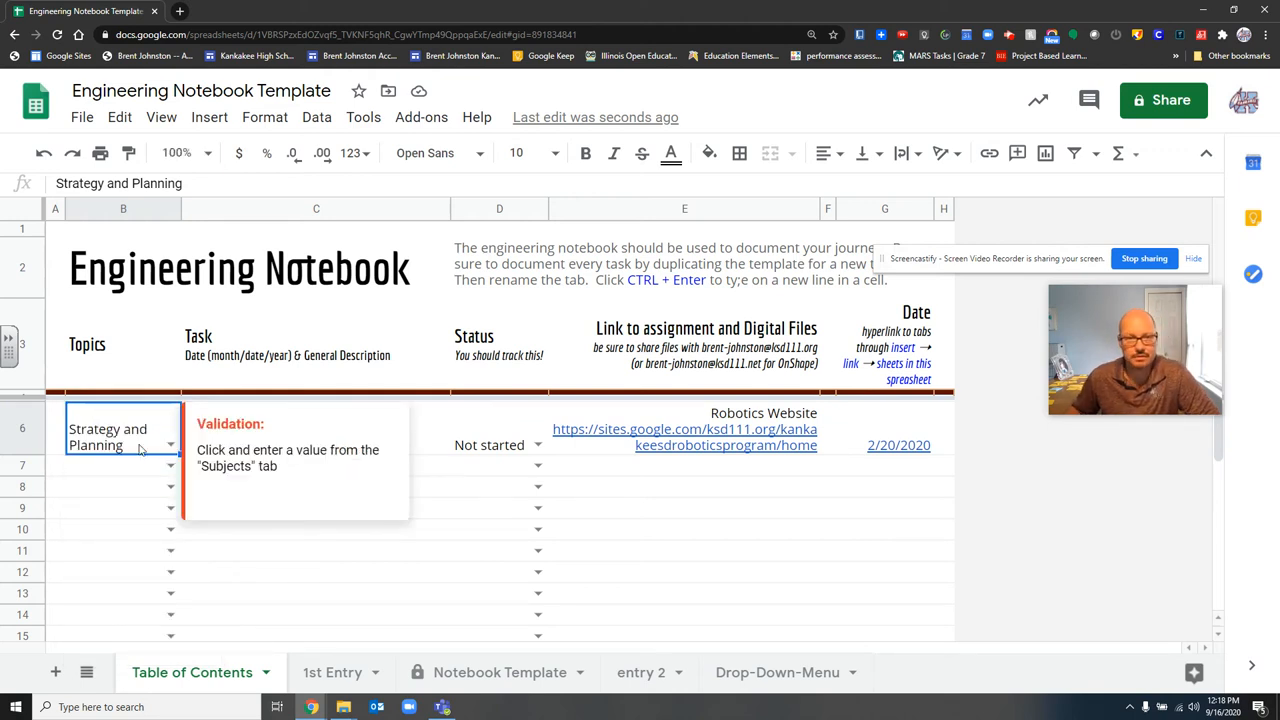
mouse_move(385, 453)
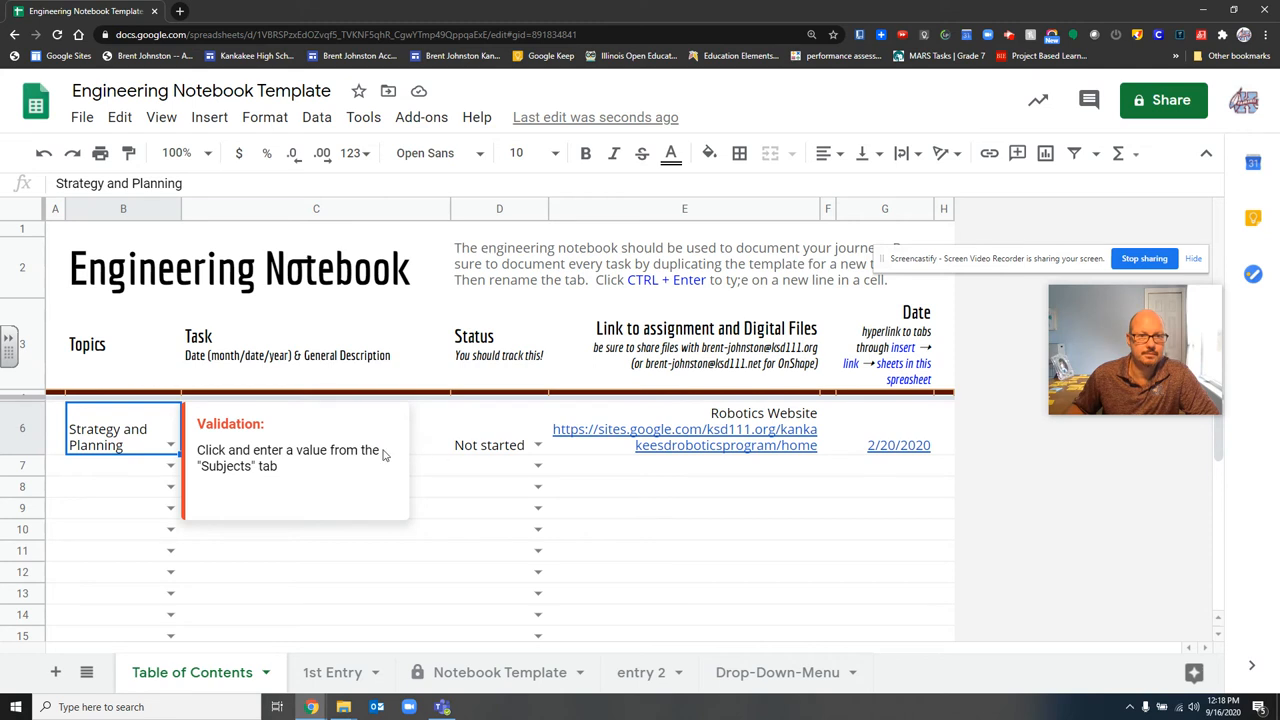
type("date and genera title for 1st entry")
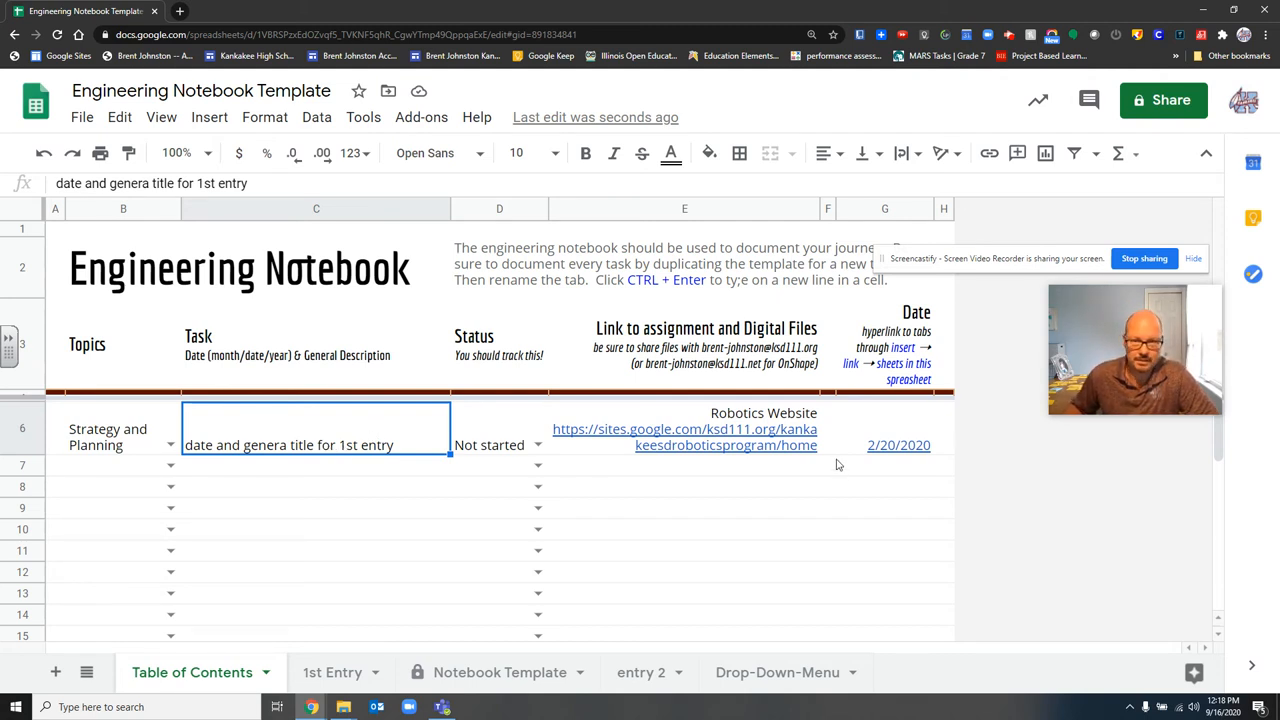
Mark the first entry's status In progress and inspect its Robotics Website link.
left_click(538, 445)
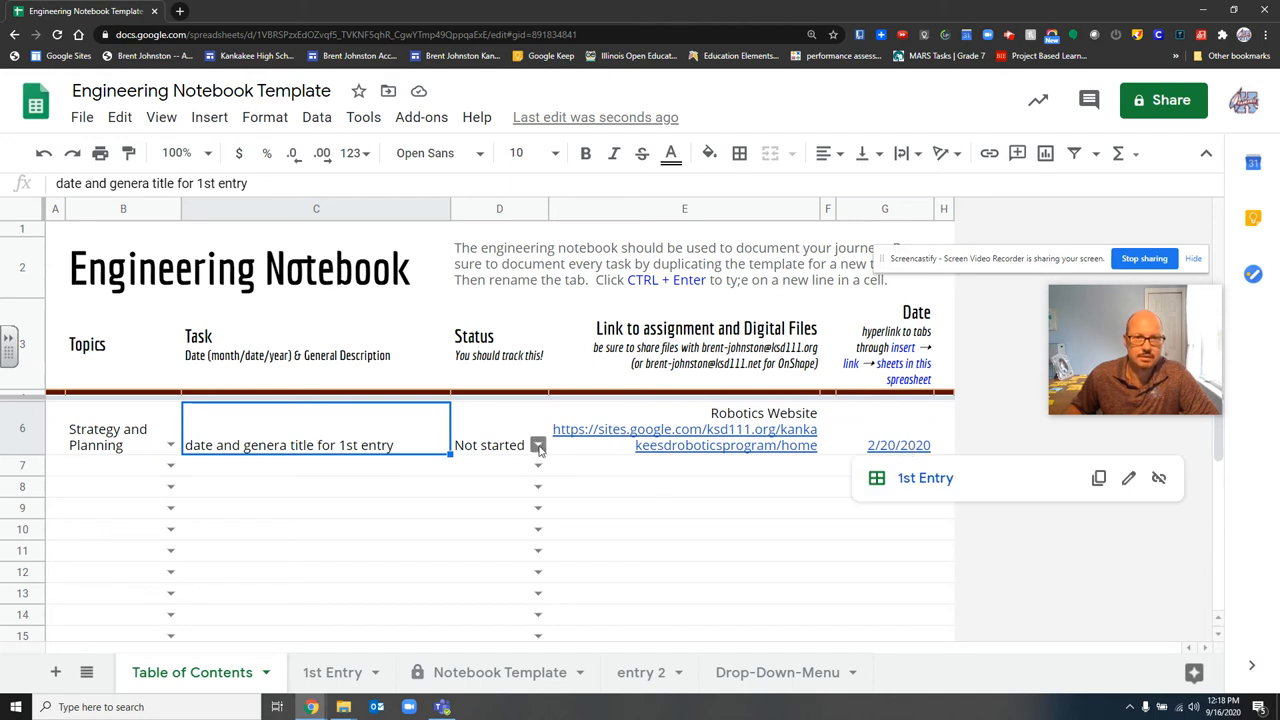
left_click(538, 445)
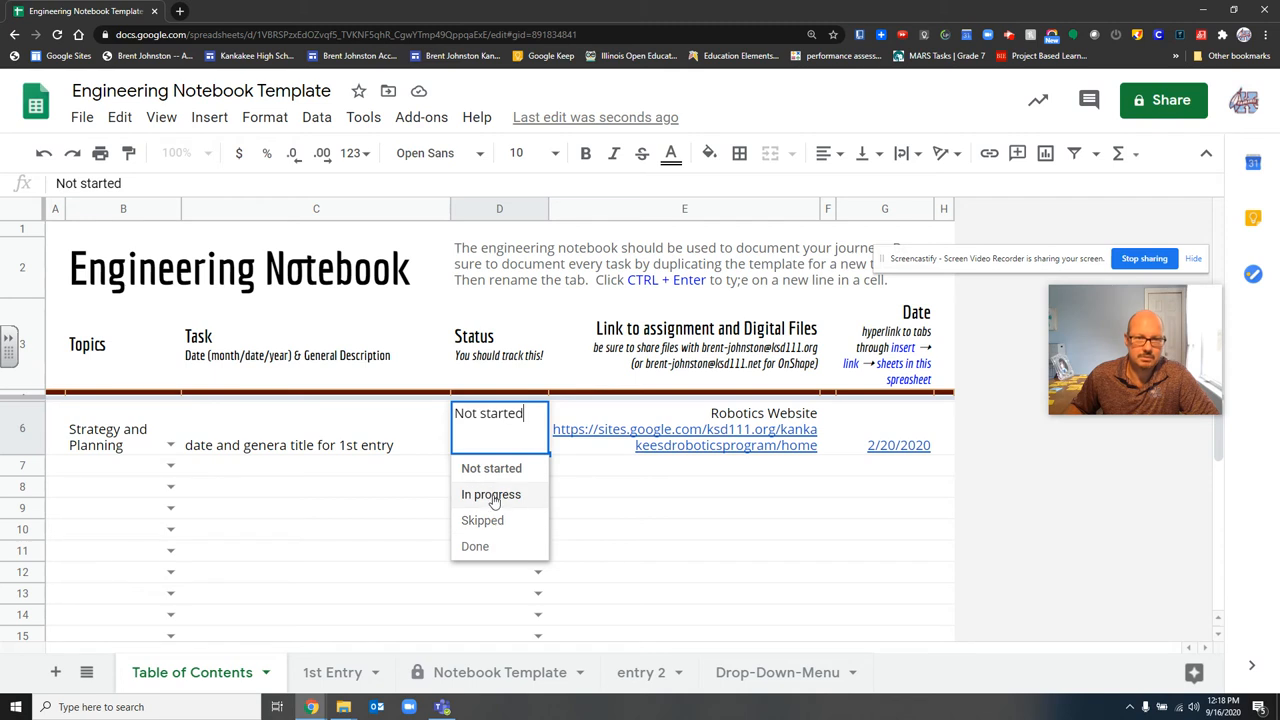
left_click(491, 494)
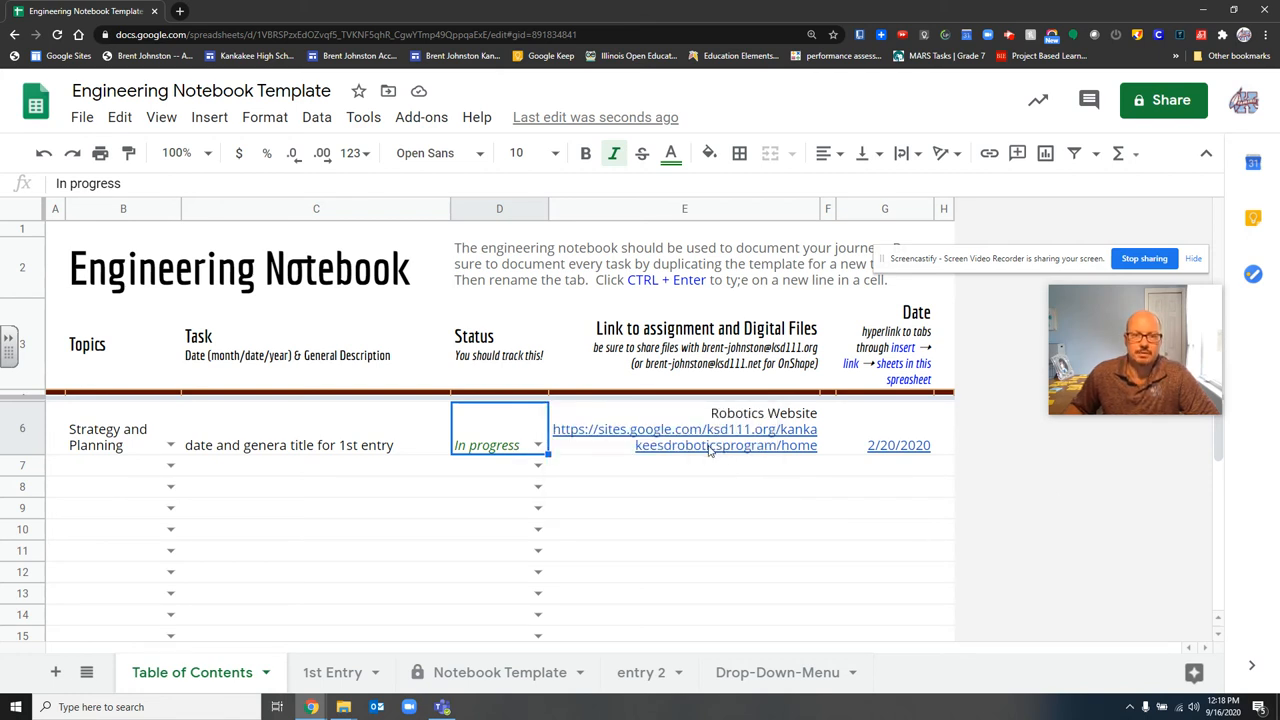
left_click(684, 429)
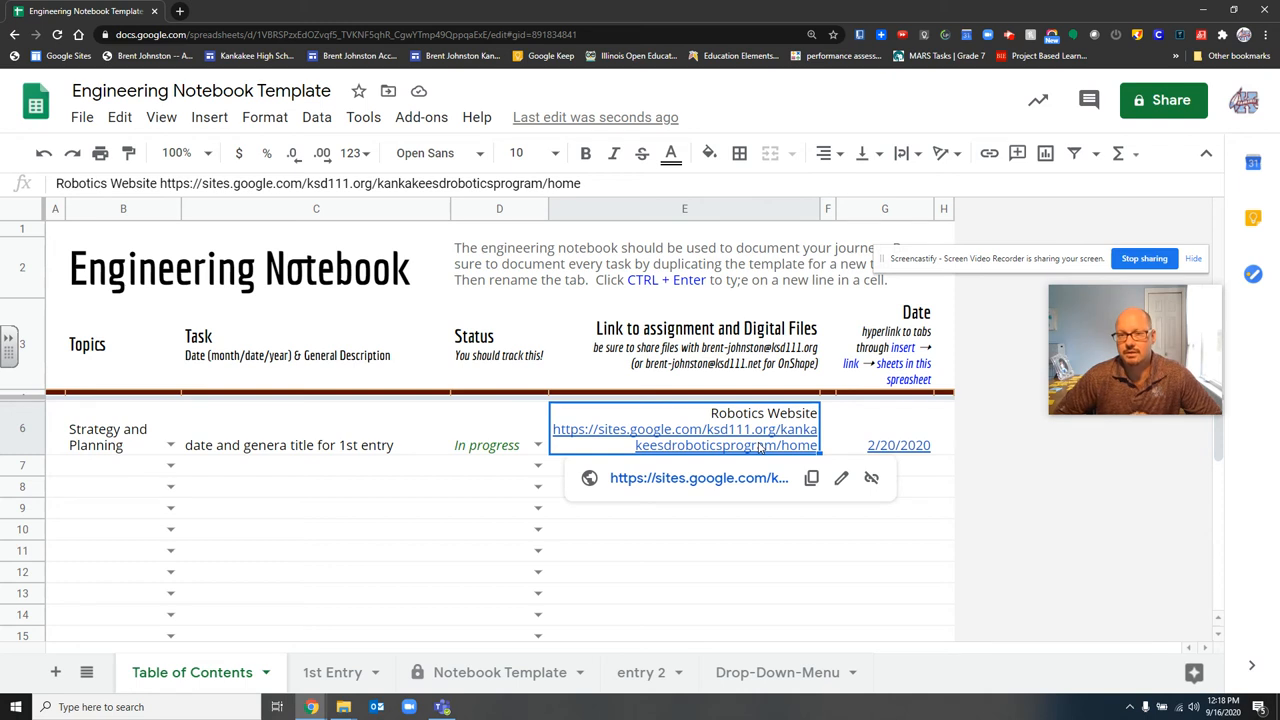
left_click(884, 444)
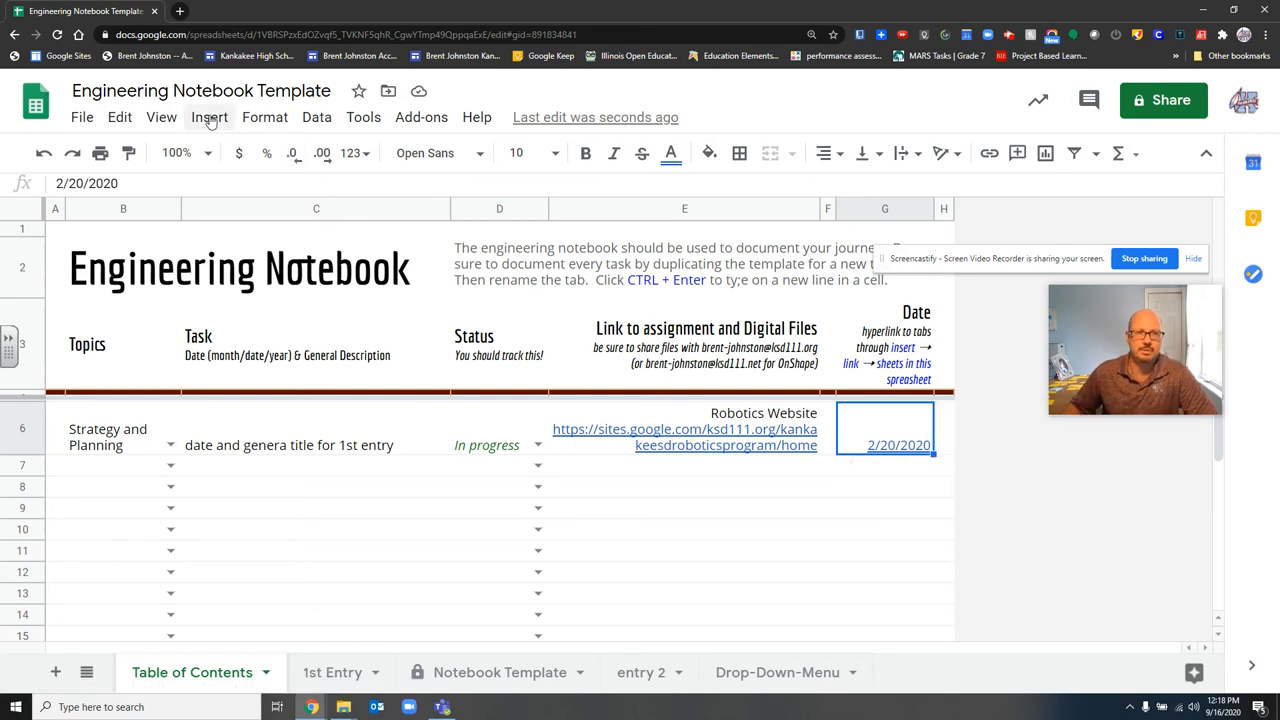
left_click(209, 117)
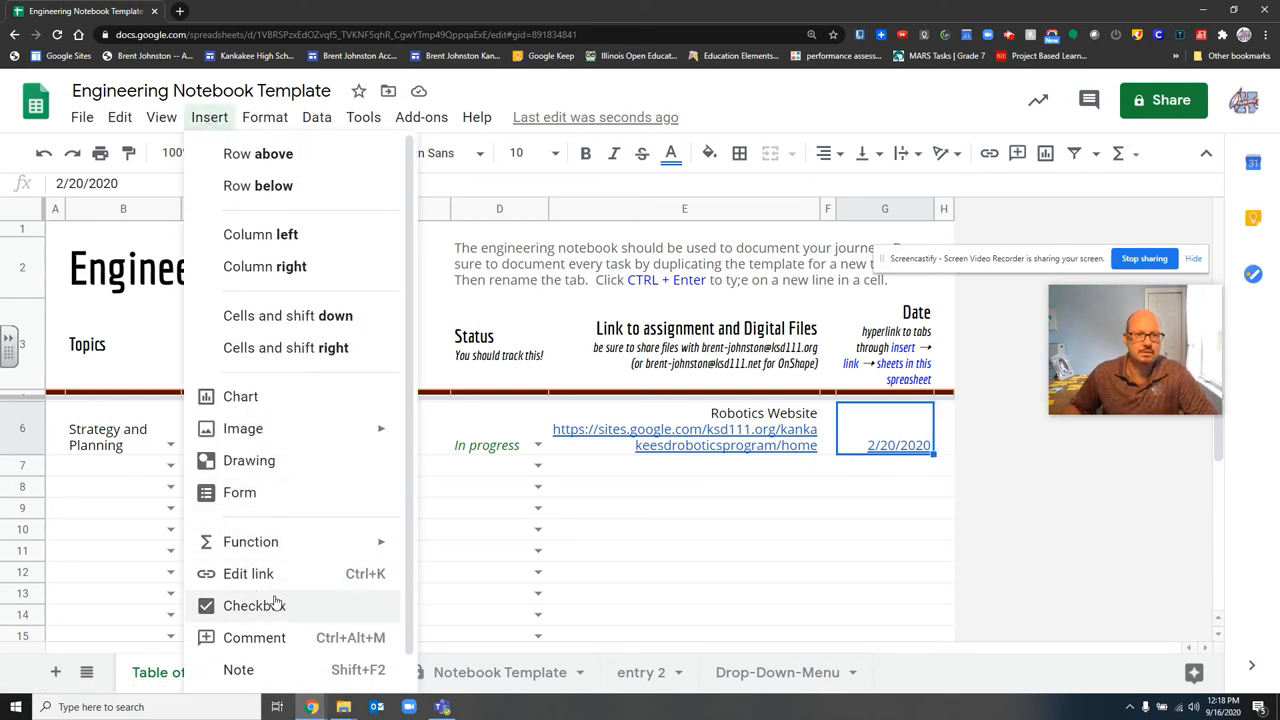
mouse_move(248, 573)
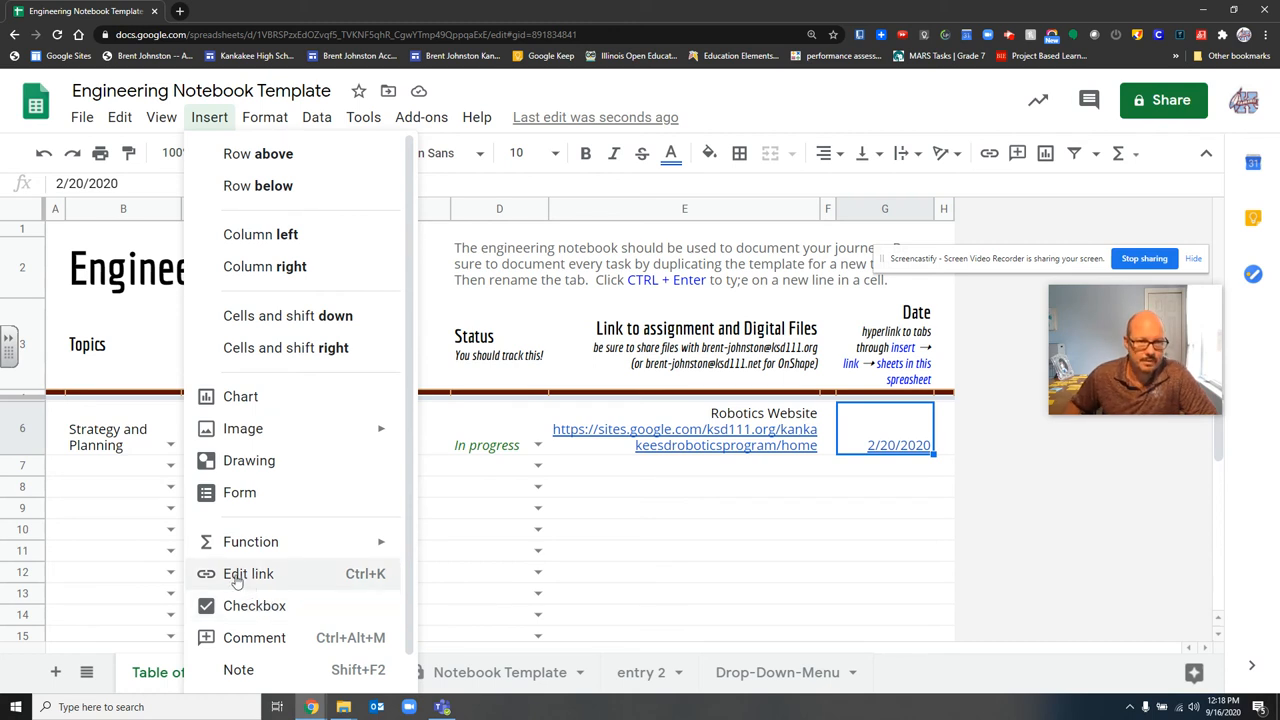
left_click(248, 573)
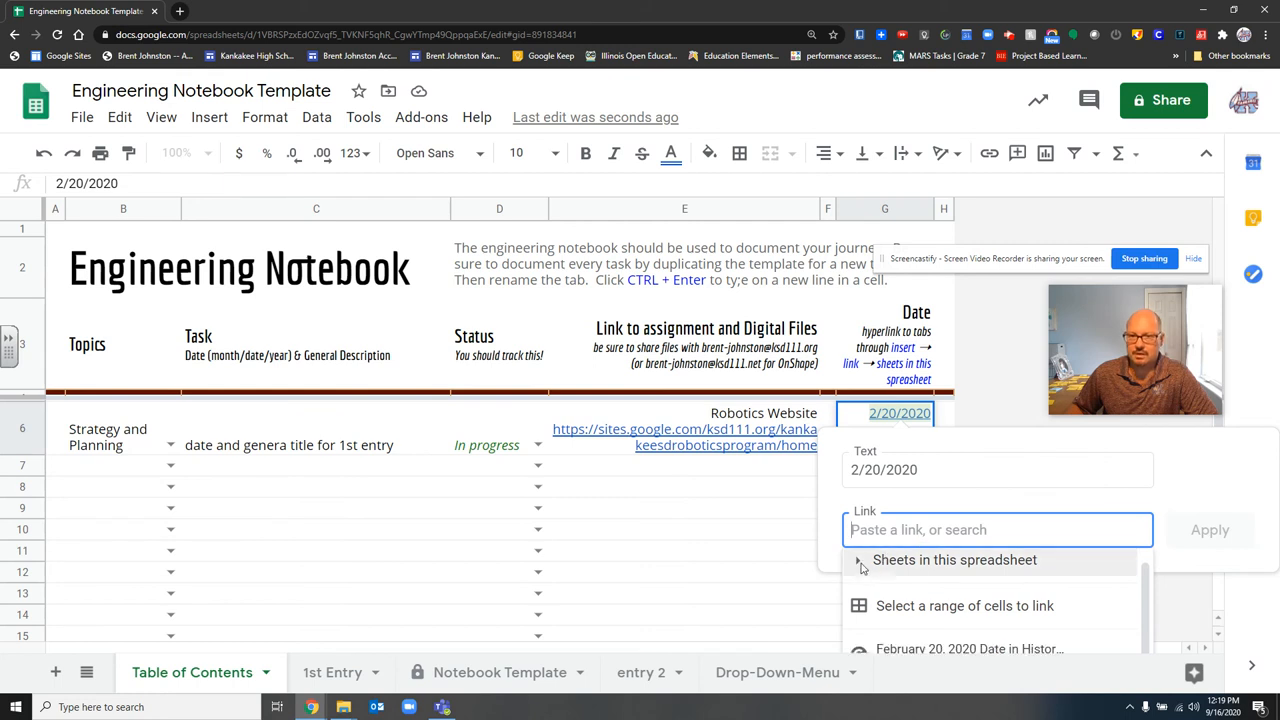
left_click(858, 560)
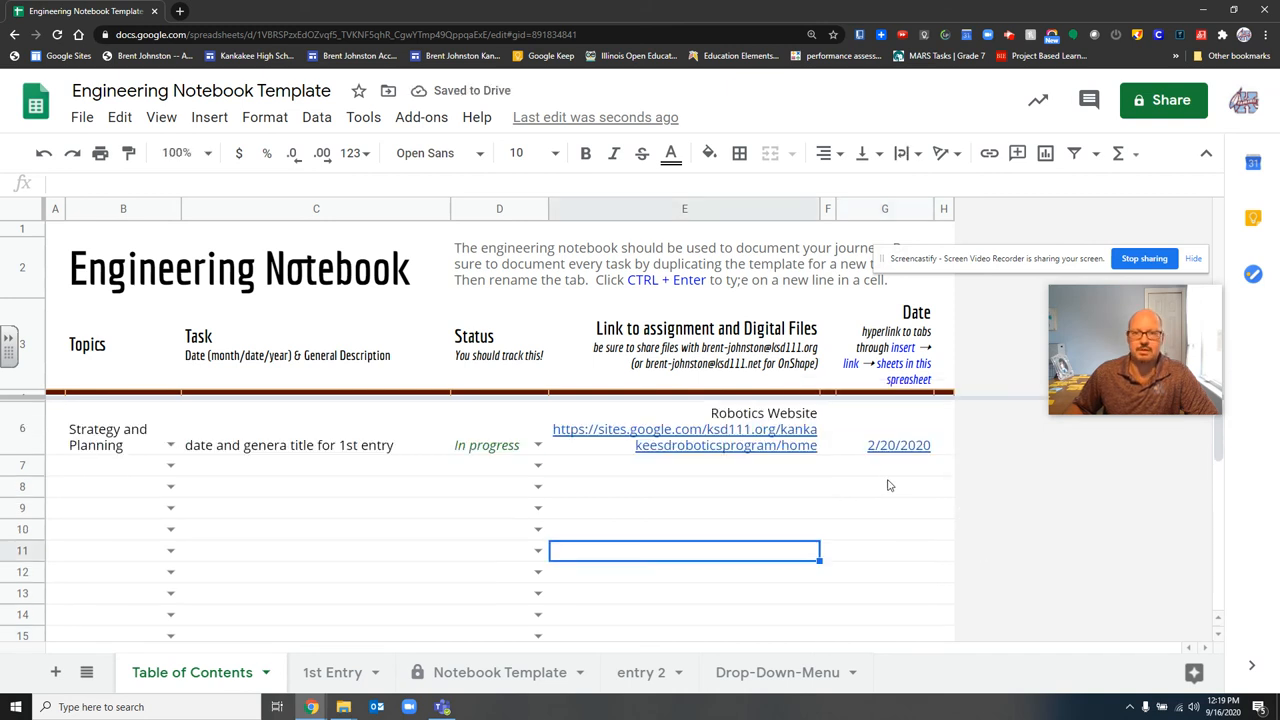
left_click(898, 445)
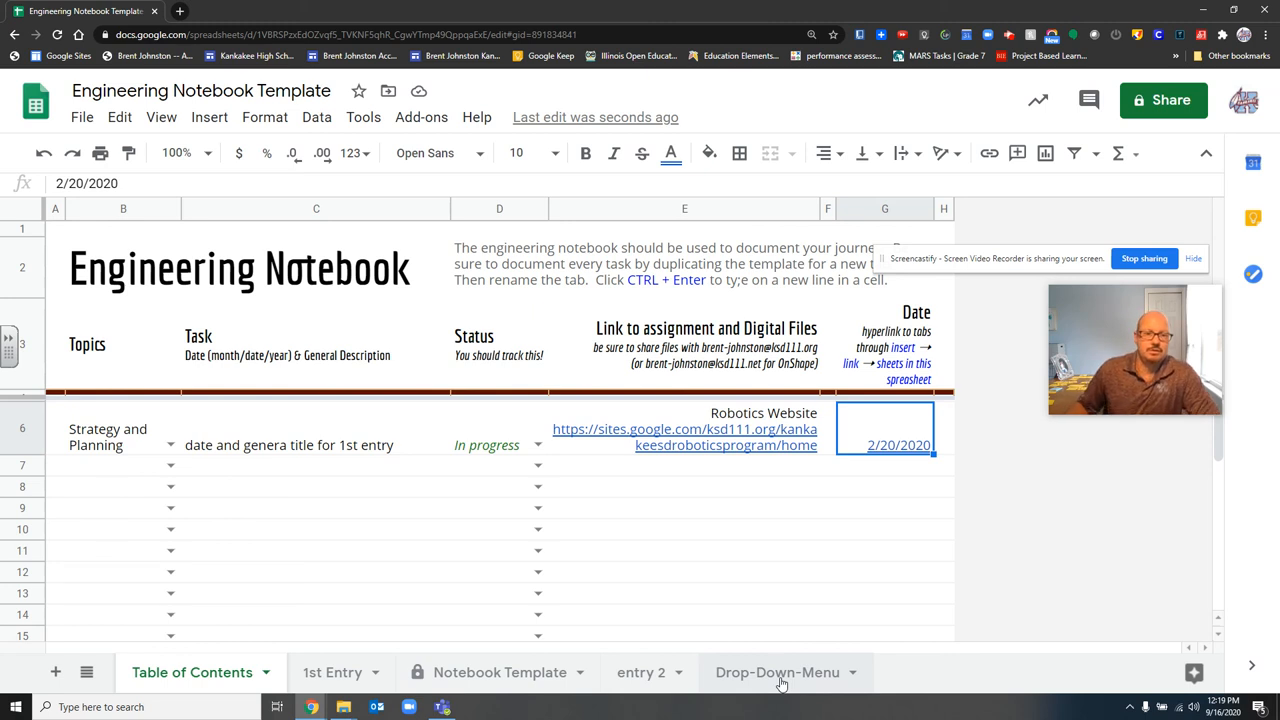
mouse_move(490, 672)
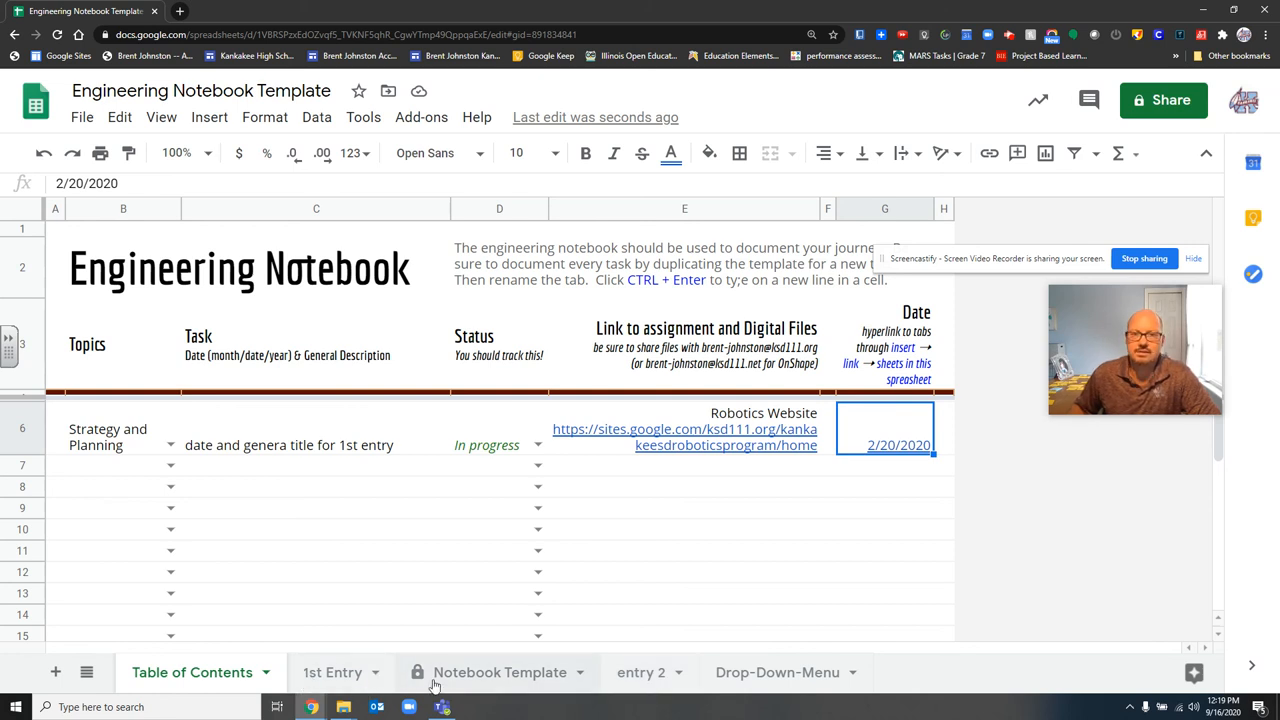
mouse_move(1144, 426)
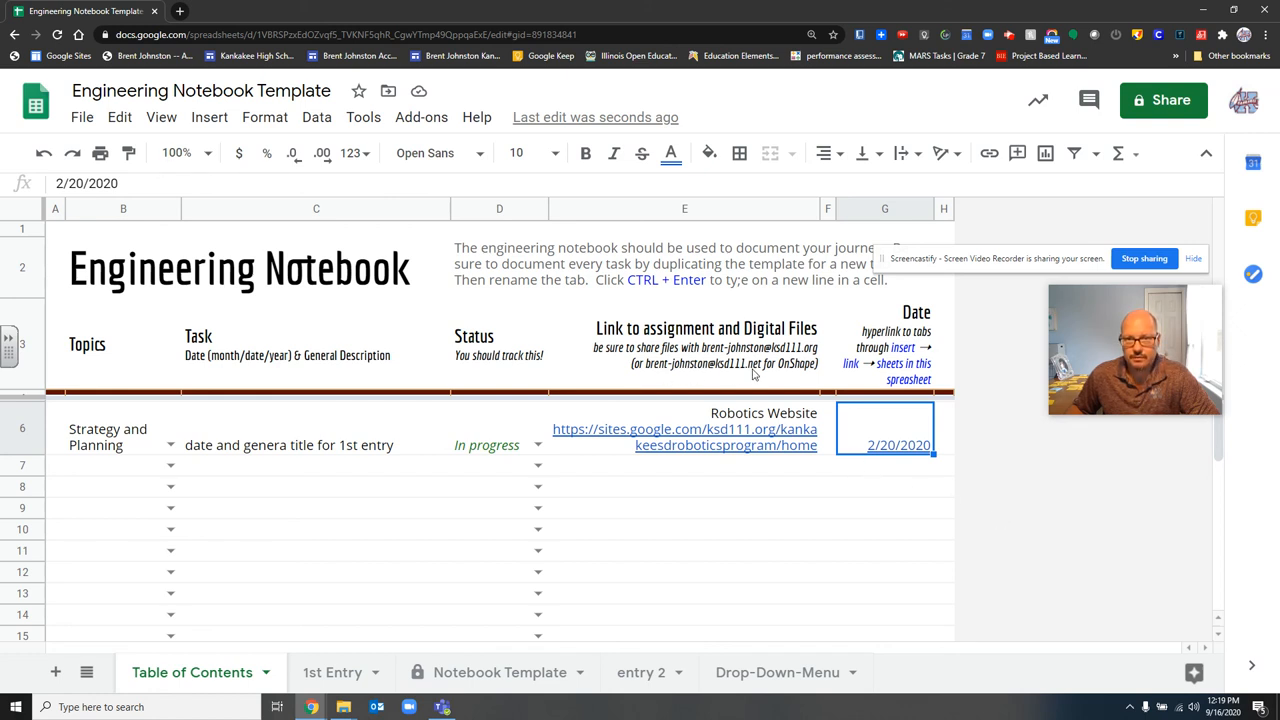
mouse_move(787, 352)
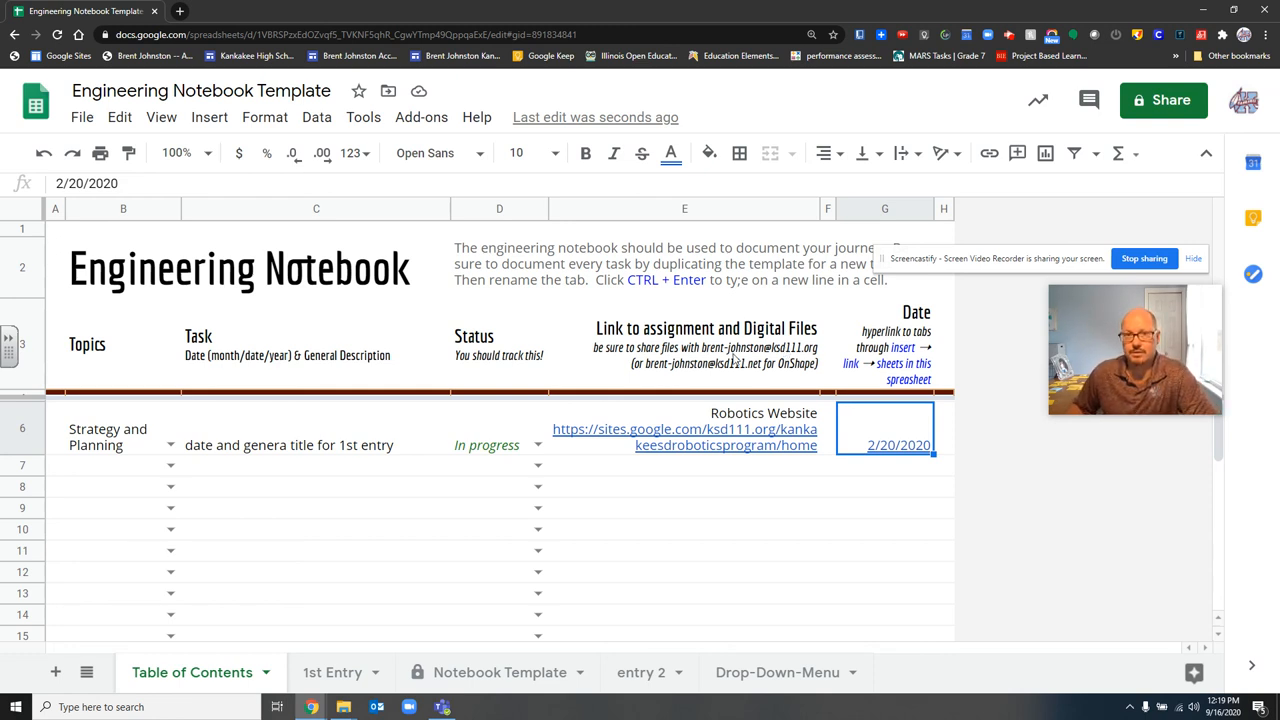
mouse_move(652, 381)
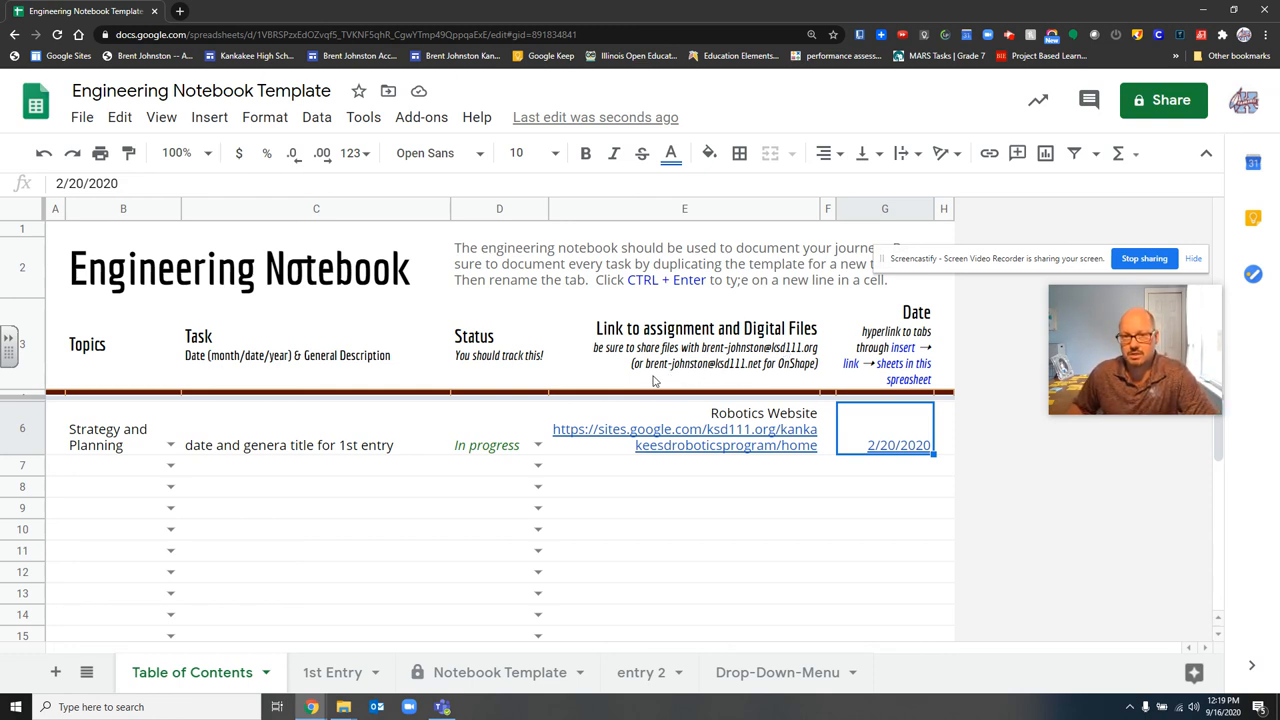
mouse_move(745, 375)
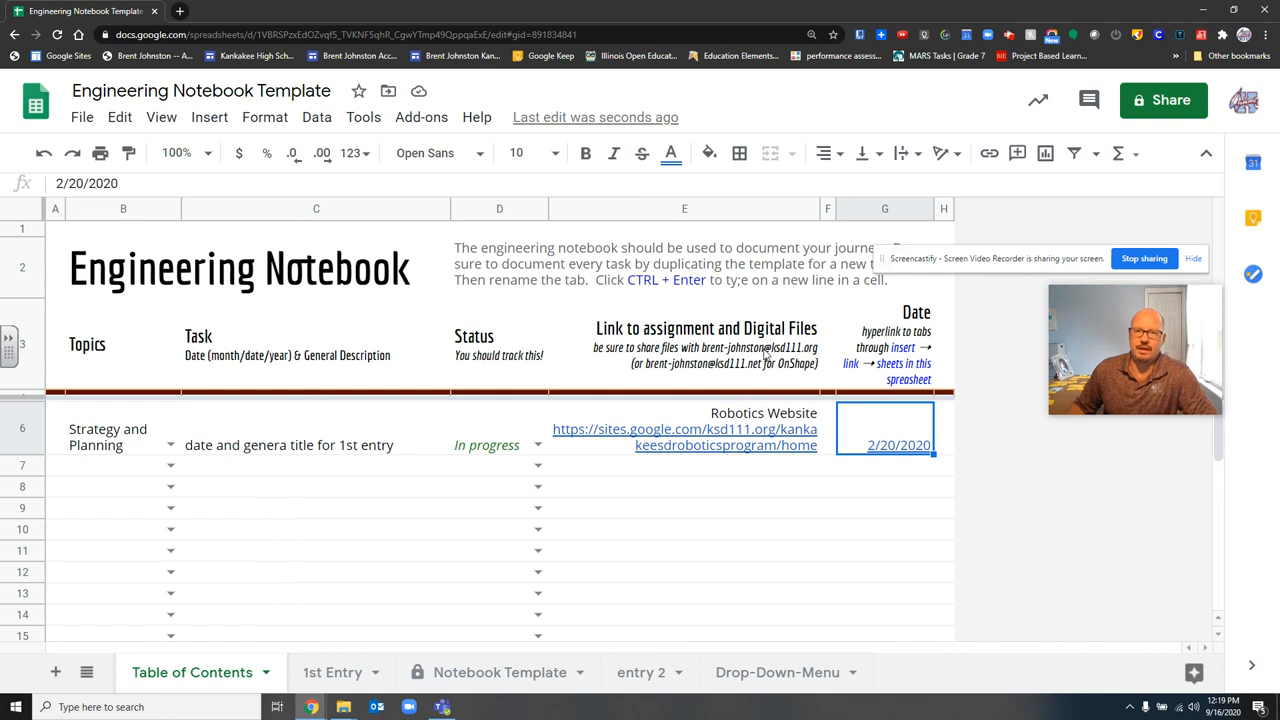
mouse_move(775, 323)
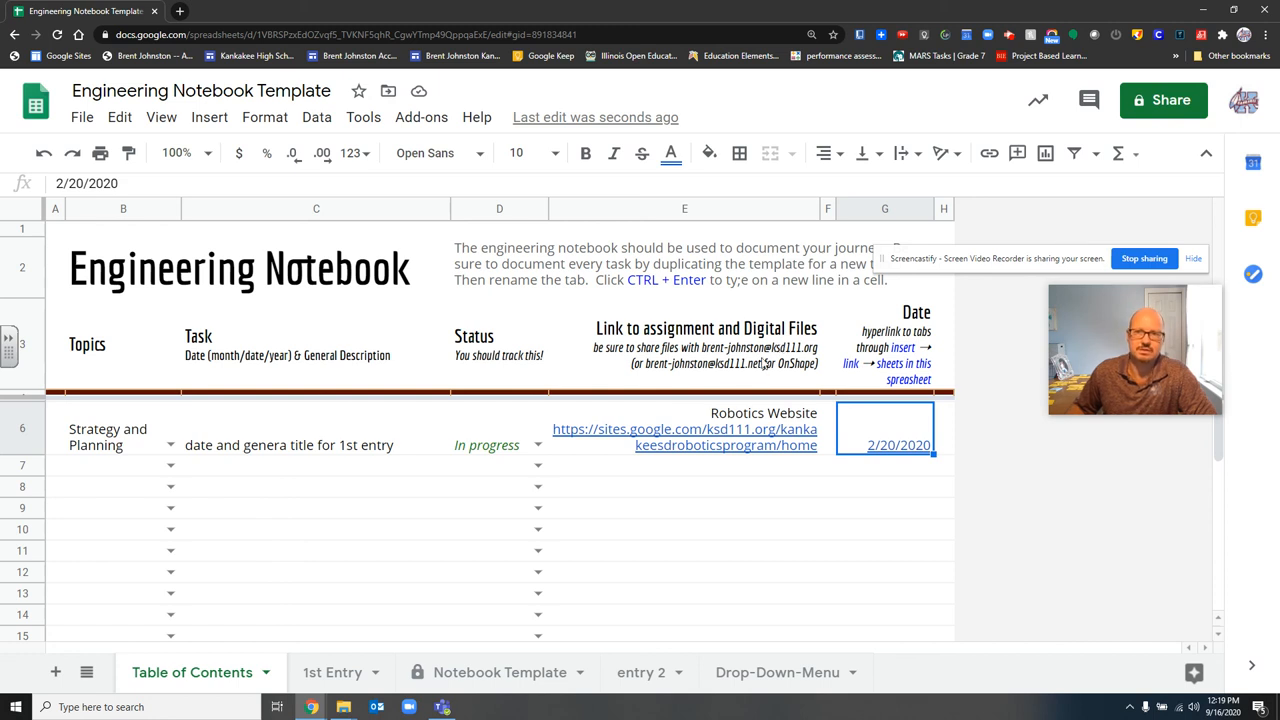
mouse_move(900, 270)
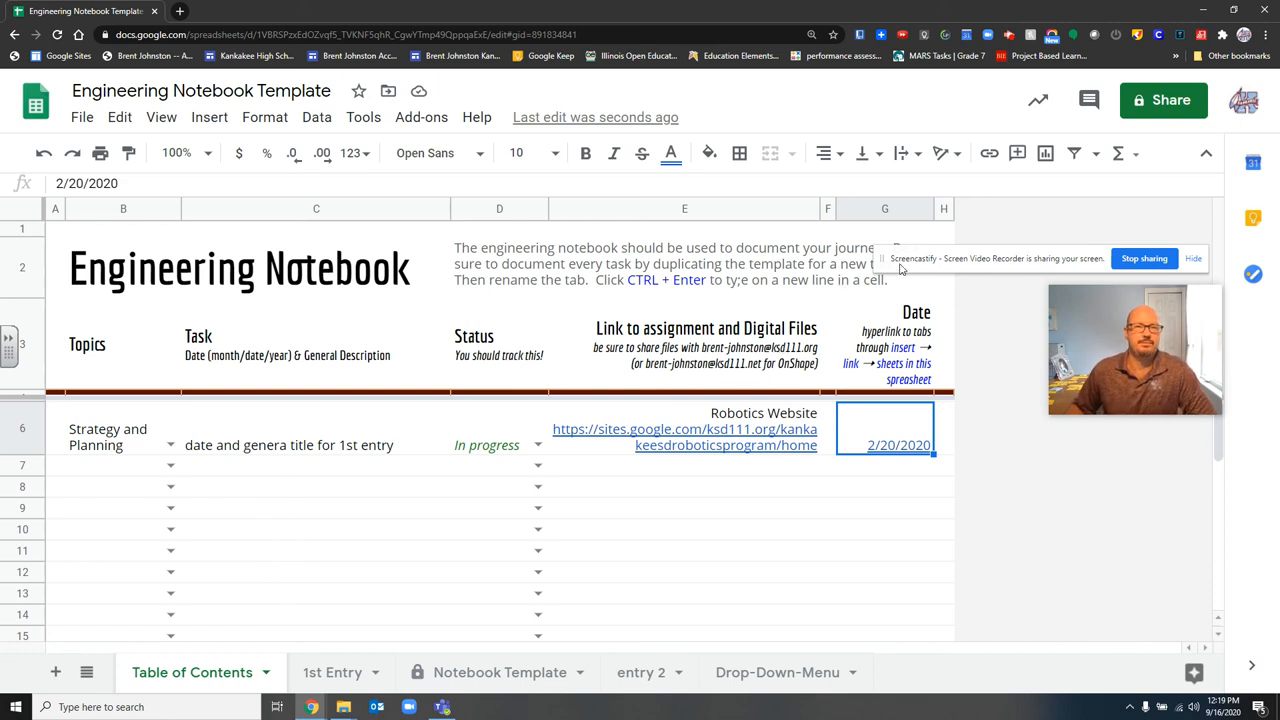